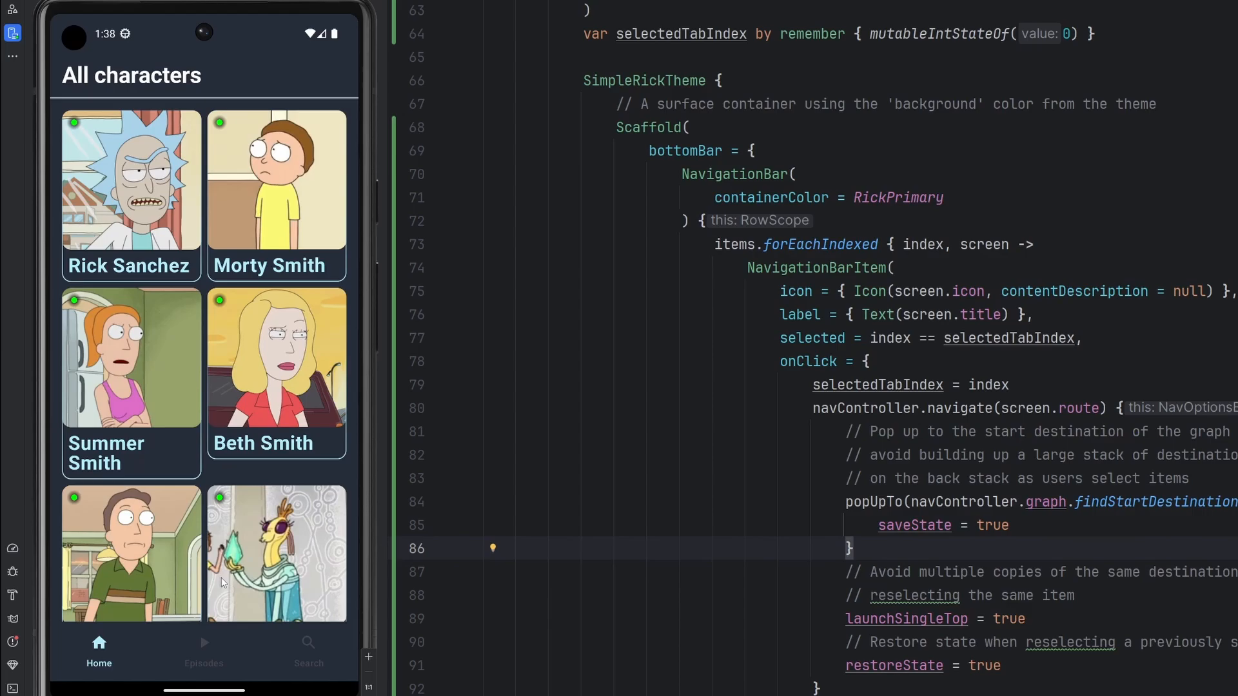
# Try the app's Episodes, Search and Home tabs, then Beth Smith's details and back
pyautogui.click(204, 647)
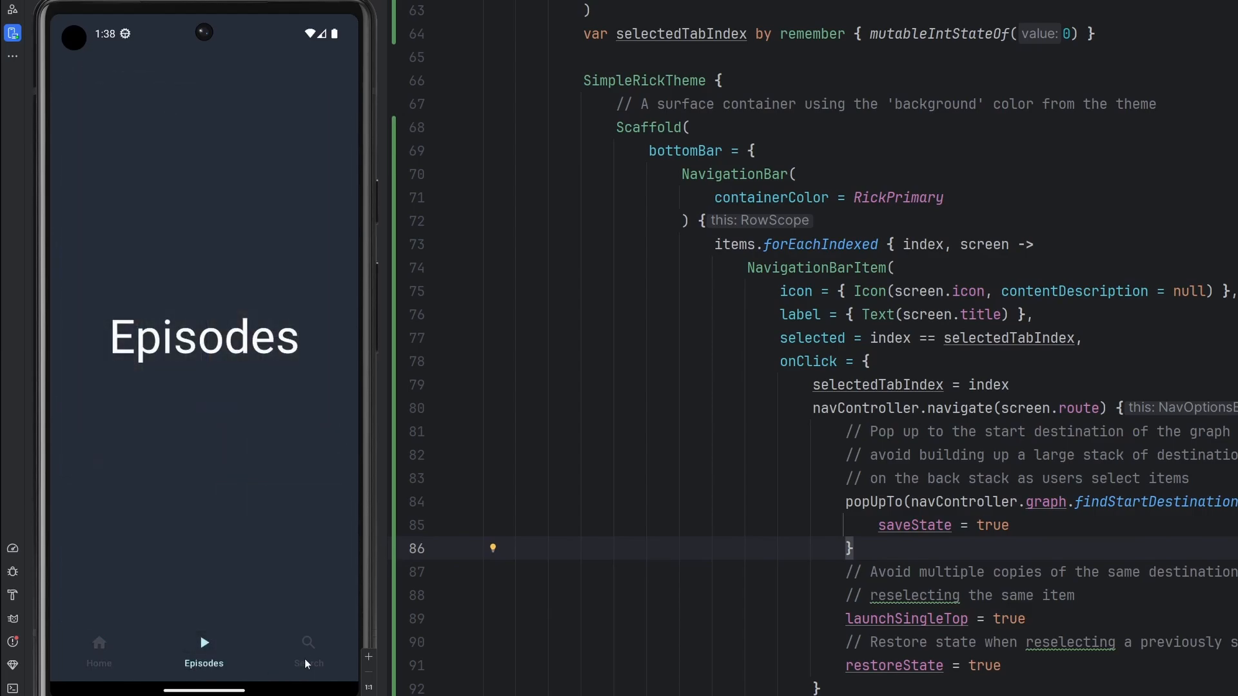
pyautogui.click(308, 648)
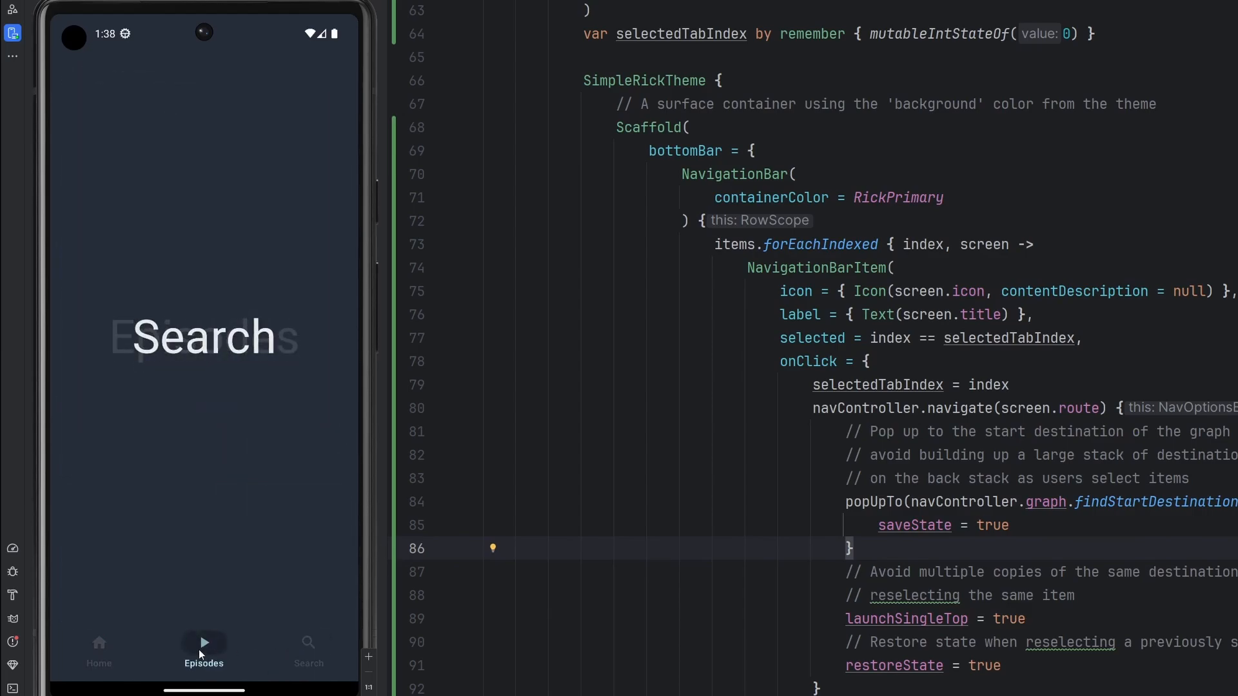
pyautogui.click(98, 647)
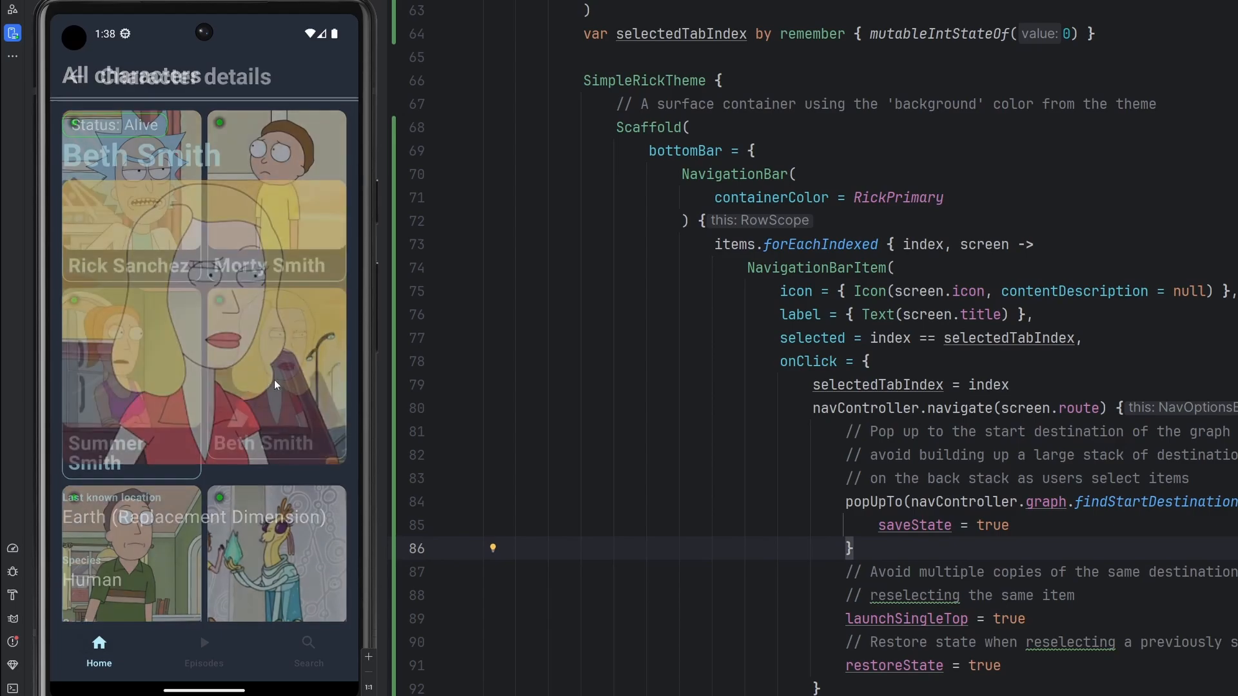
pyautogui.click(264, 443)
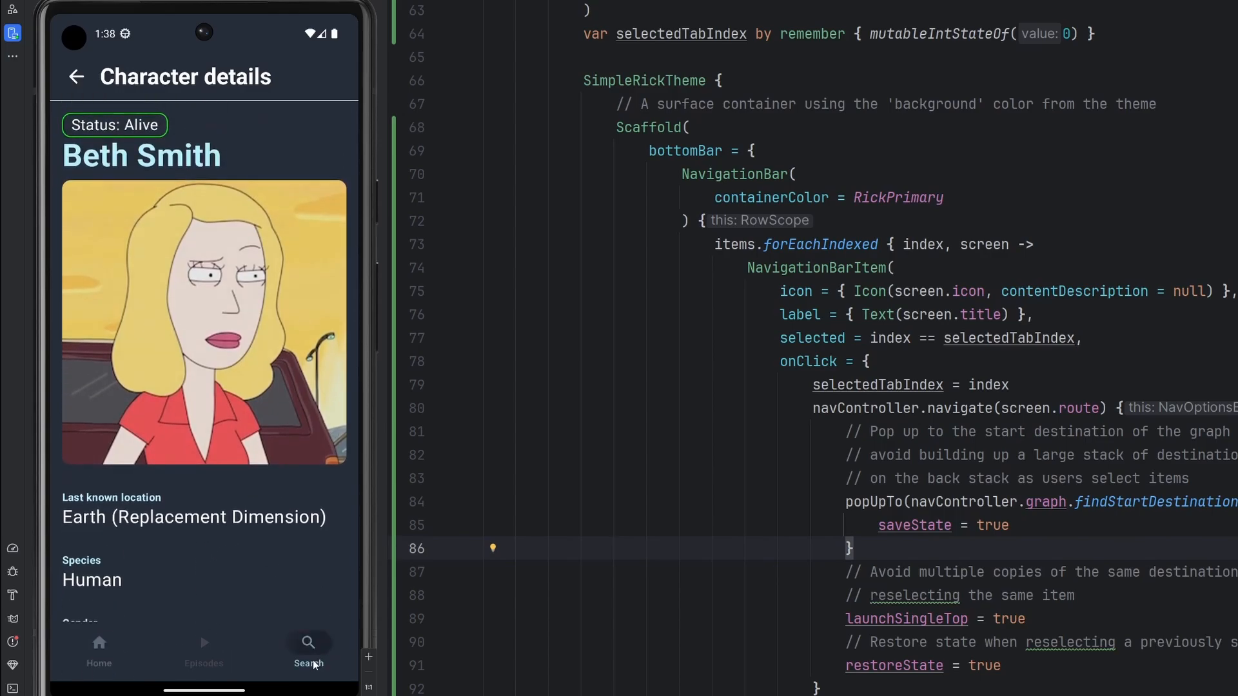
pyautogui.click(99, 647)
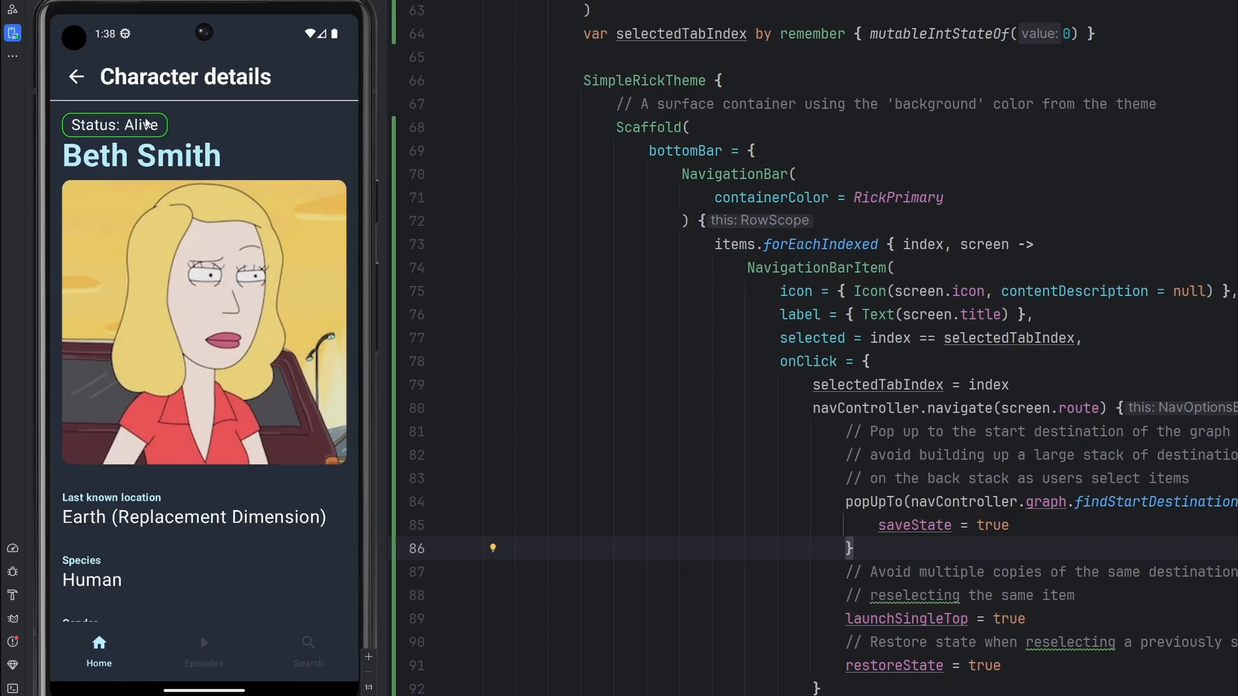
pyautogui.click(75, 77)
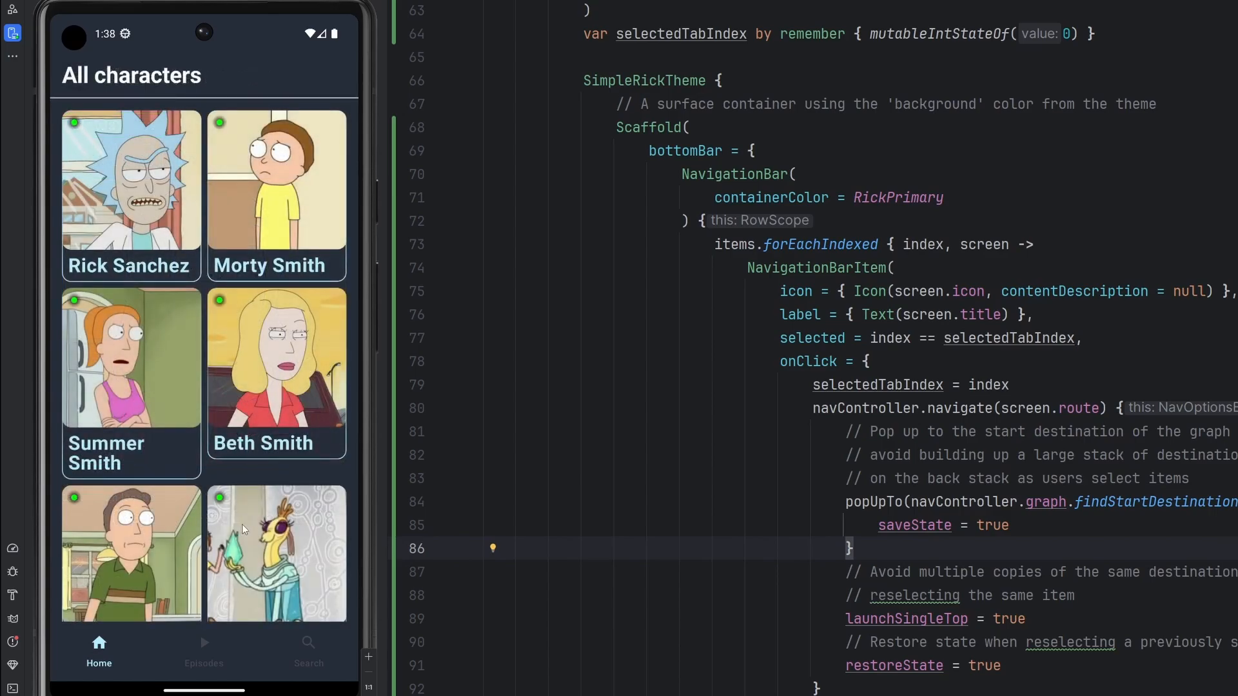
# Select MainActivity's SimpleRickTheme block and its Surface call
pyautogui.scroll(-3)
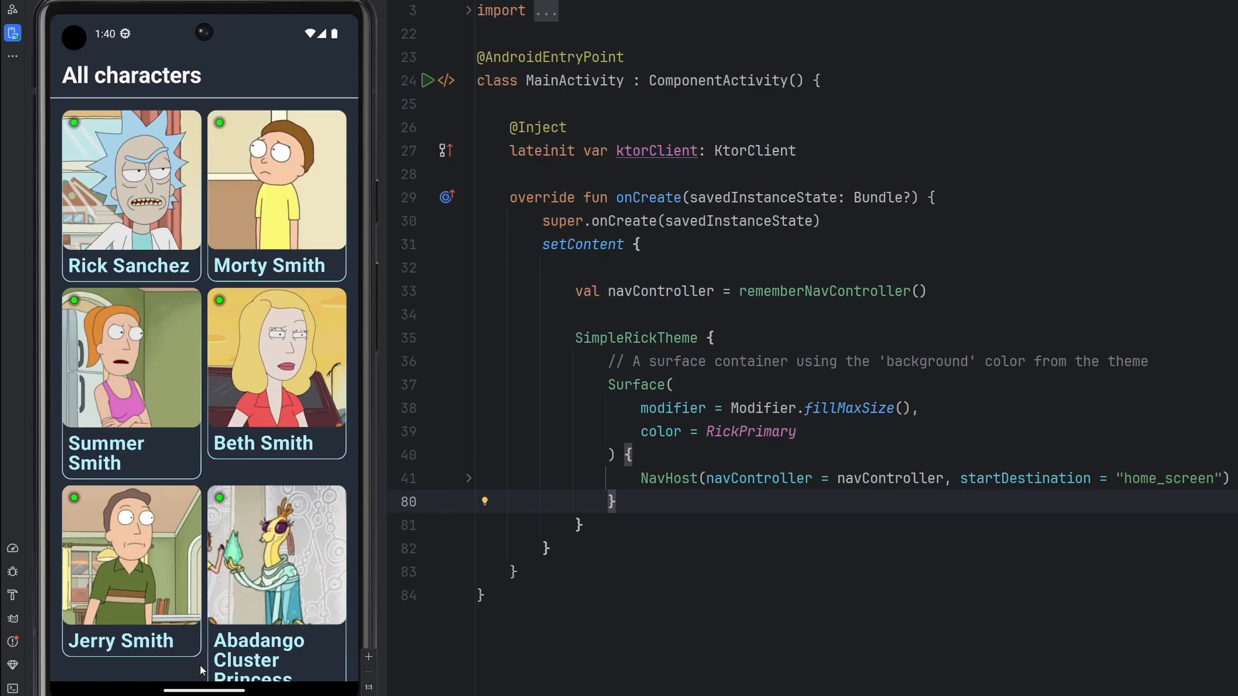
pyautogui.moveTo(338, 593)
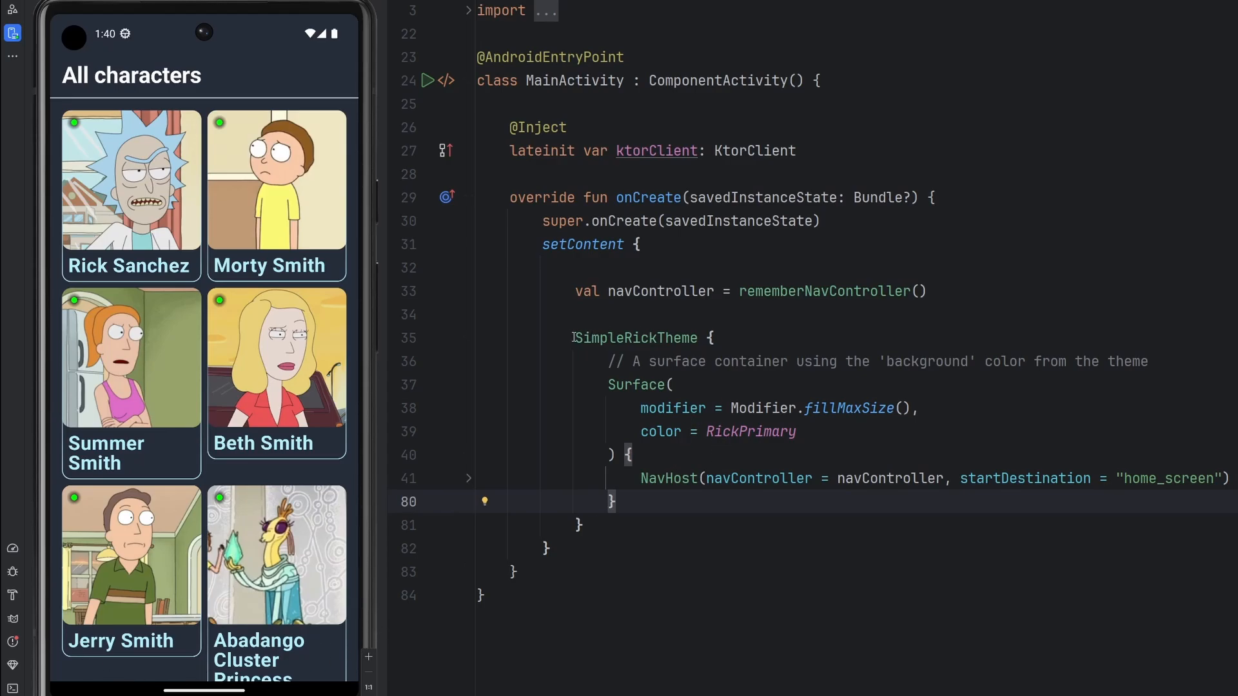
pyautogui.moveTo(576, 337); pyautogui.dragTo(580, 525)
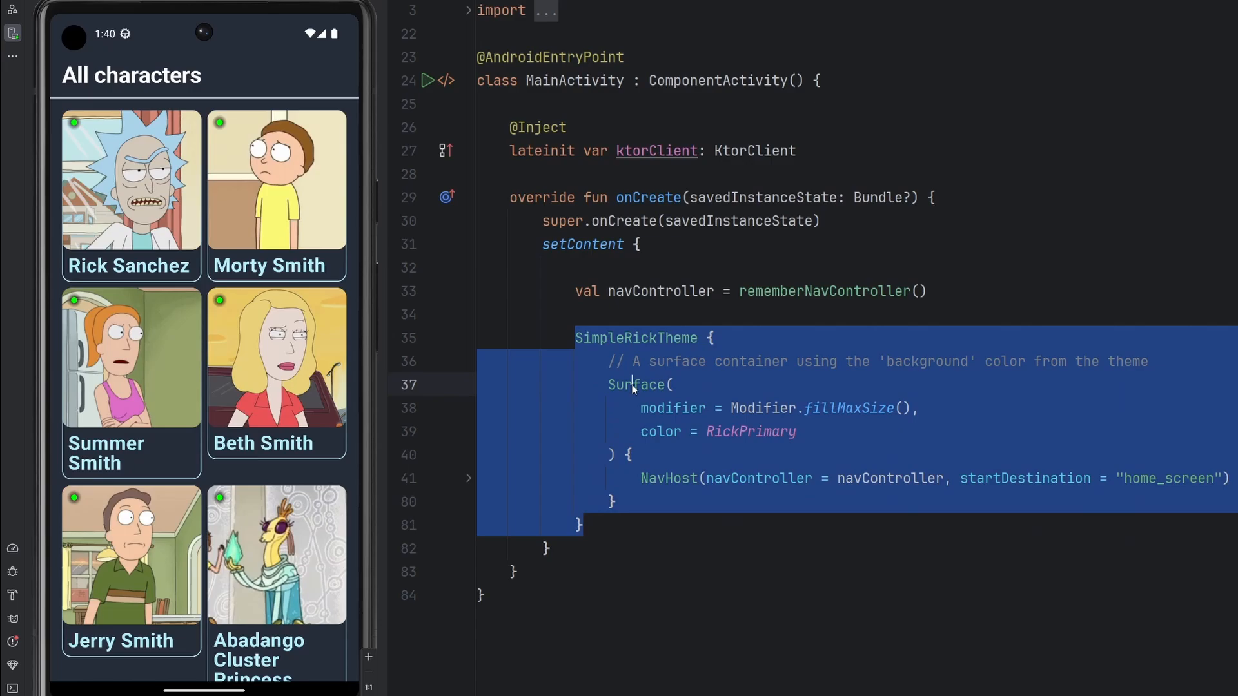
pyautogui.doubleClick(667, 478)
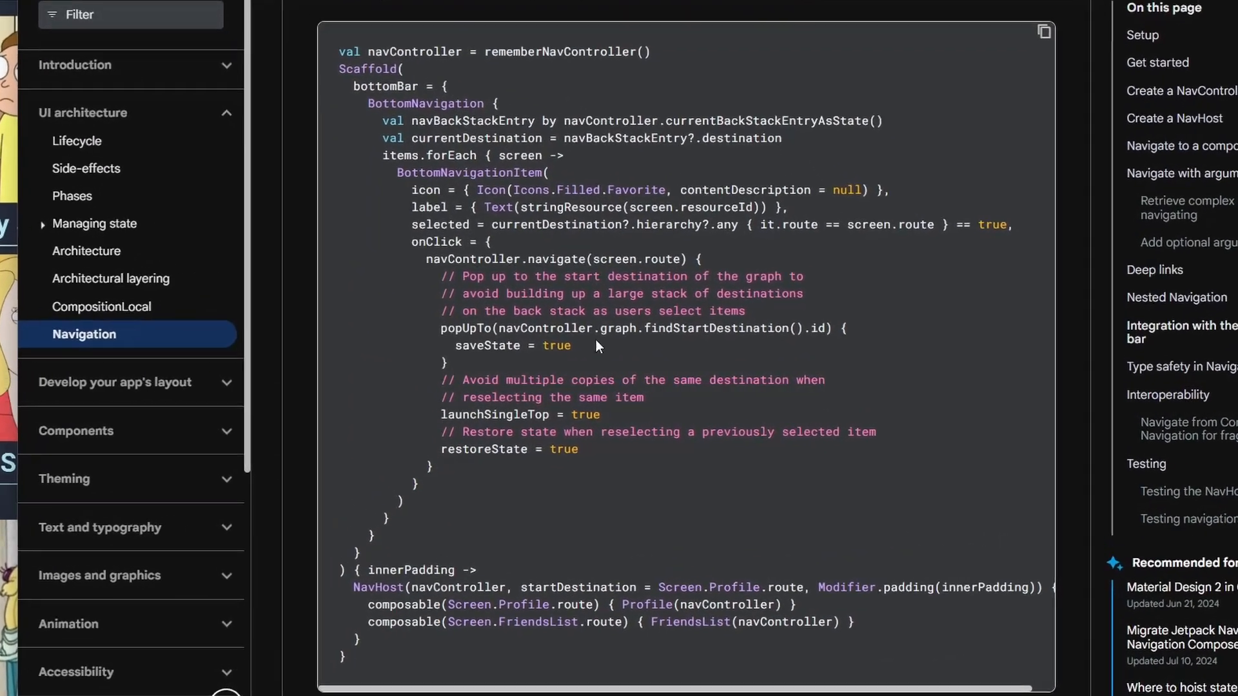
# Scroll to the Scaffold bottom navigation sample and select its code
pyautogui.scroll(-3)
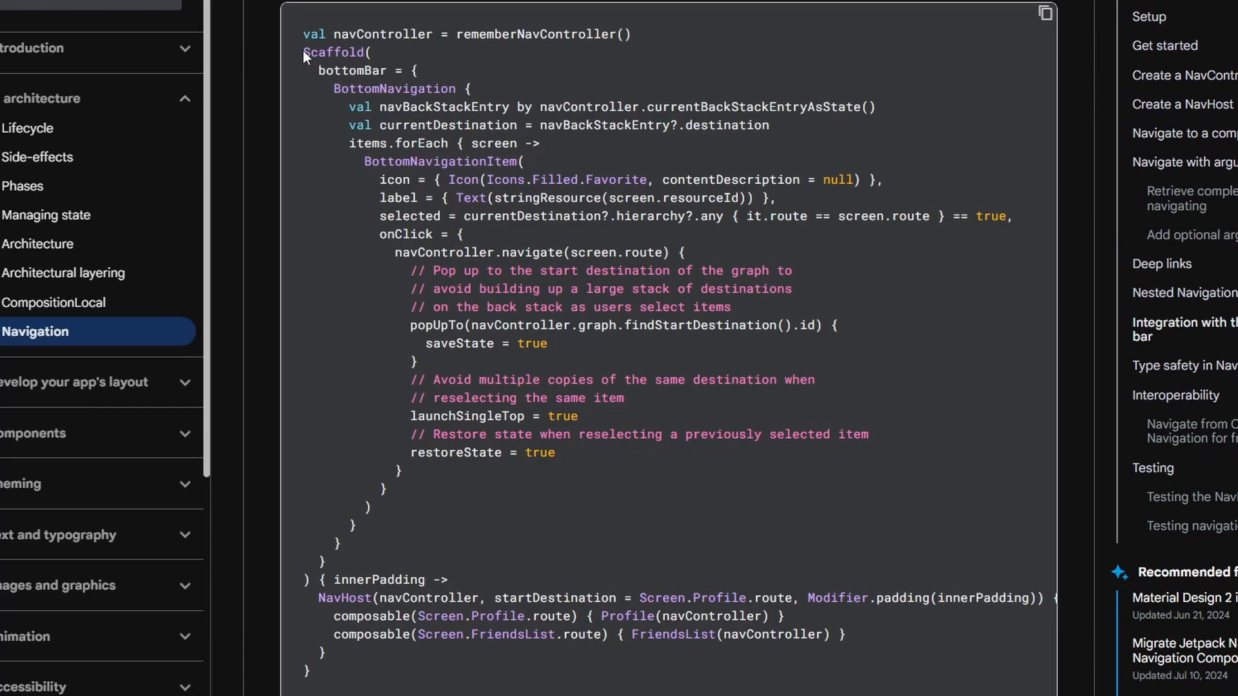
pyautogui.moveTo(303, 52); pyautogui.dragTo(322, 289)
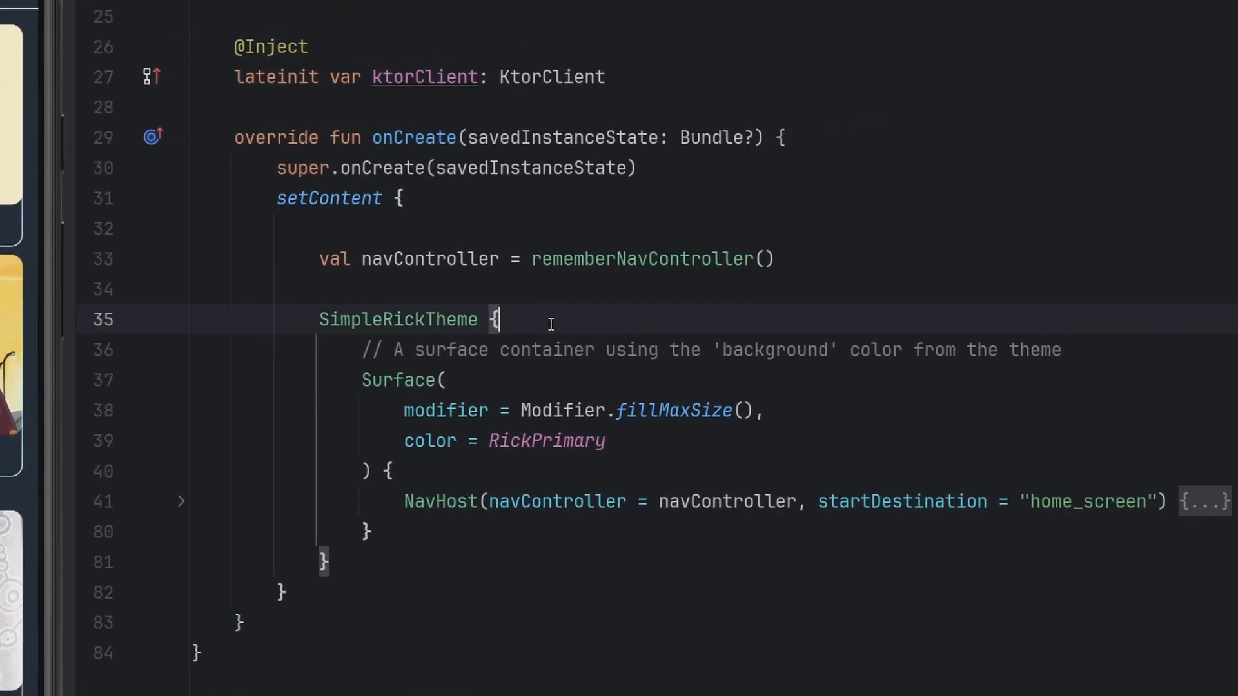
# Paste the Scaffold sample into SimpleRickTheme and rename BottomNavigation to NavigationBar
pyautogui.scroll(-3)
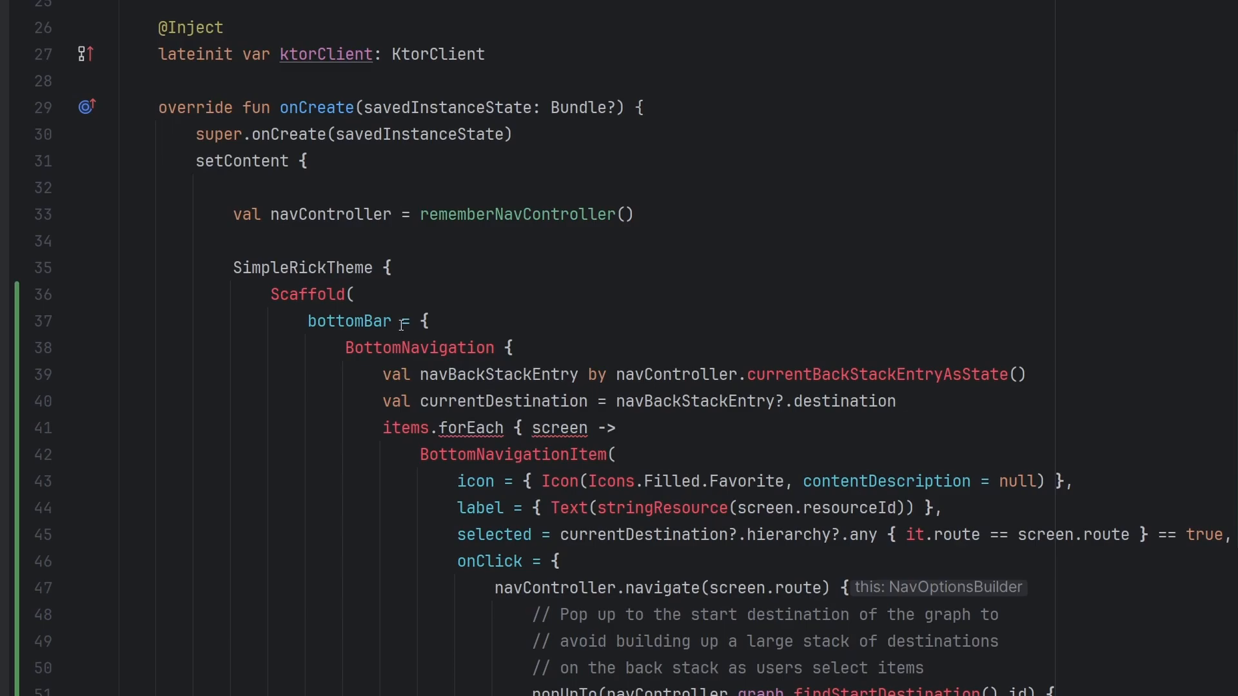
pyautogui.click(312, 295)
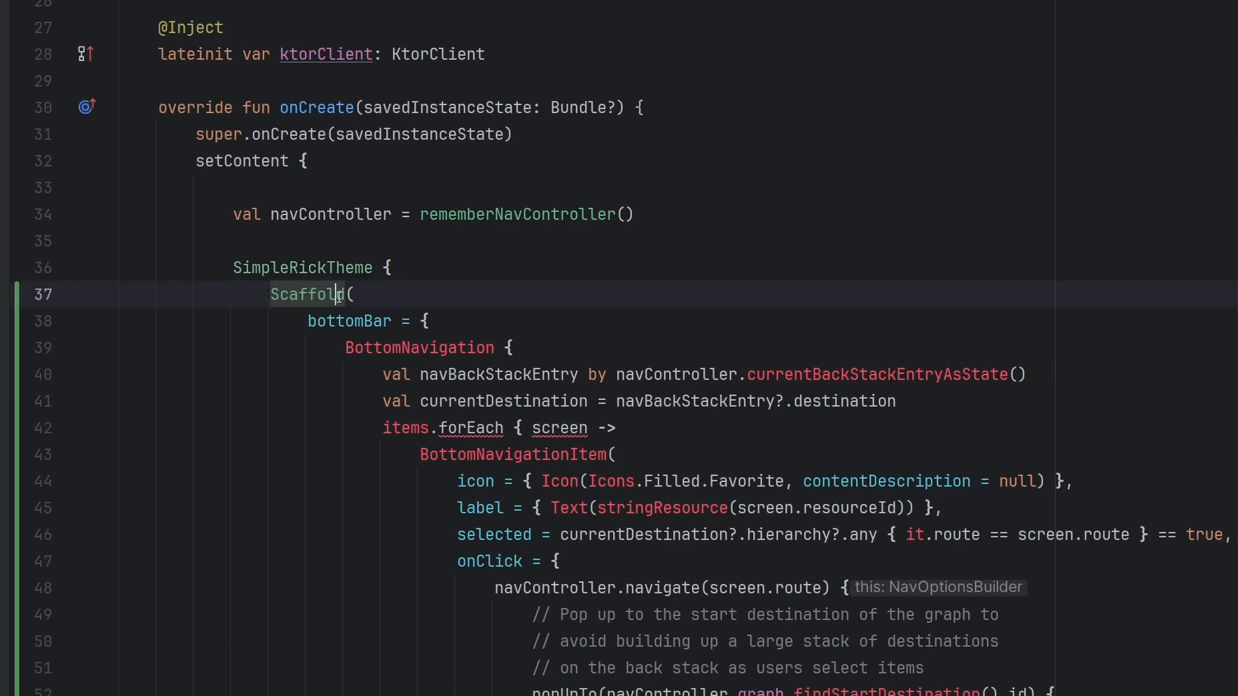
pyautogui.doubleClick(419, 348)
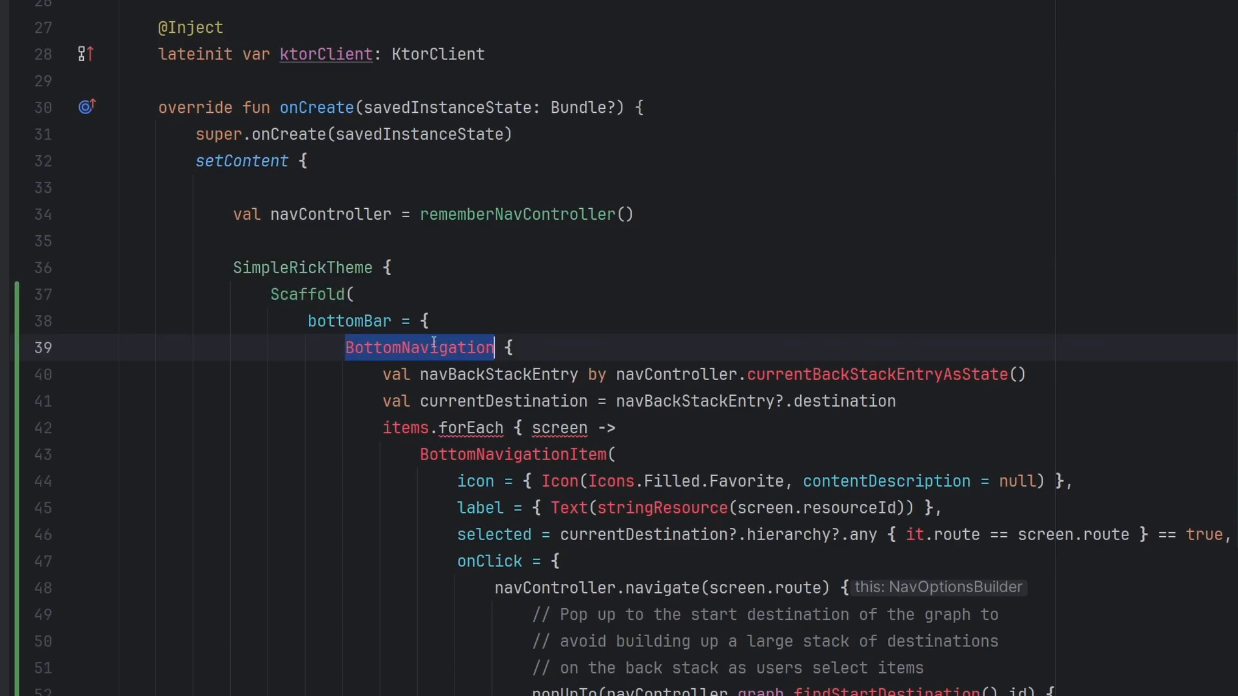
pyautogui.write('Navigat')
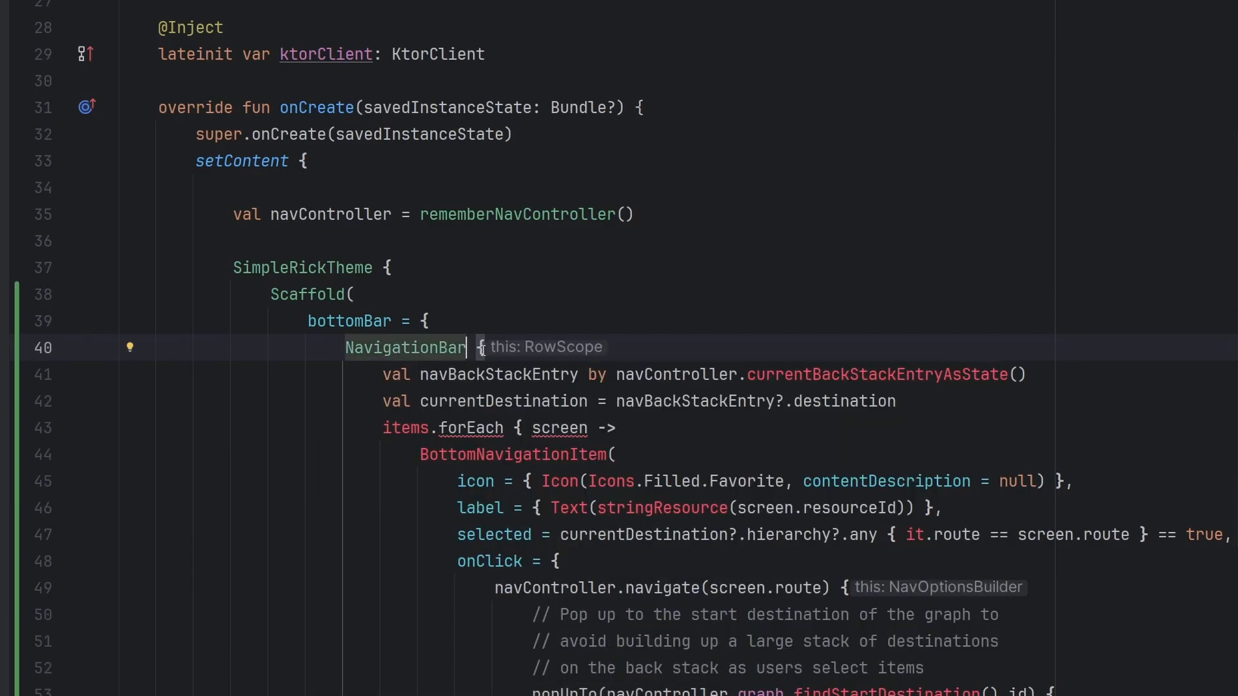
pyautogui.scroll(-3)
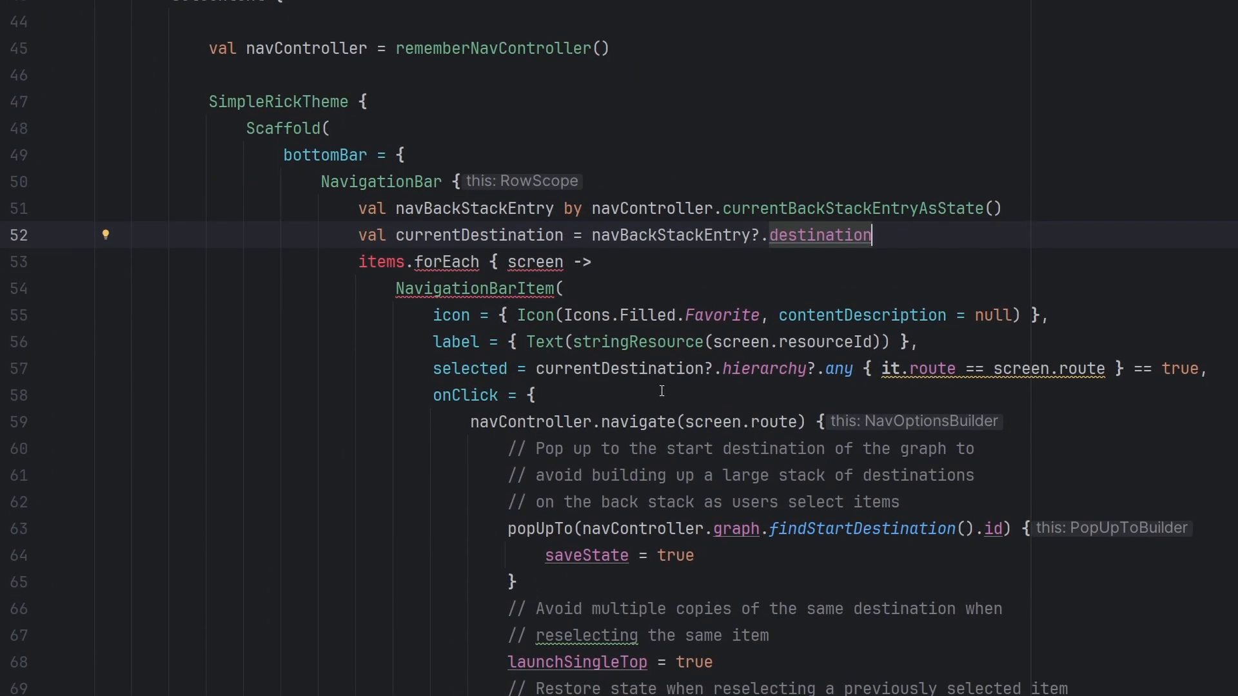
# Paste the NavHost into the empty innerPadding lambda and start its modifier = Modifier argument
pyautogui.scroll(-3)
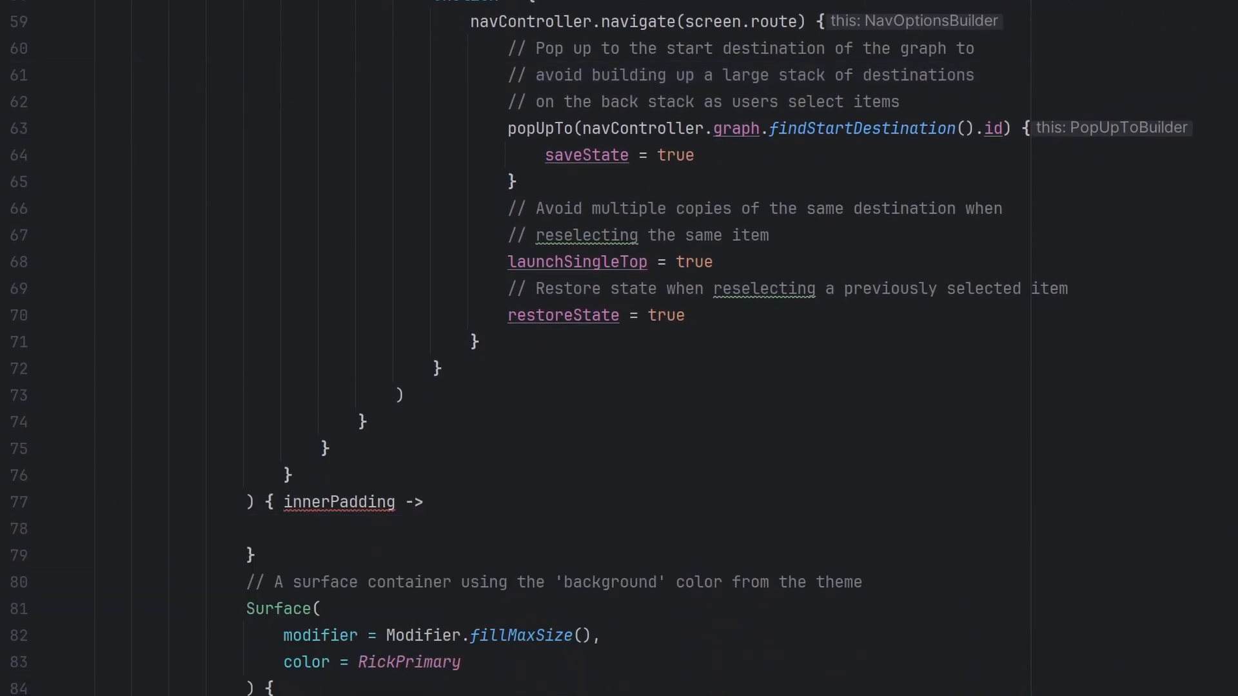
pyautogui.click(366, 528)
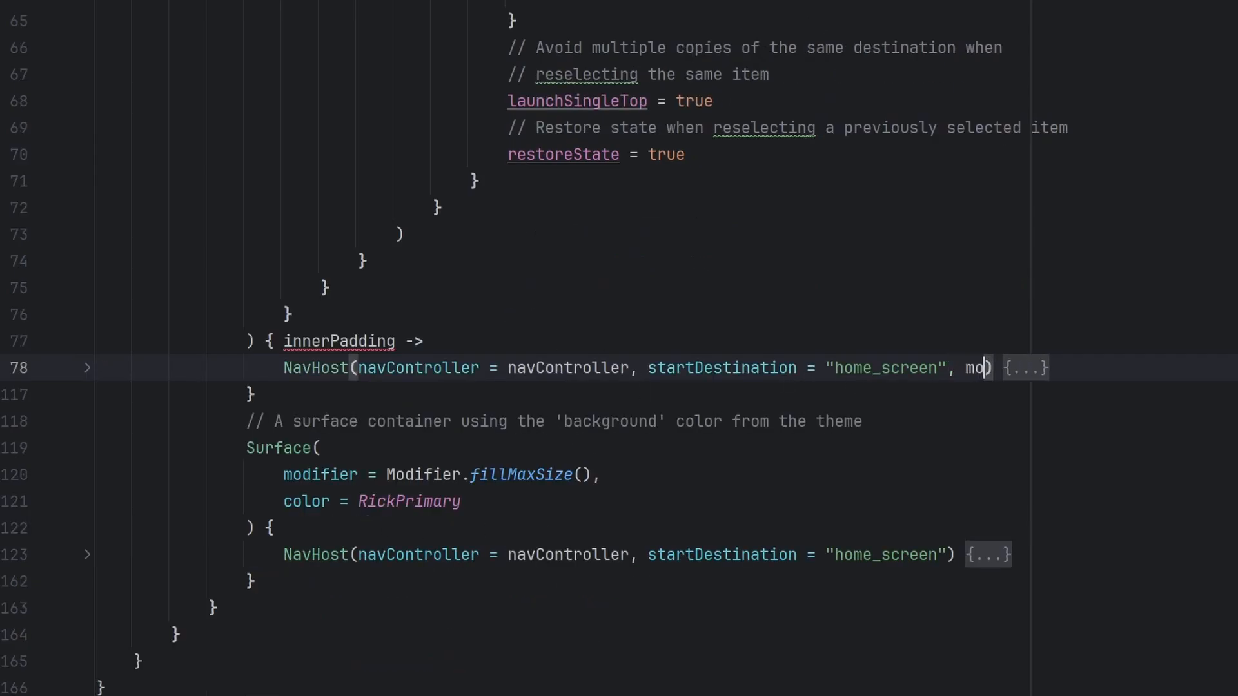
pyautogui.write('difier = Mo')
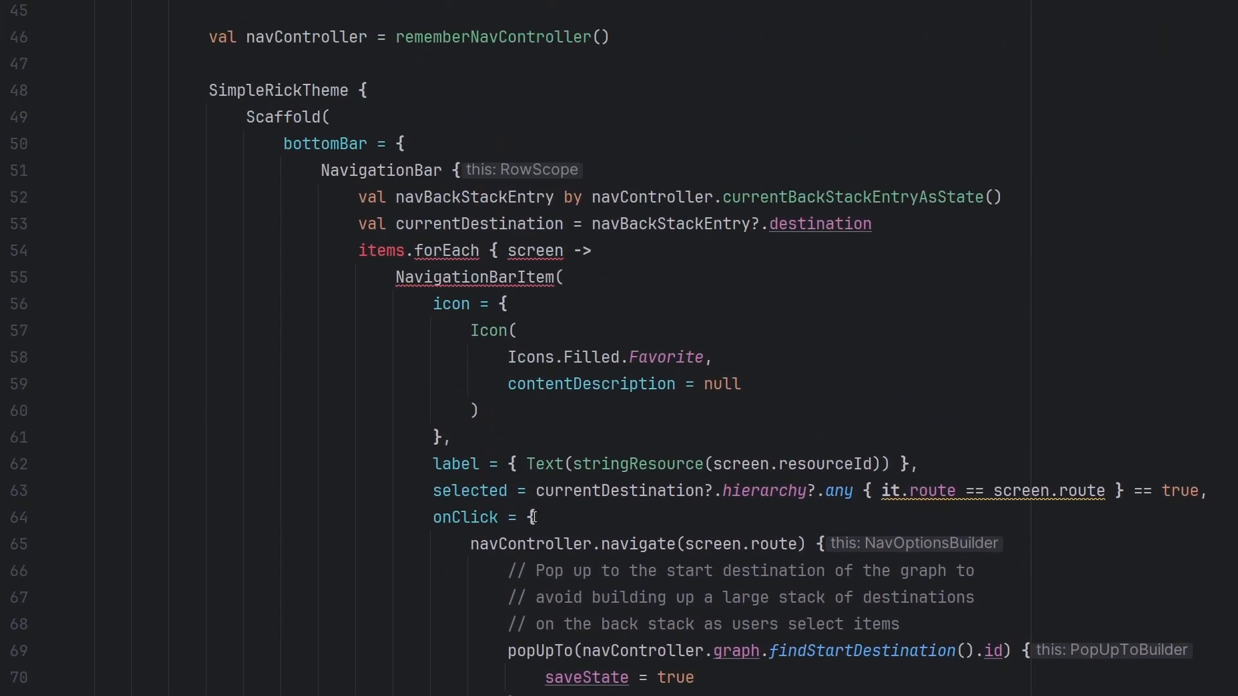
pyautogui.scroll(3)
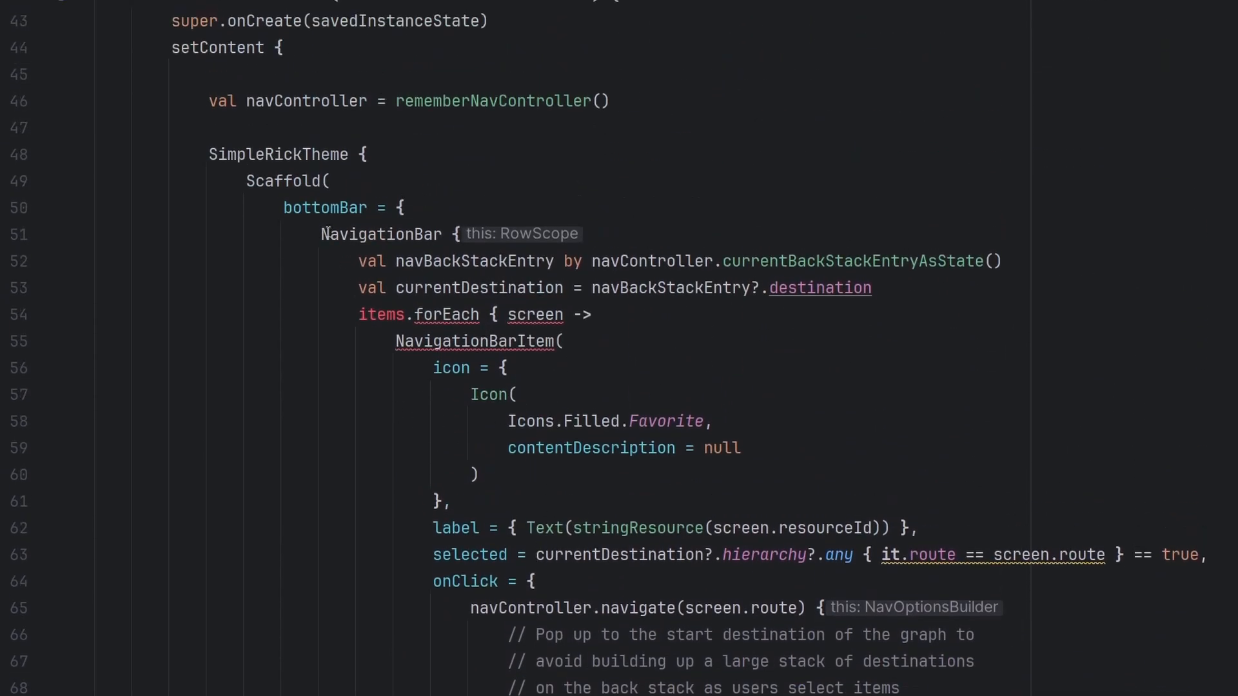
pyautogui.doubleClick(380, 232)
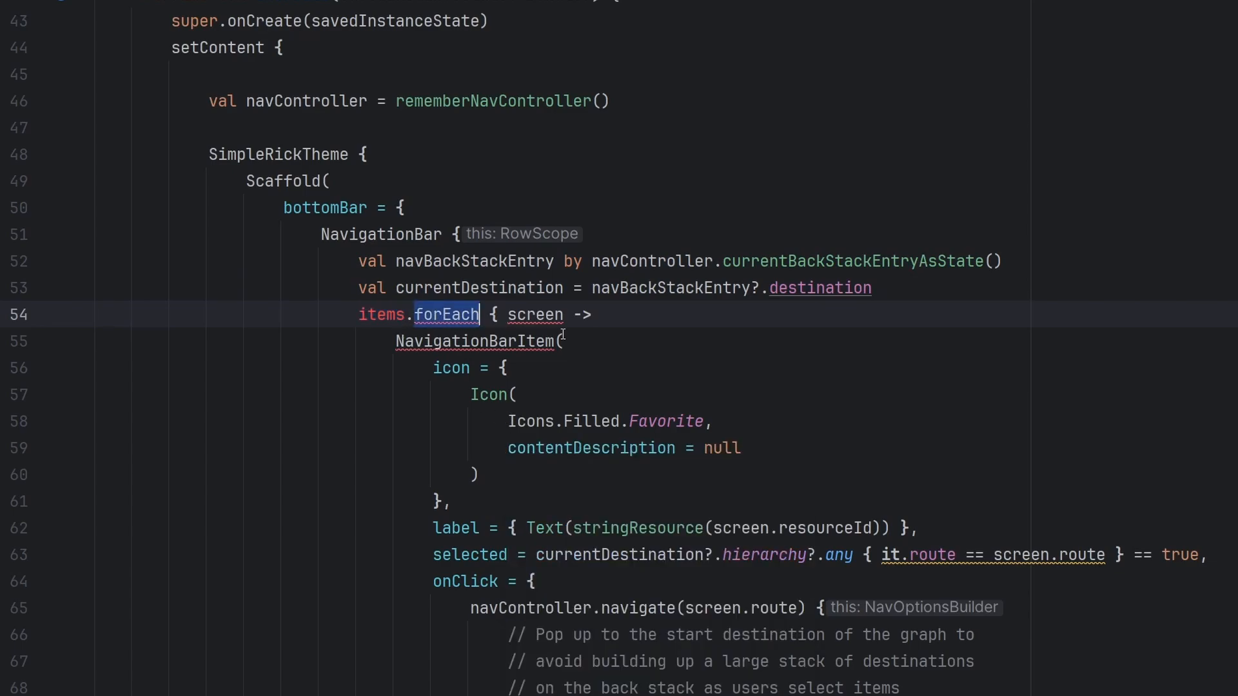
pyautogui.scroll(-3)
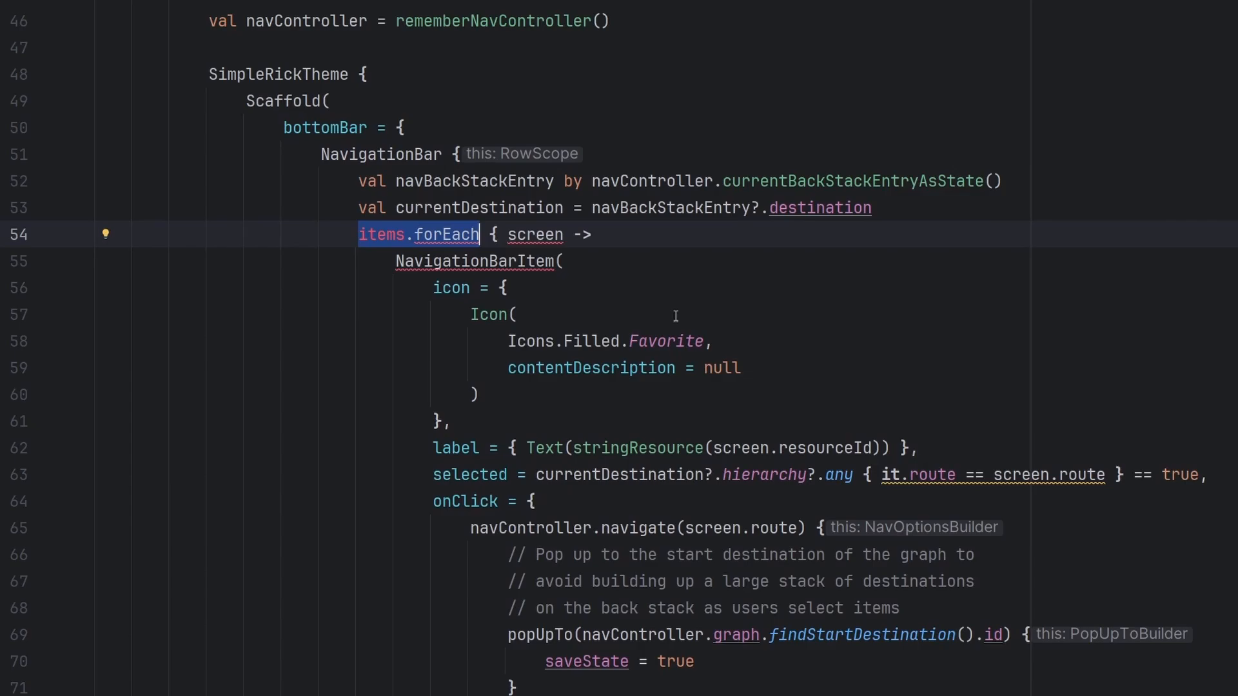
pyautogui.scroll(-3)
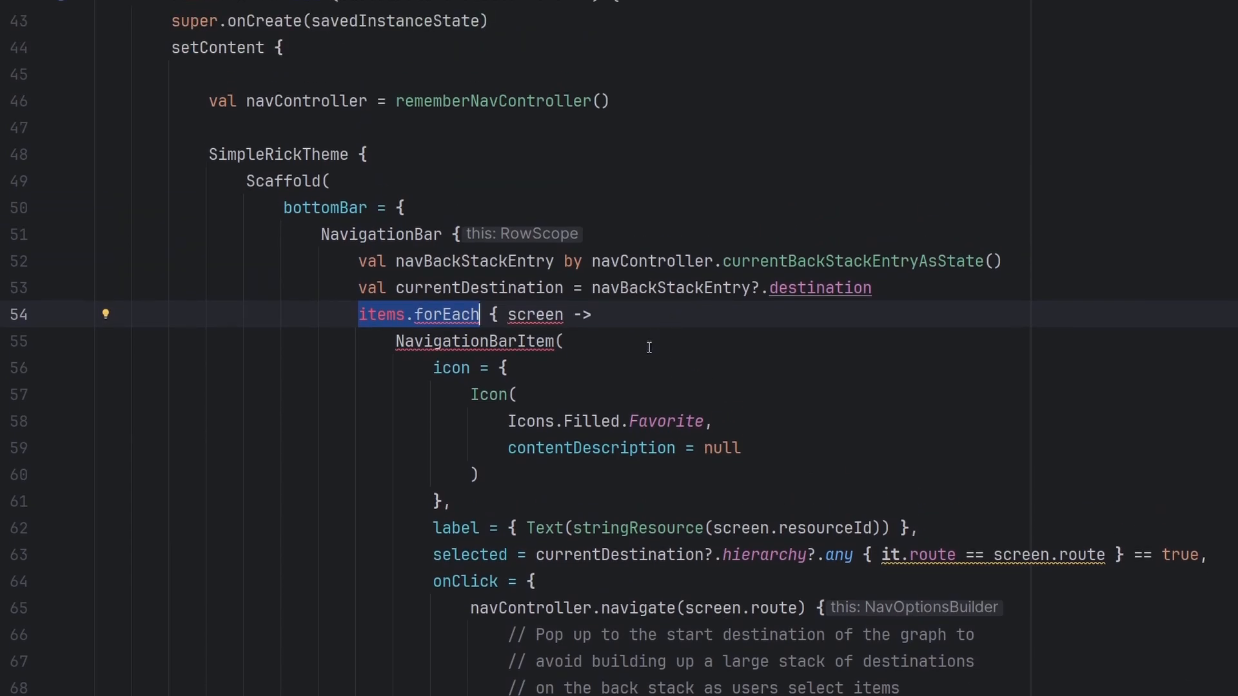
pyautogui.moveTo(629, 280)
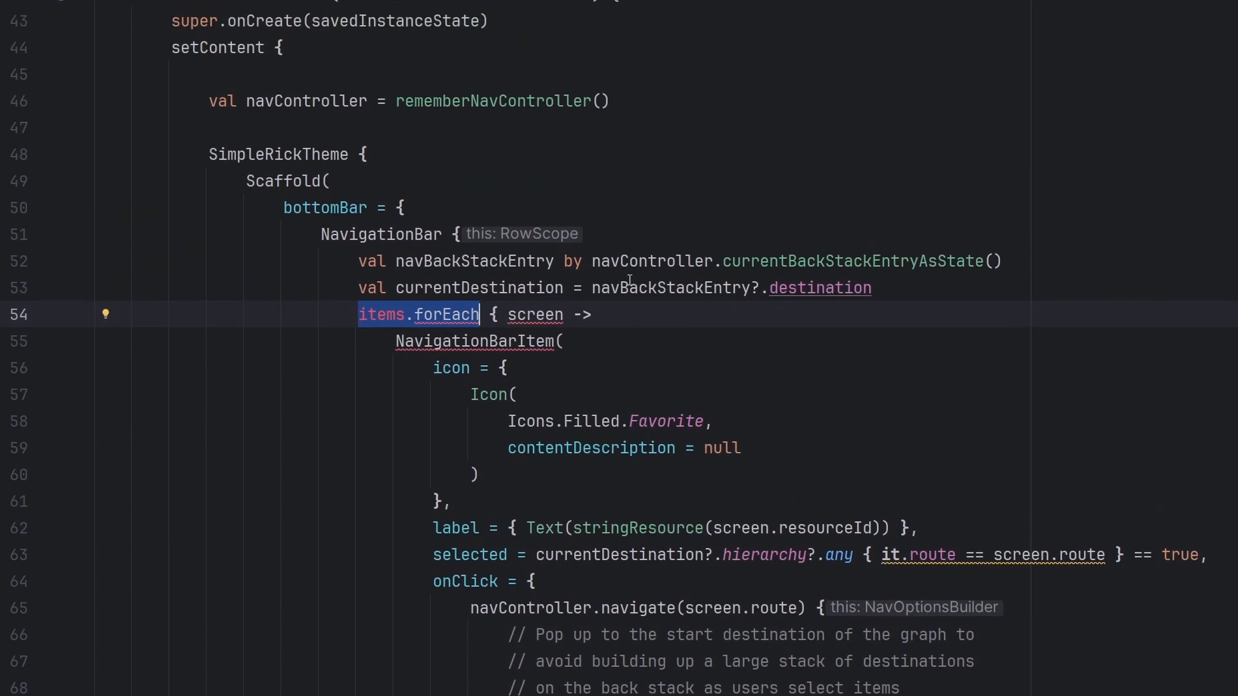
pyautogui.scroll(-3)
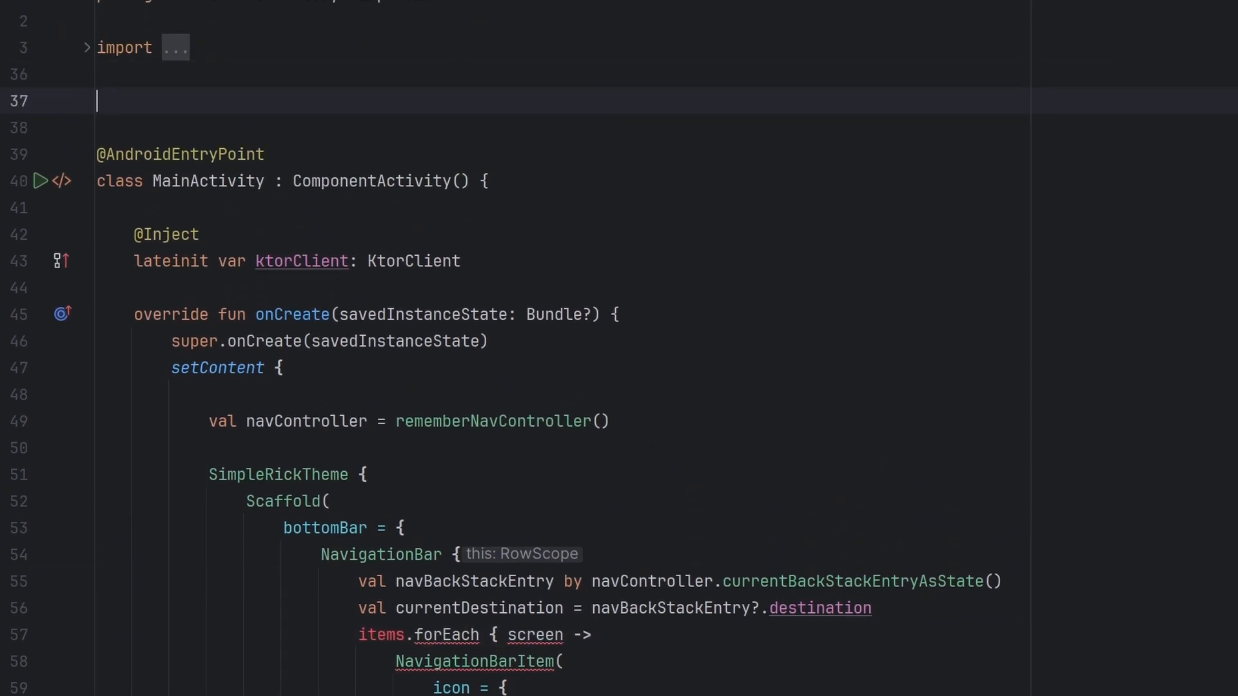
# Declare sealed class NavDestination(title: String, route: String, icon: ImageVector)
pyautogui.write('sealed class N')
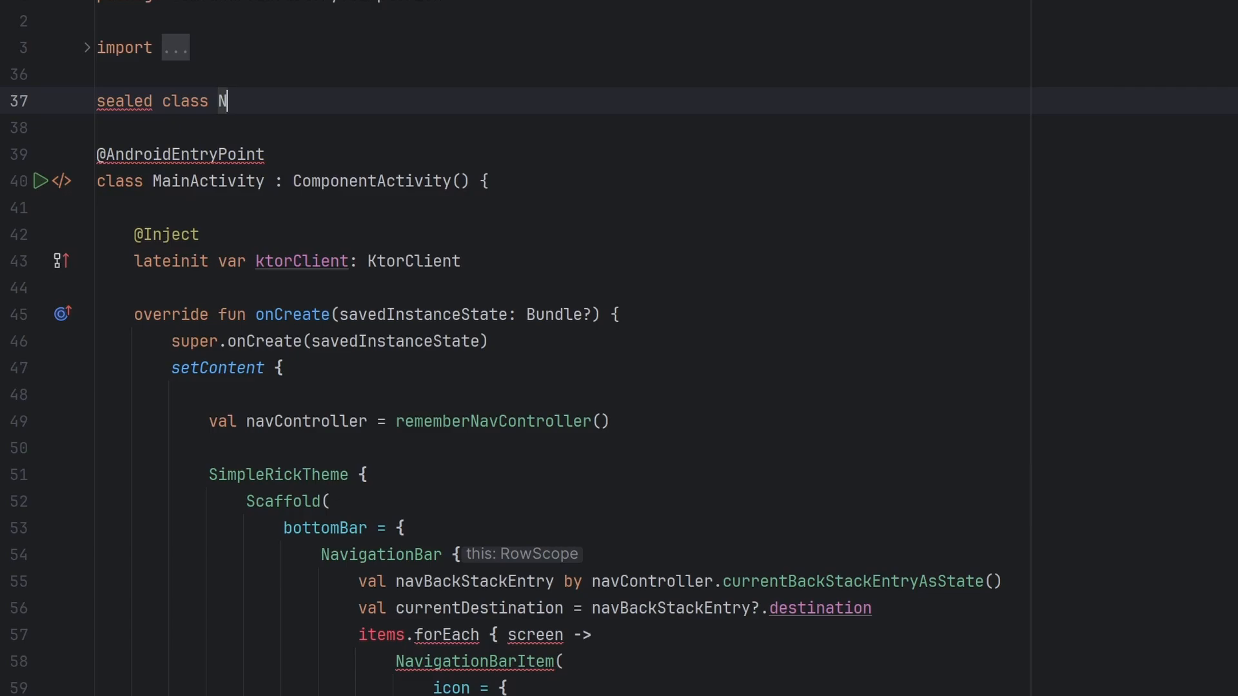
pyautogui.write('avDestin')
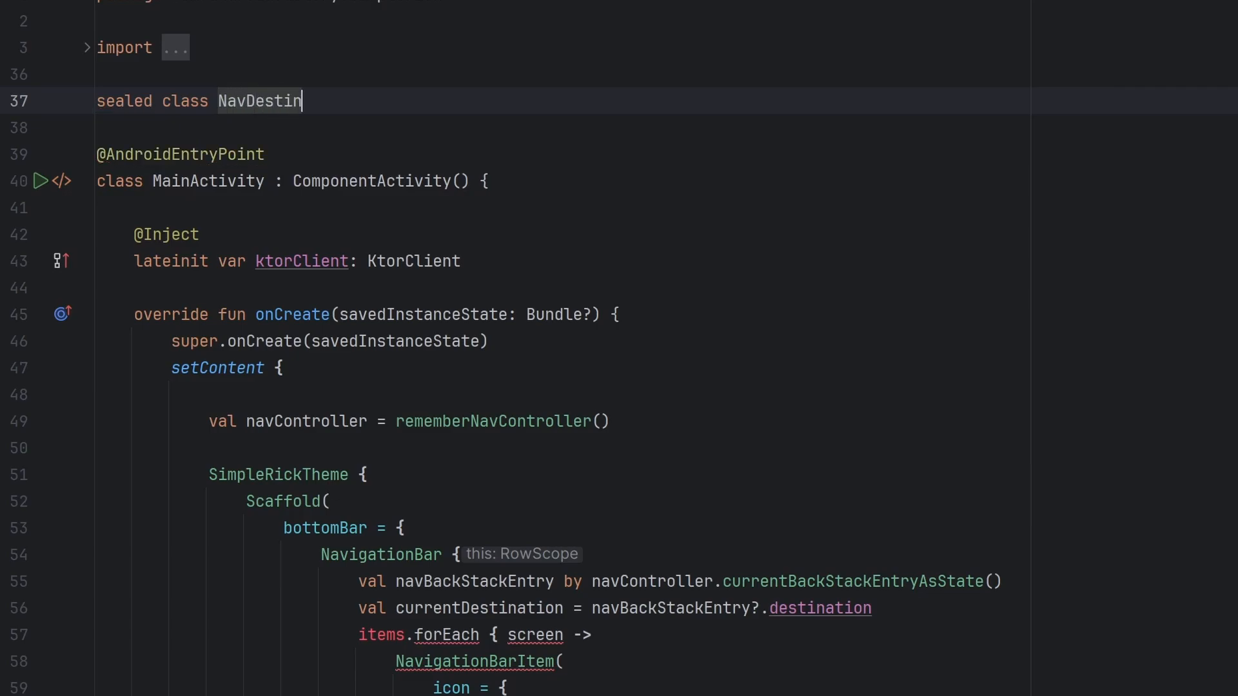
pyautogui.write('ation(val title')
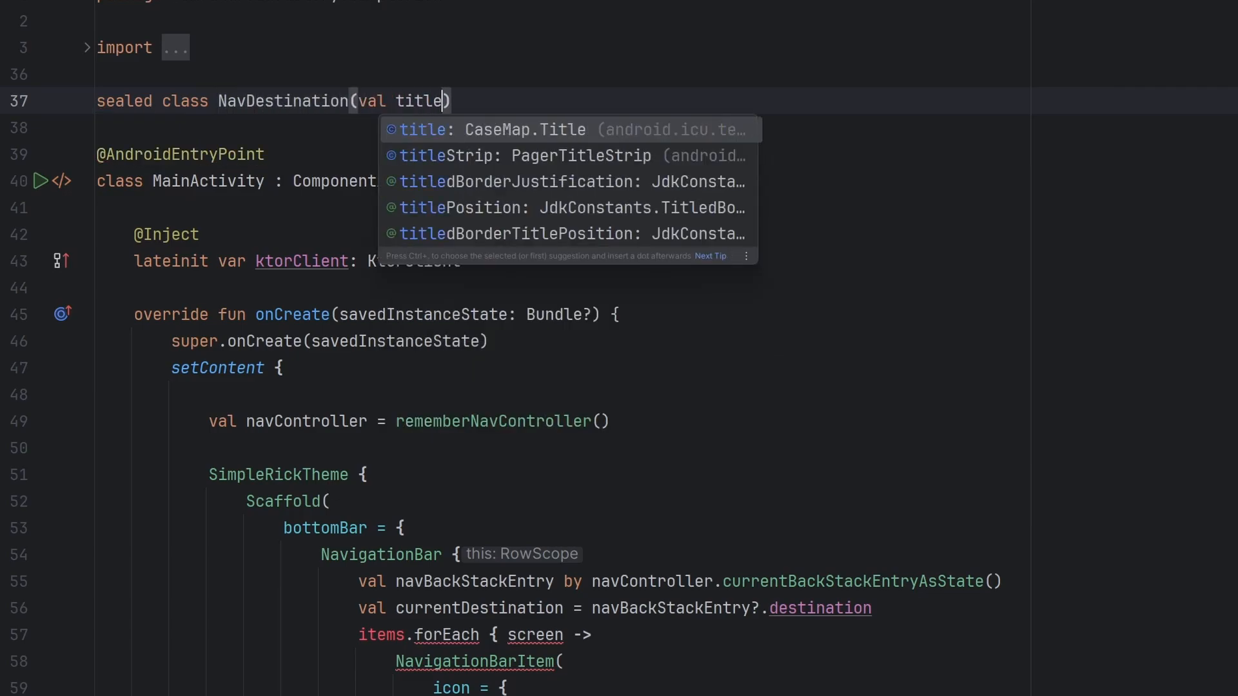
pyautogui.write(': String, val')
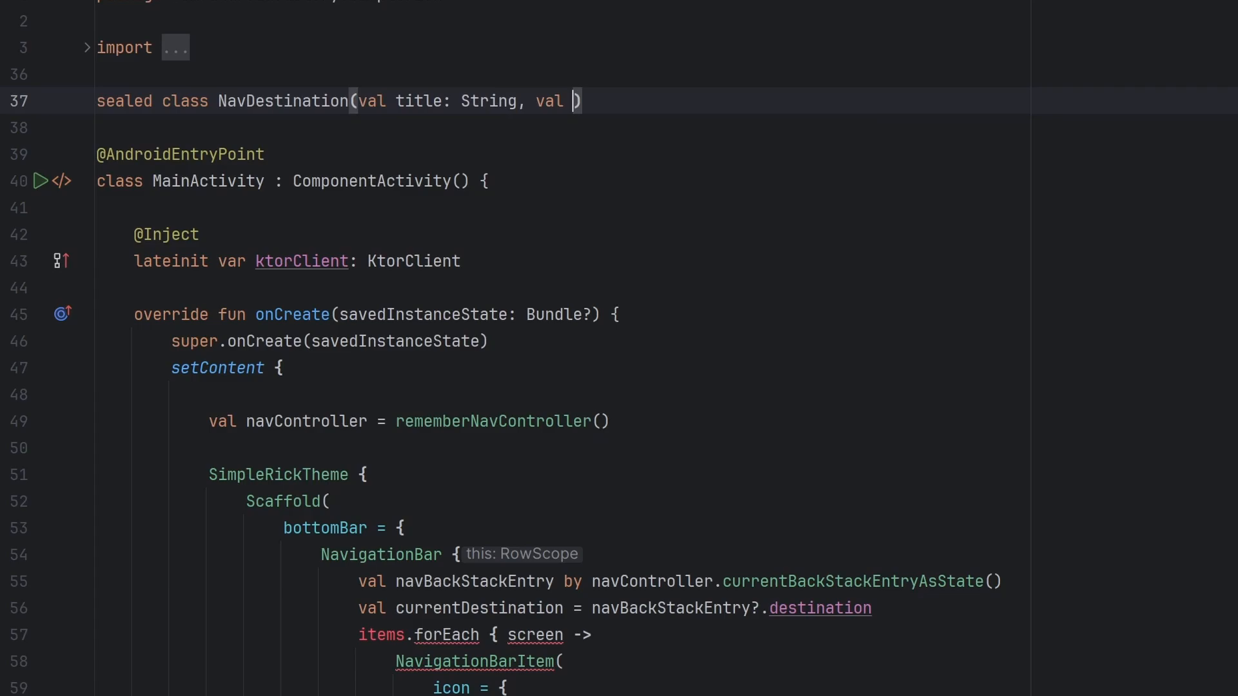
pyautogui.write('route:')
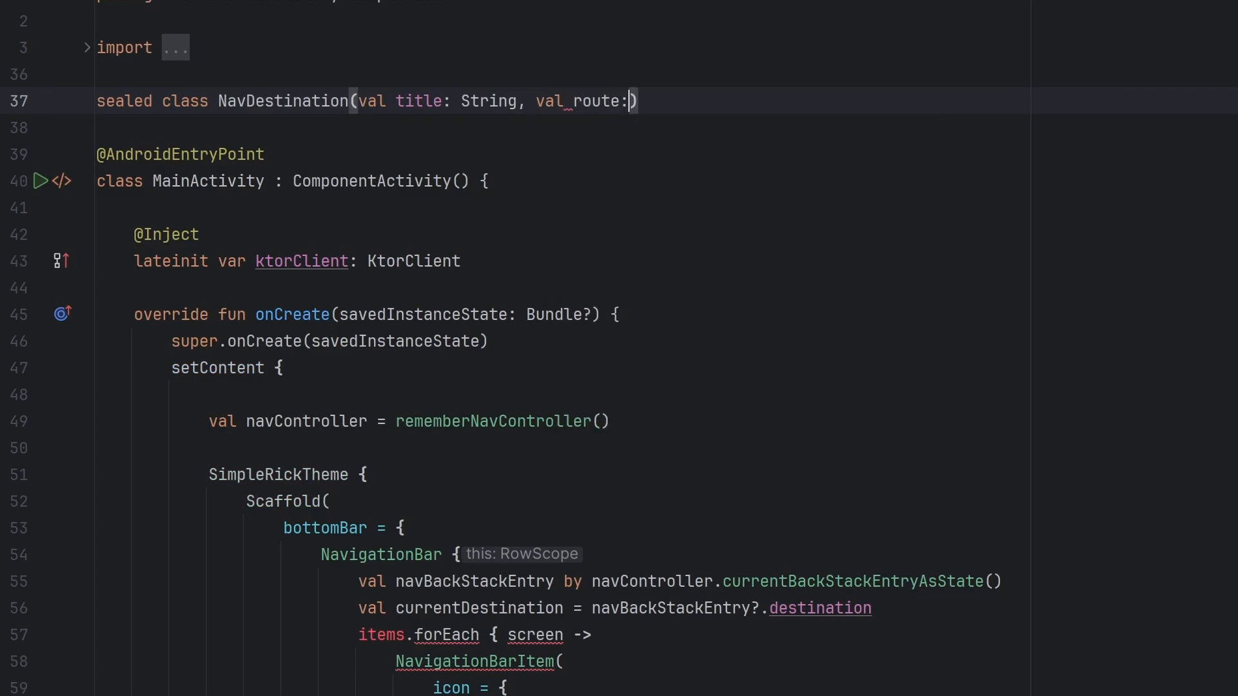
pyautogui.write('String, val i')
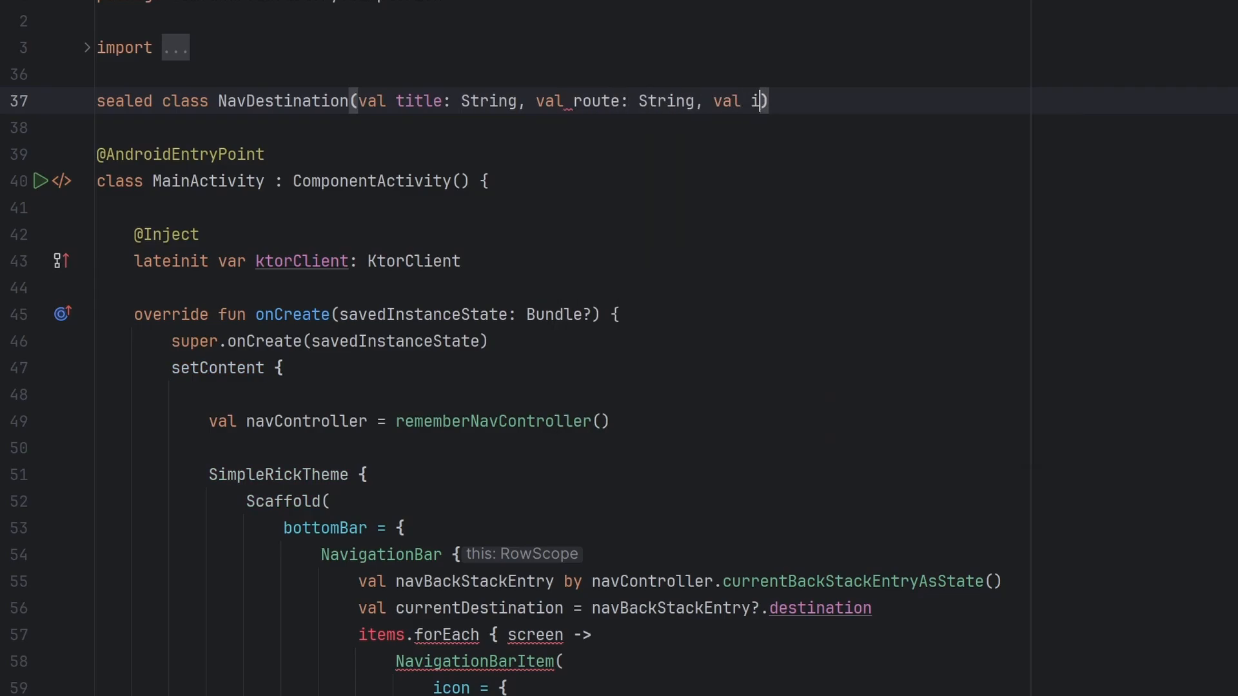
pyautogui.write('con: ImageVector')
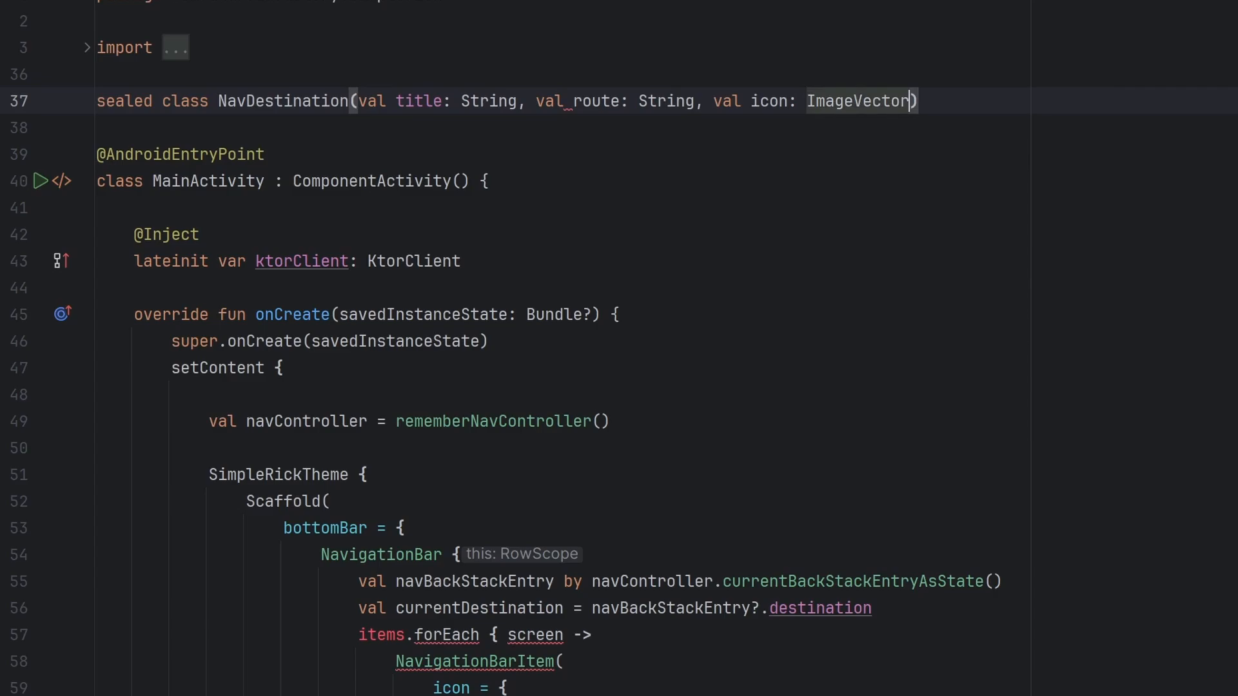
pyautogui.write('{')
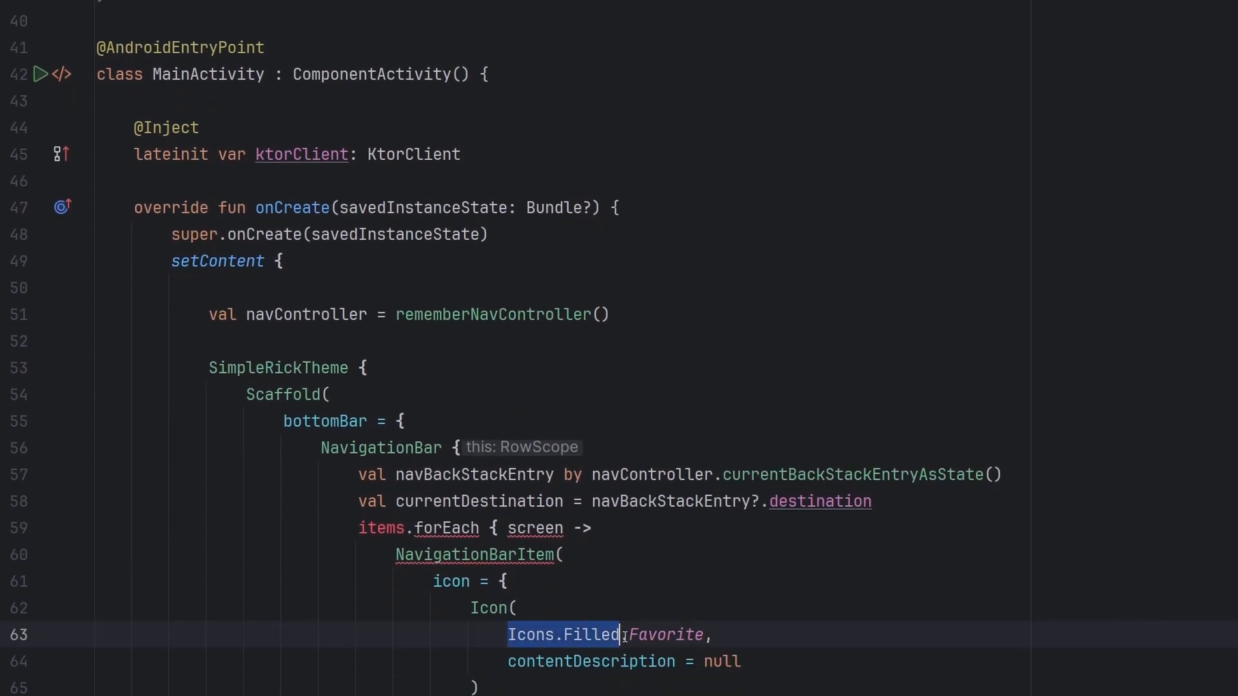
pyautogui.scroll(3)
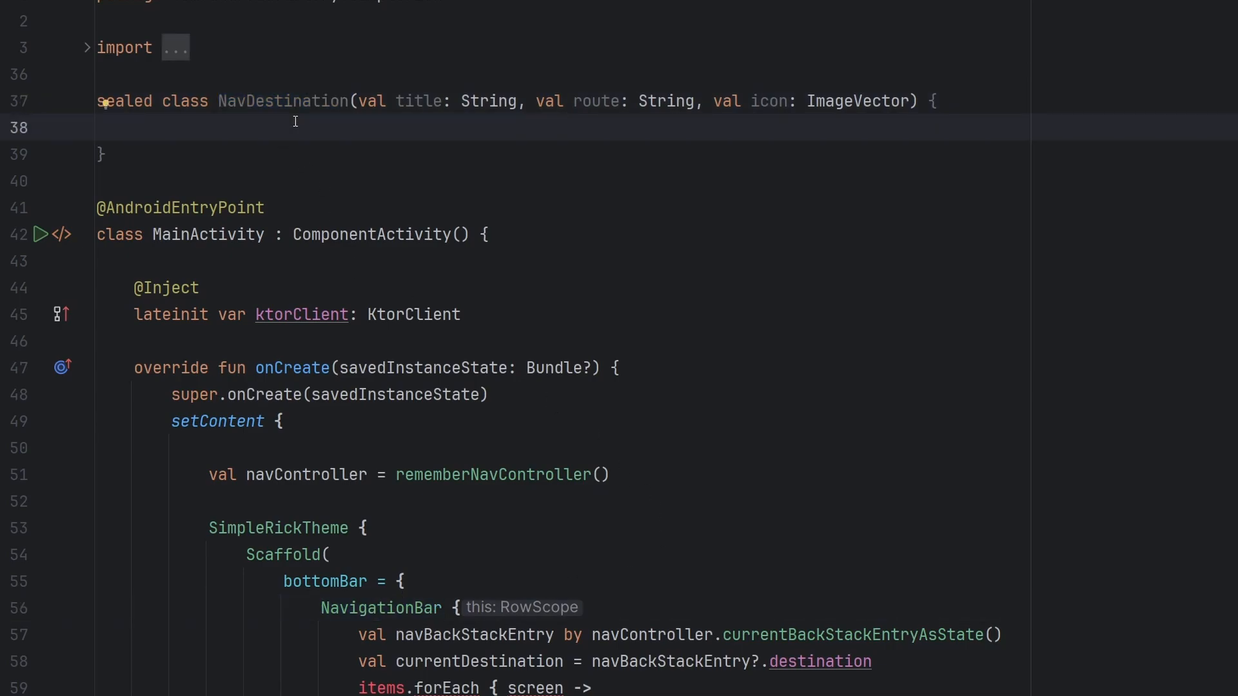
# Add object Home ("Home", "home_screen", Icons.Filled.Home), then Episodes and Search objects
pyautogui.write('object_H')
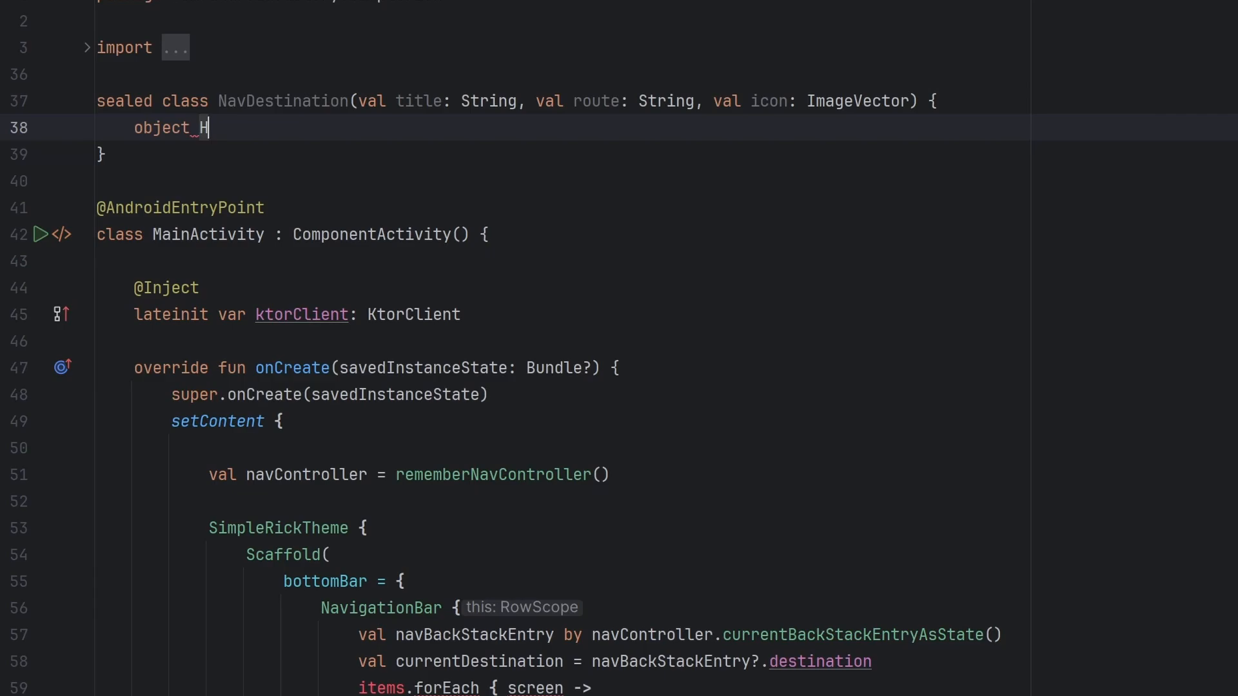
pyautogui.write('ome: NavDestination(')
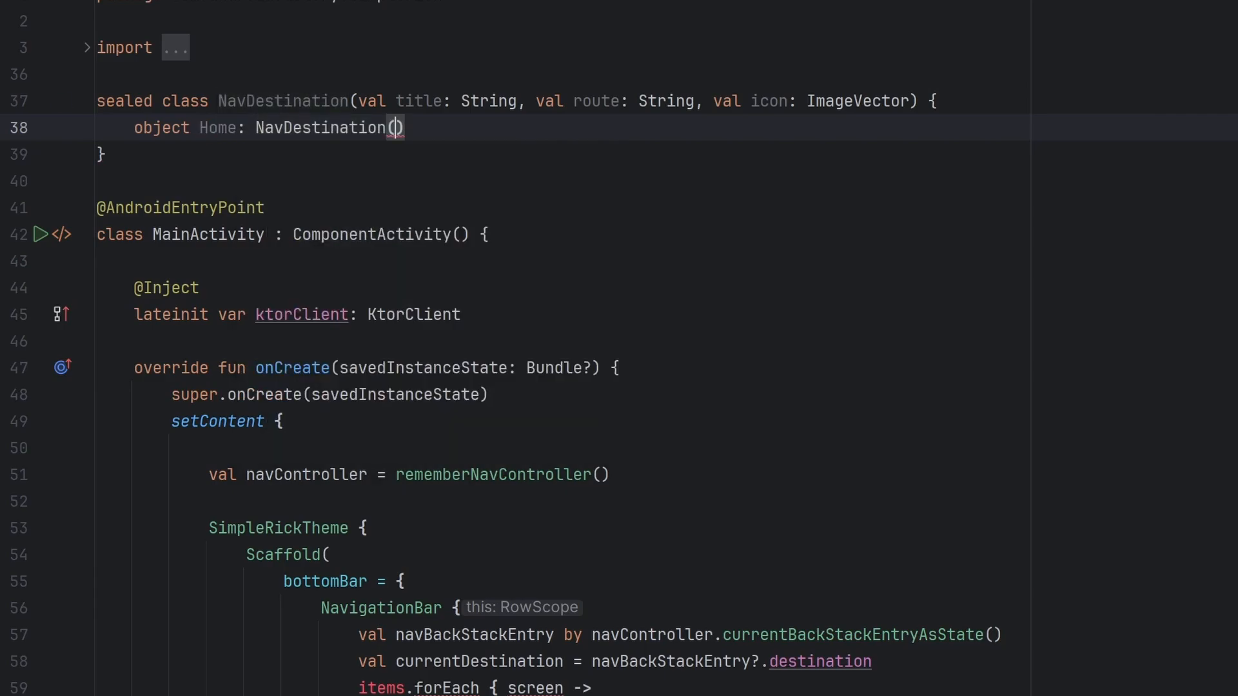
pyautogui.write('title =')
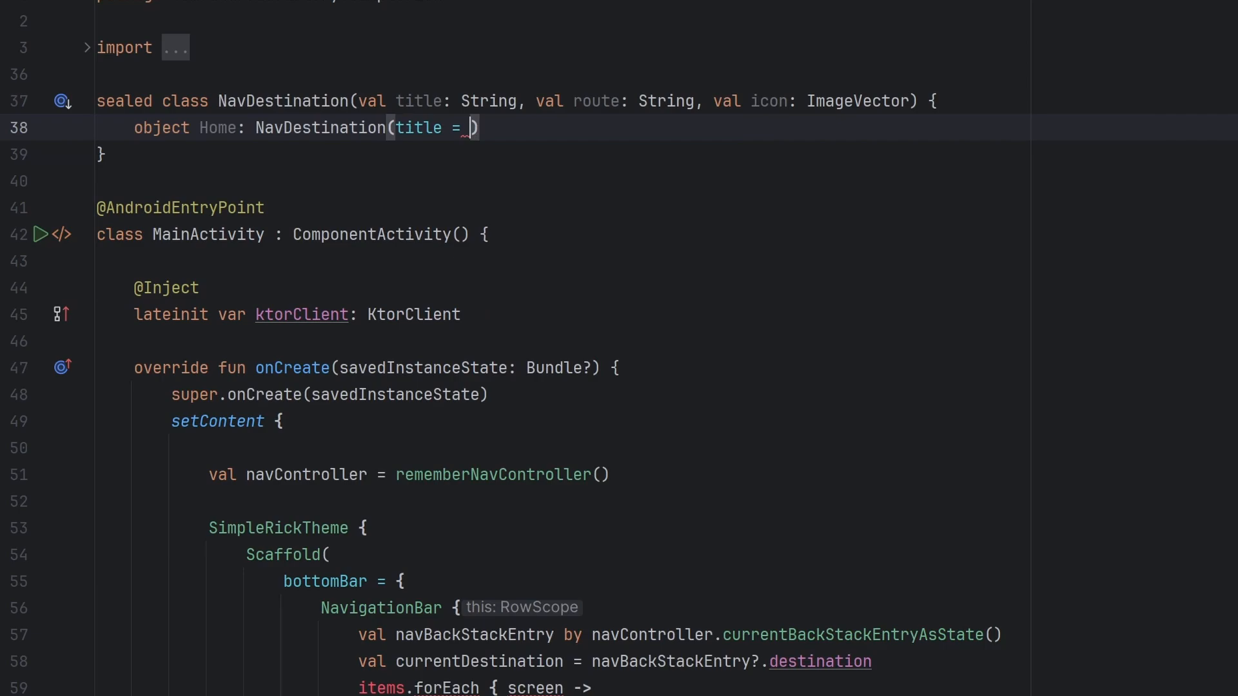
pyautogui.write('"Home",')
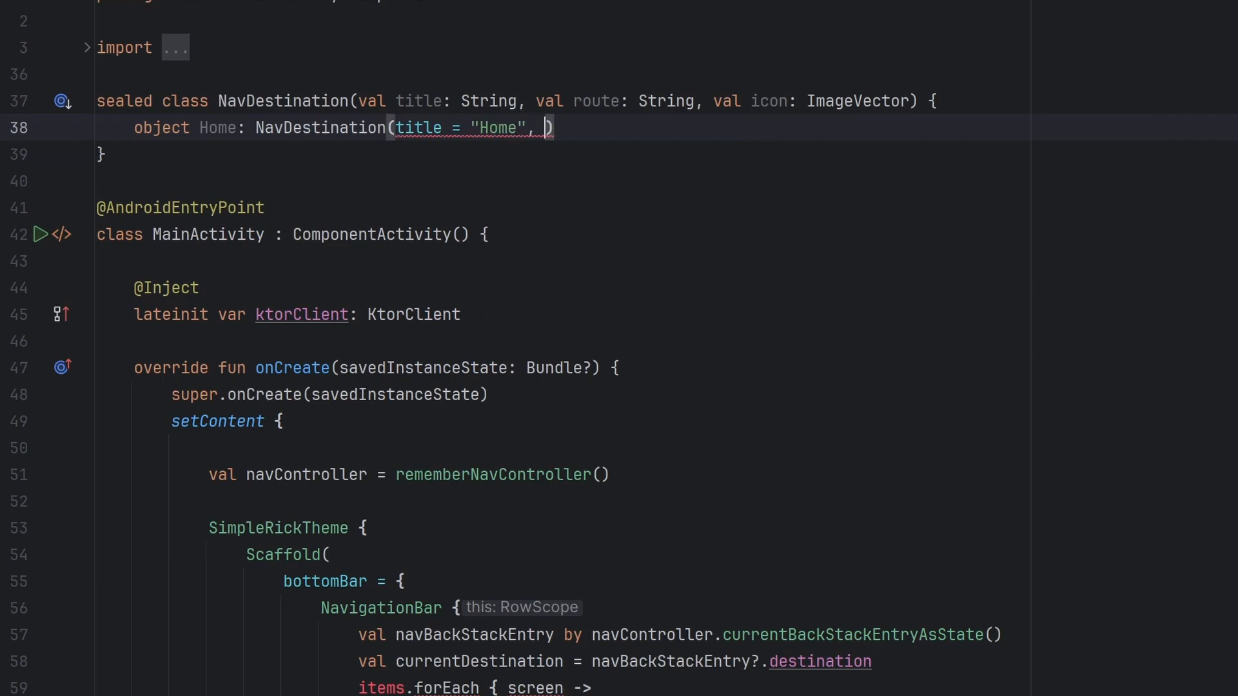
pyautogui.write('route = ""')
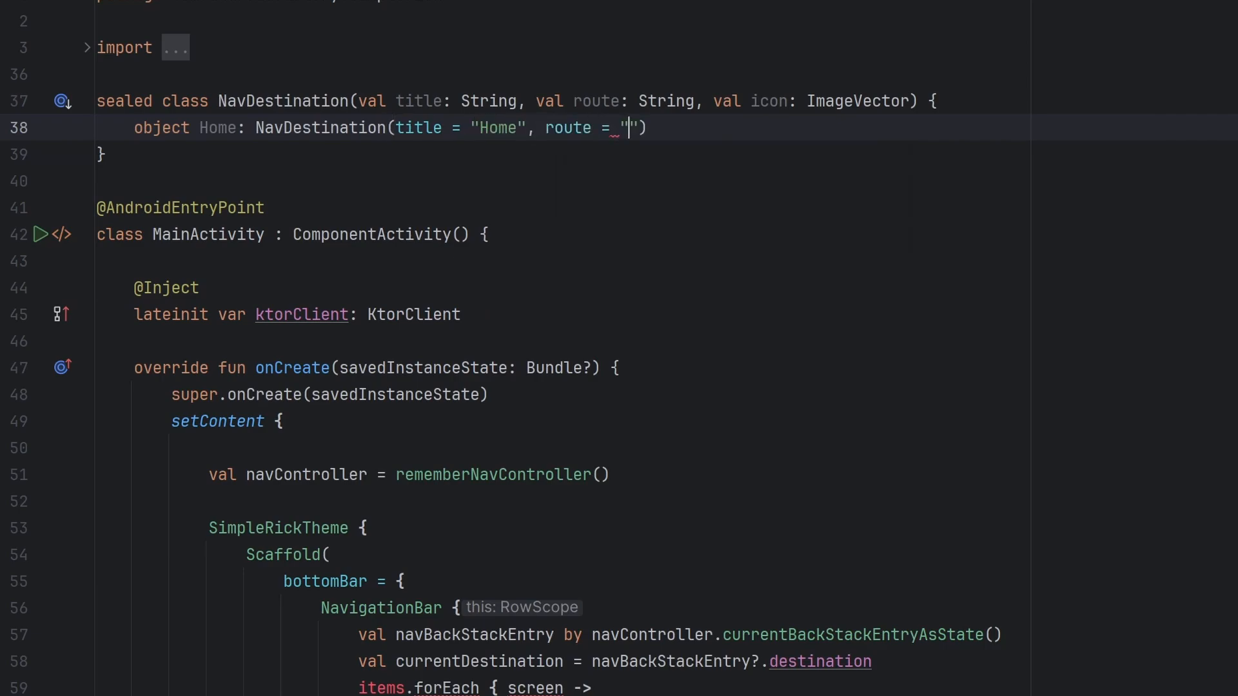
pyautogui.write('home_screen')
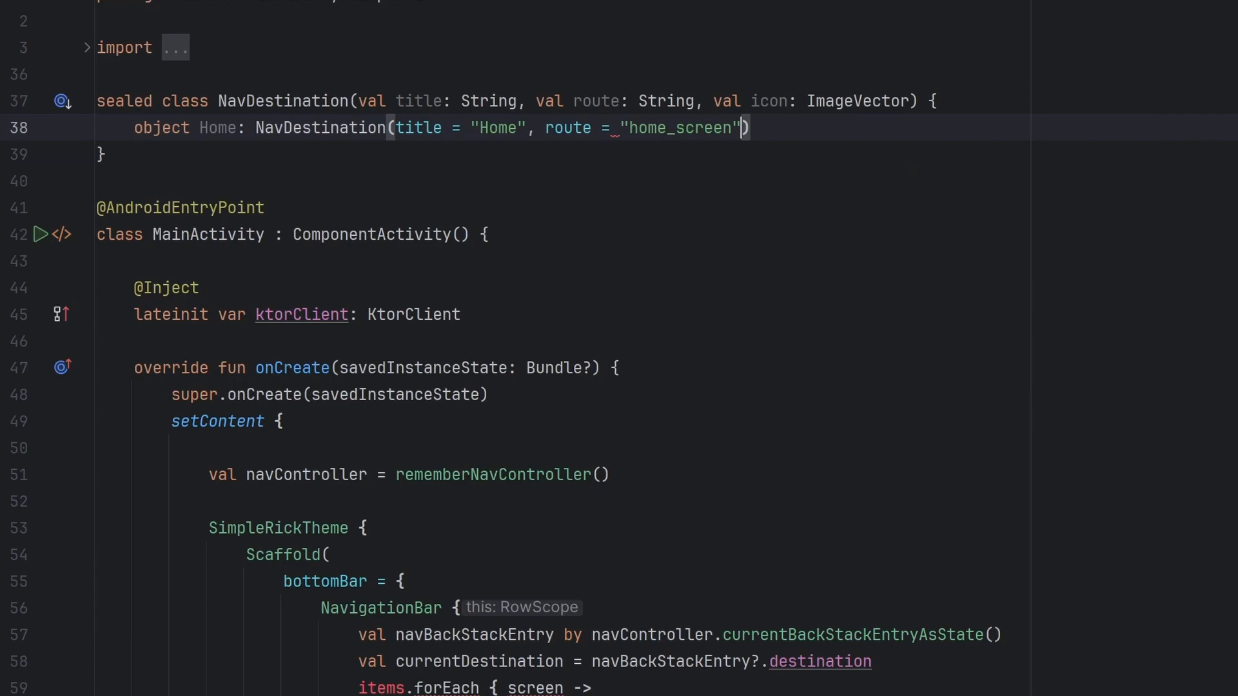
pyautogui.write(', icon = Icons.Filled')
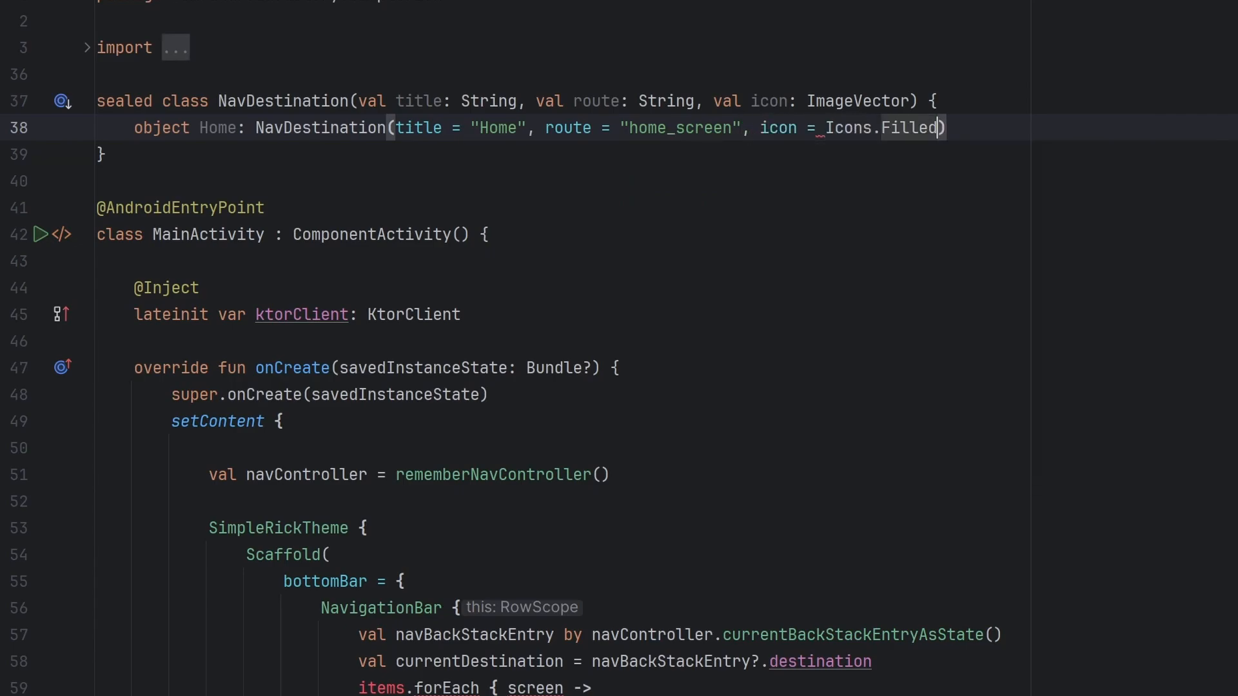
pyautogui.write('.H')
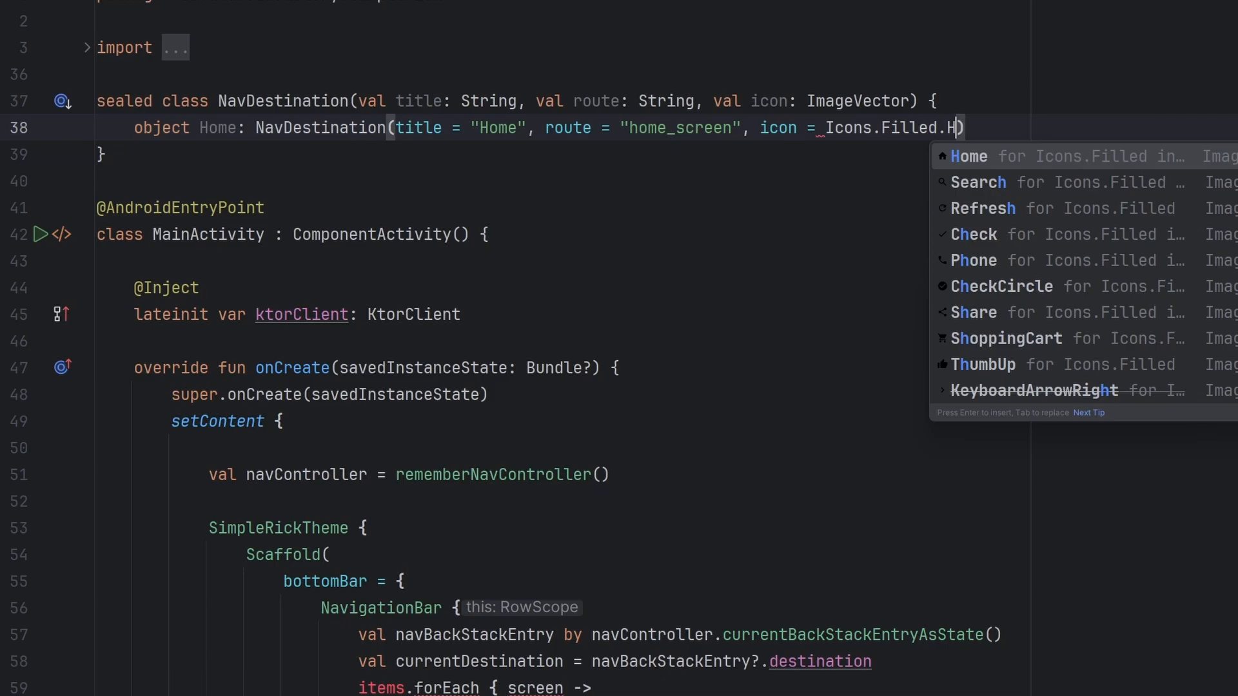
pyautogui.press('Enter')
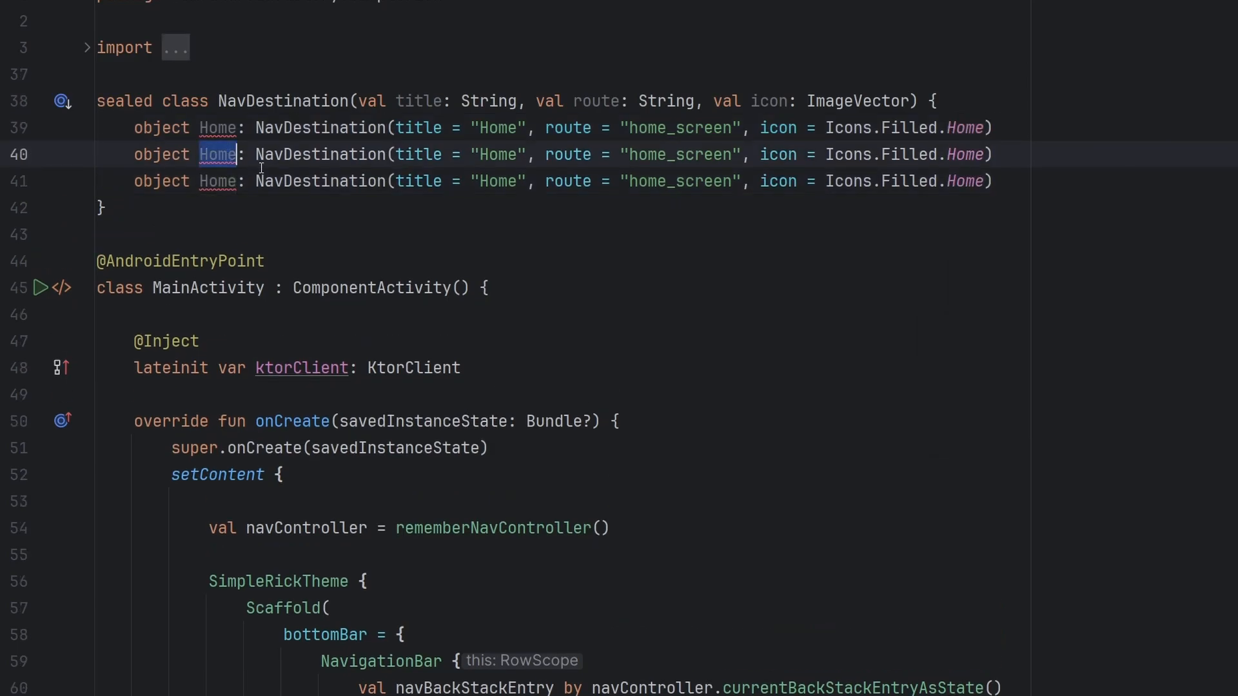
pyautogui.write('Episodes')
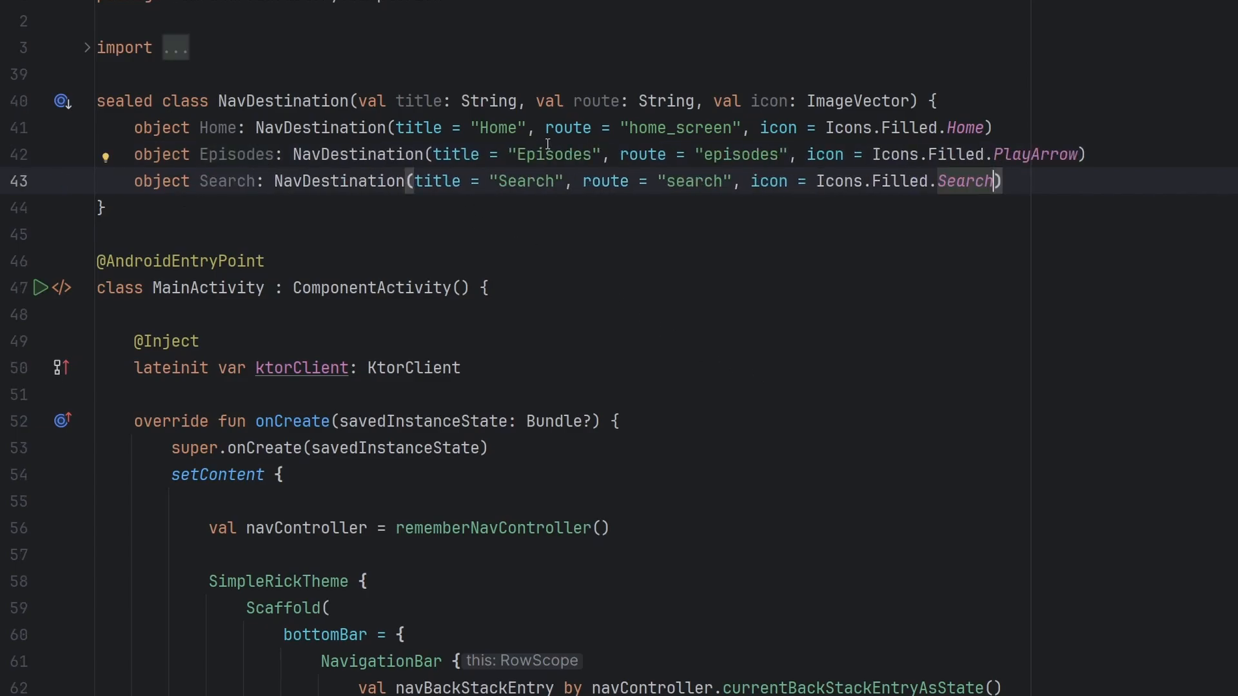
pyautogui.doubleClick(514, 180)
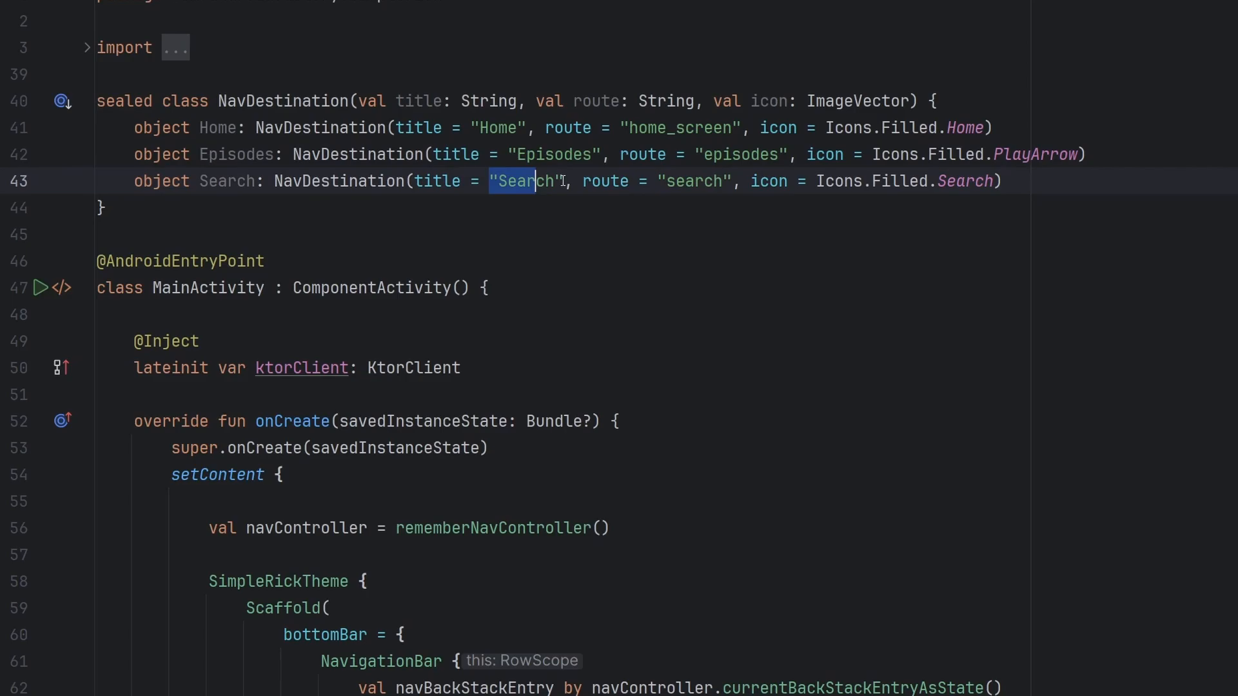
pyautogui.click(797, 180)
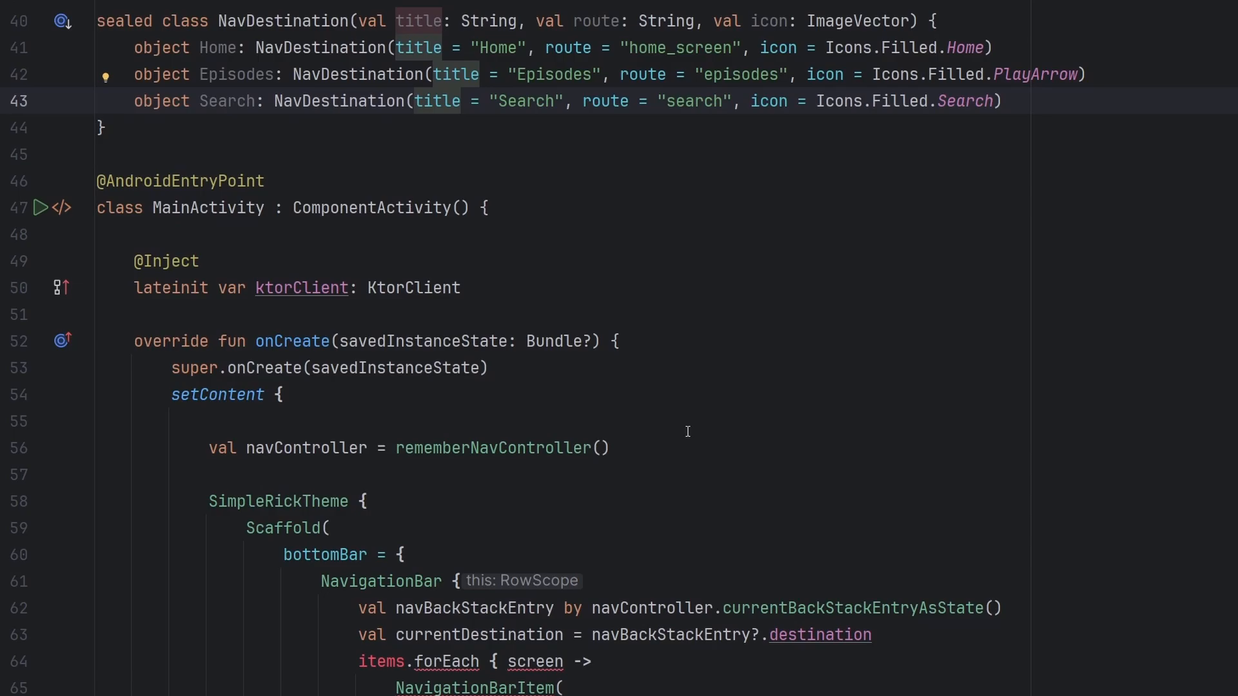
# Write val items = listOf(NavDestination.Home, NavDestination.Episodes, NavDestination.Search)
pyautogui.write('val')
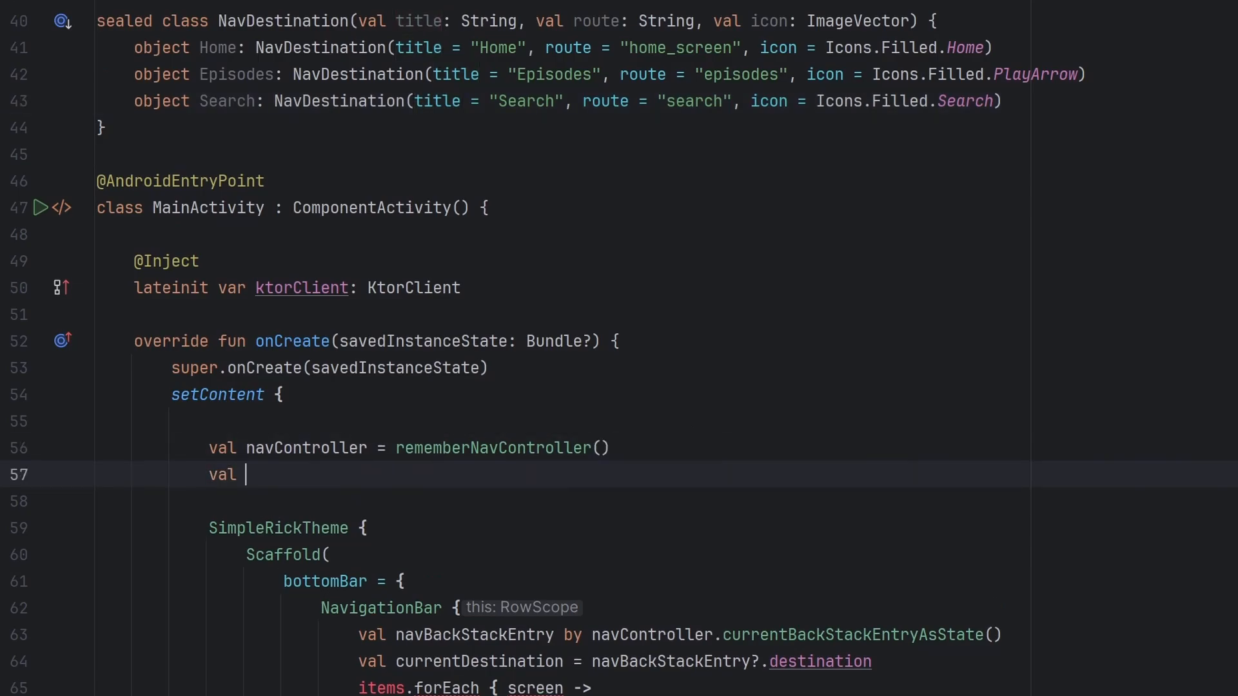
pyautogui.write('items =')
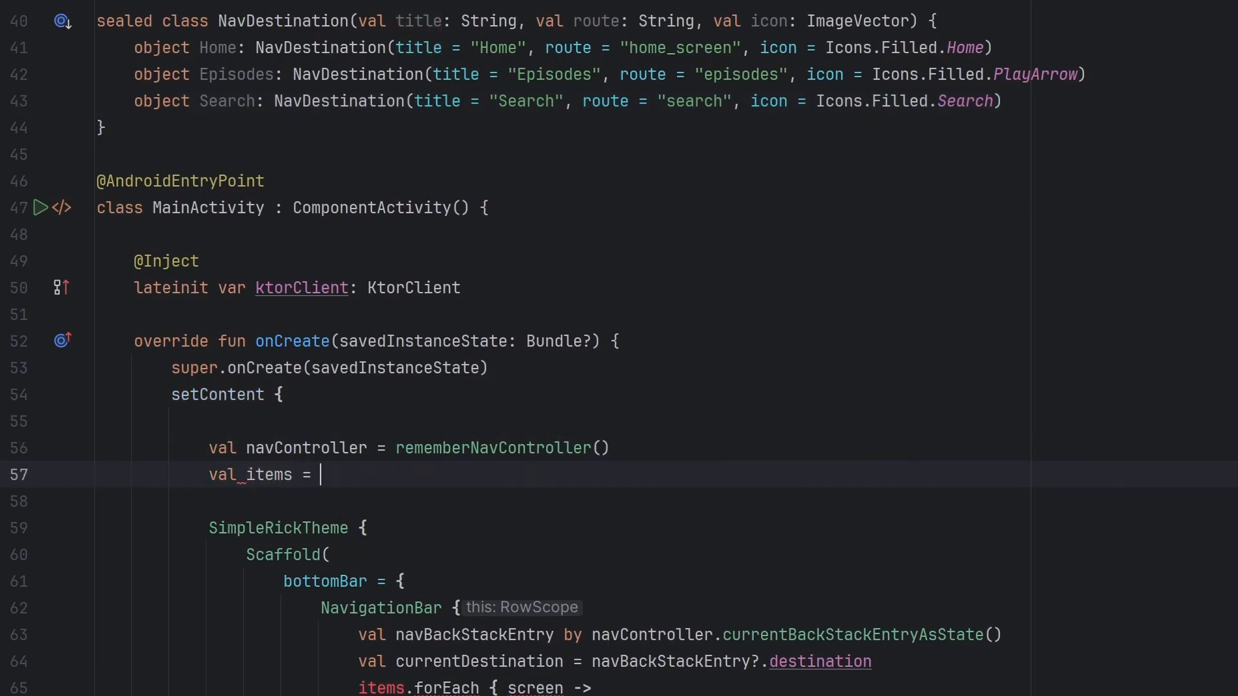
pyautogui.write('listOf(')
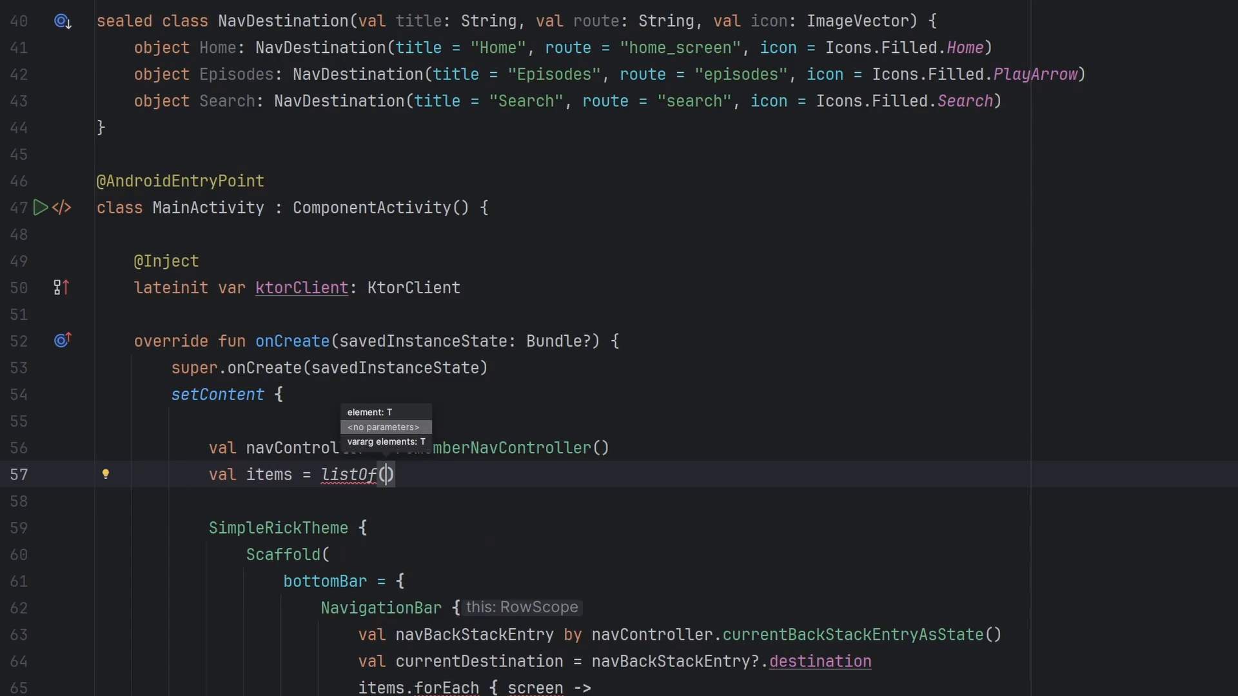
pyautogui.write('NavDestination.Home,')
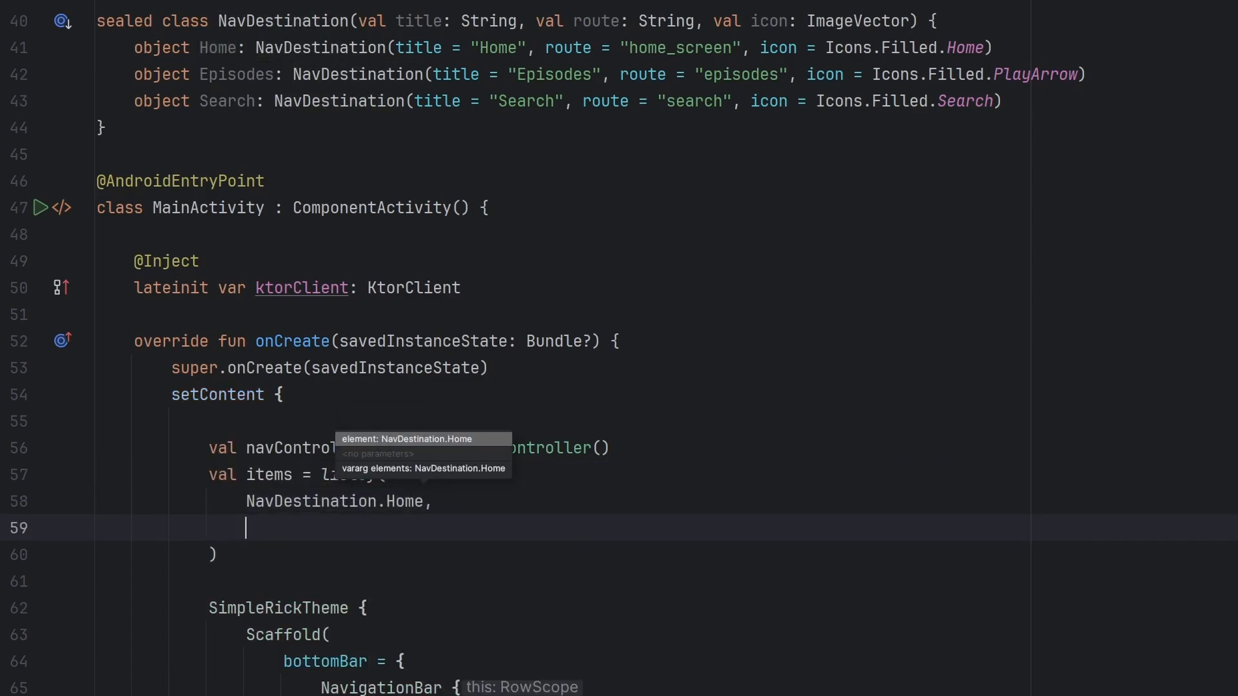
pyautogui.write('NavDestination.')
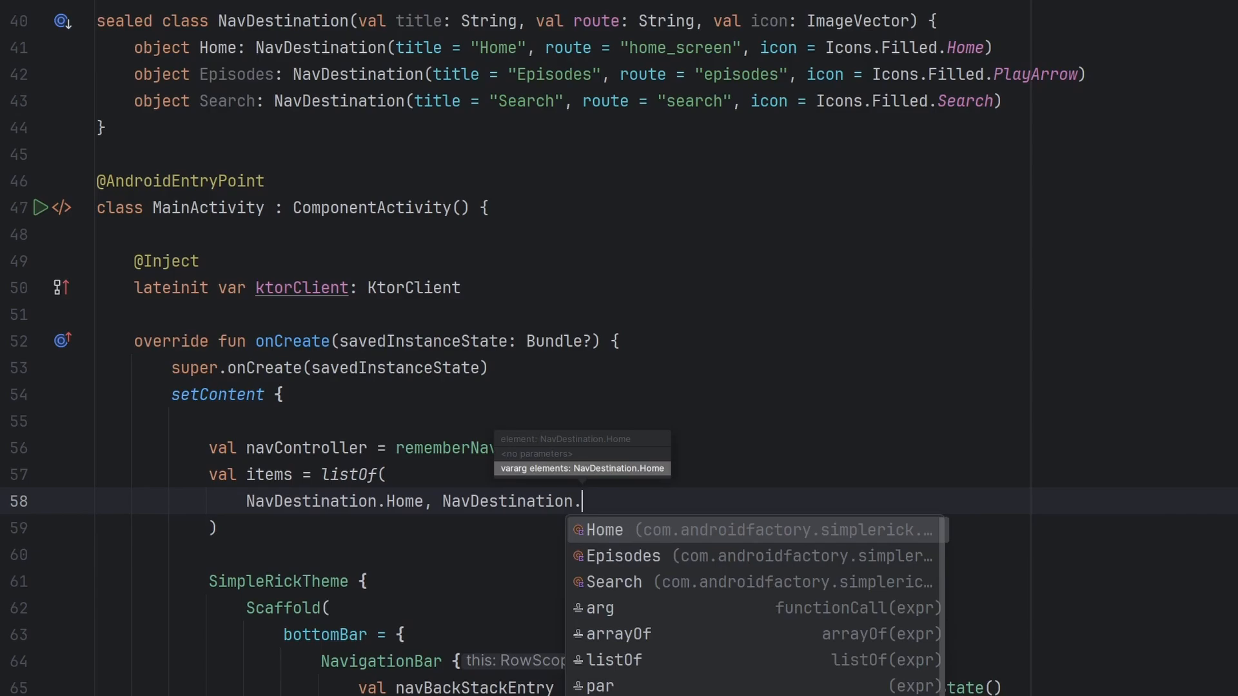
pyautogui.write('Episodes, NavDestination.Search')
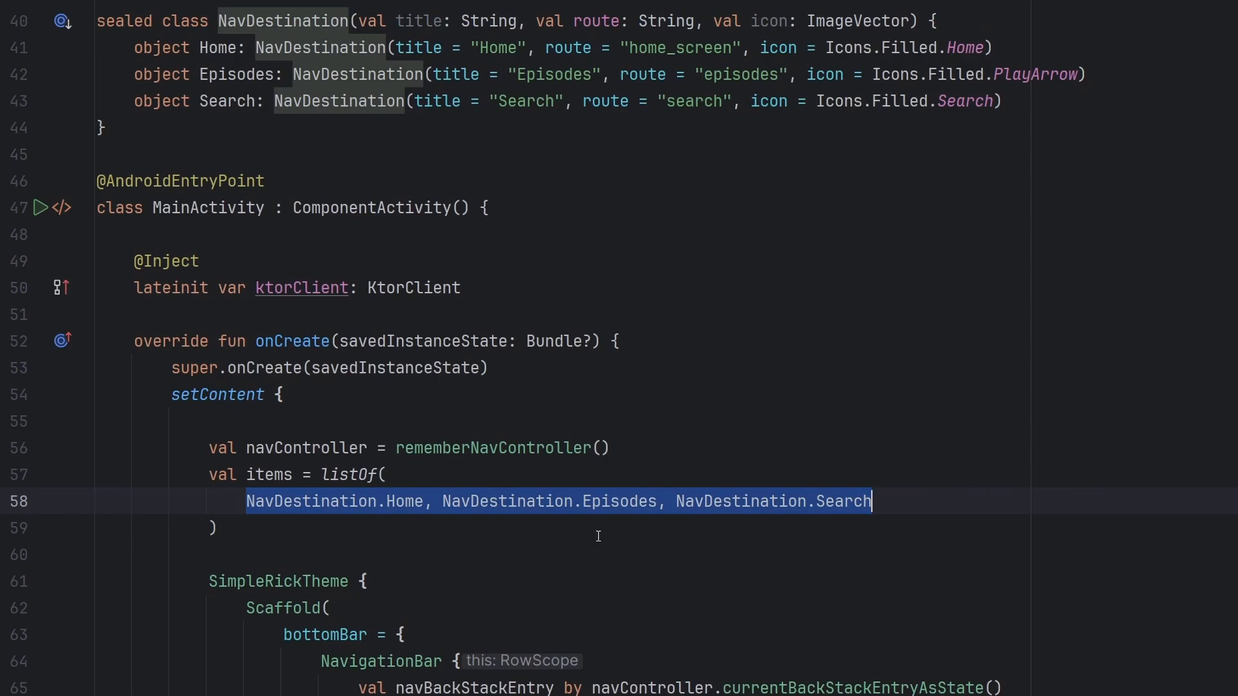
pyautogui.scroll(-3)
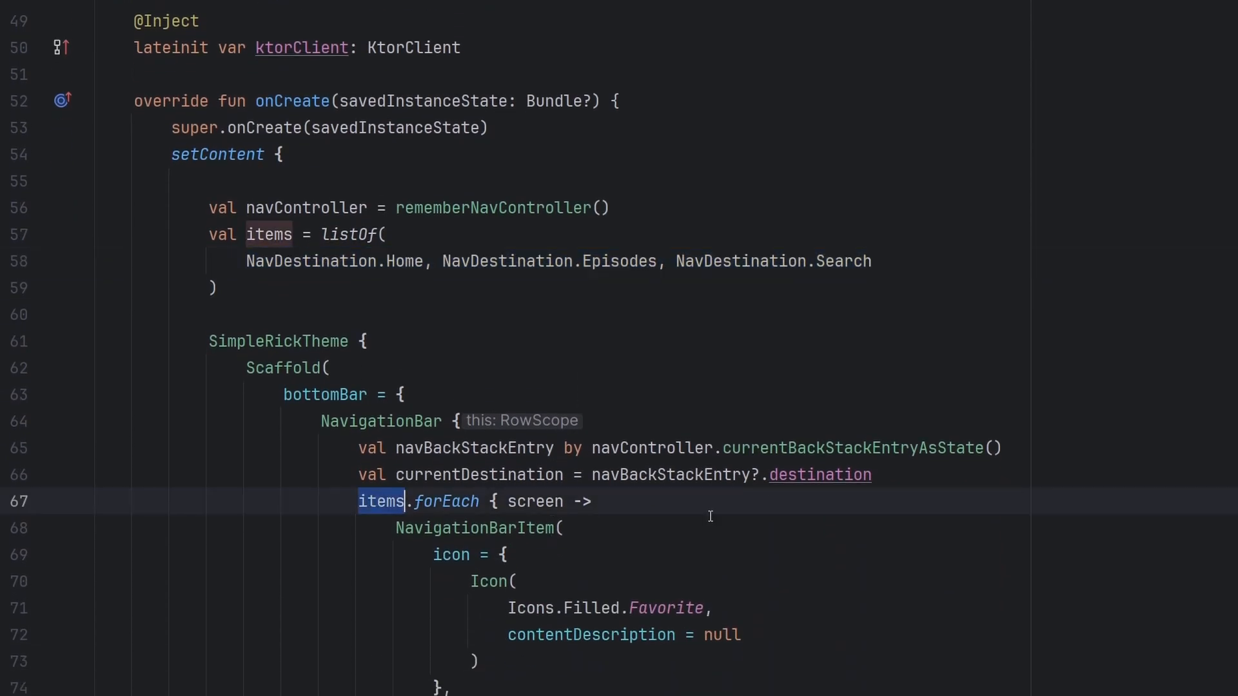
pyautogui.scroll(-3)
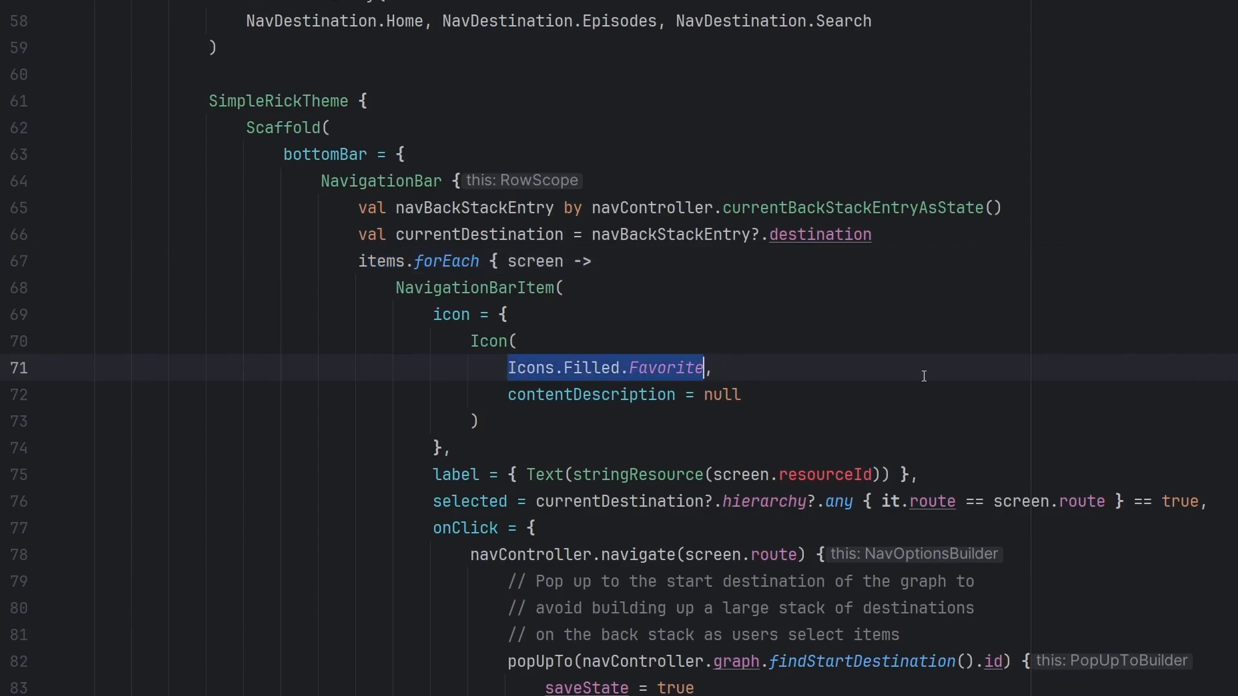
pyautogui.write('screen.icon,')
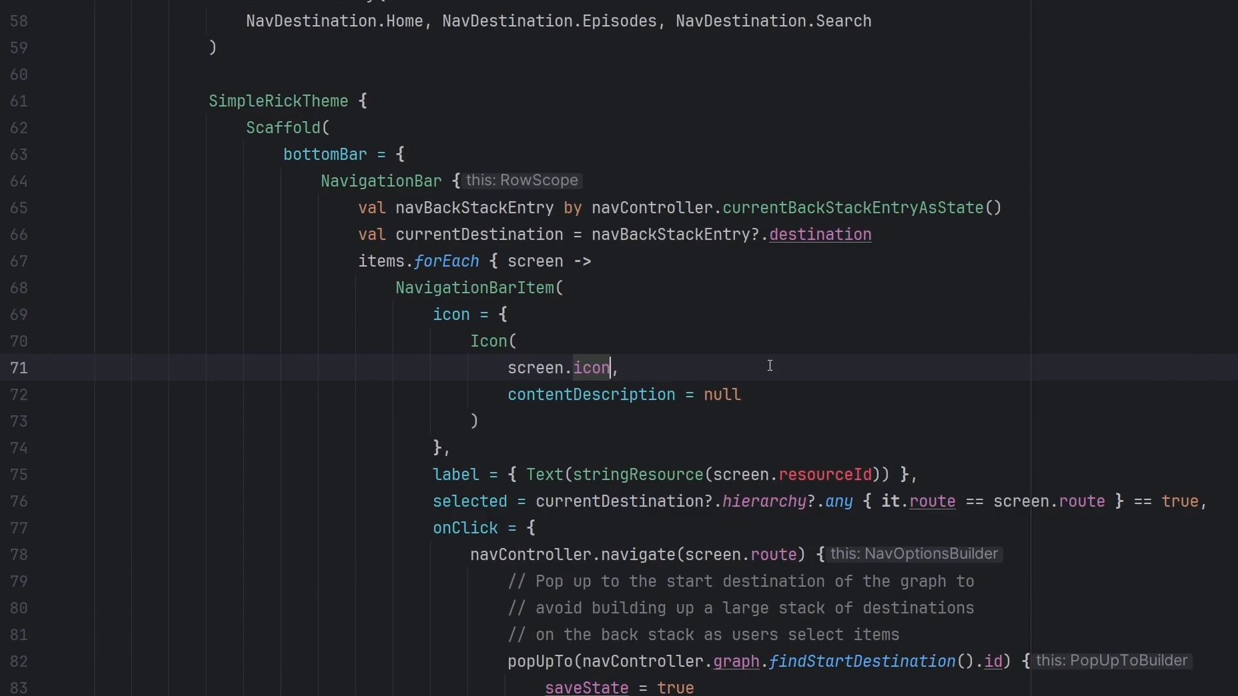
pyautogui.doubleClick(558, 368)
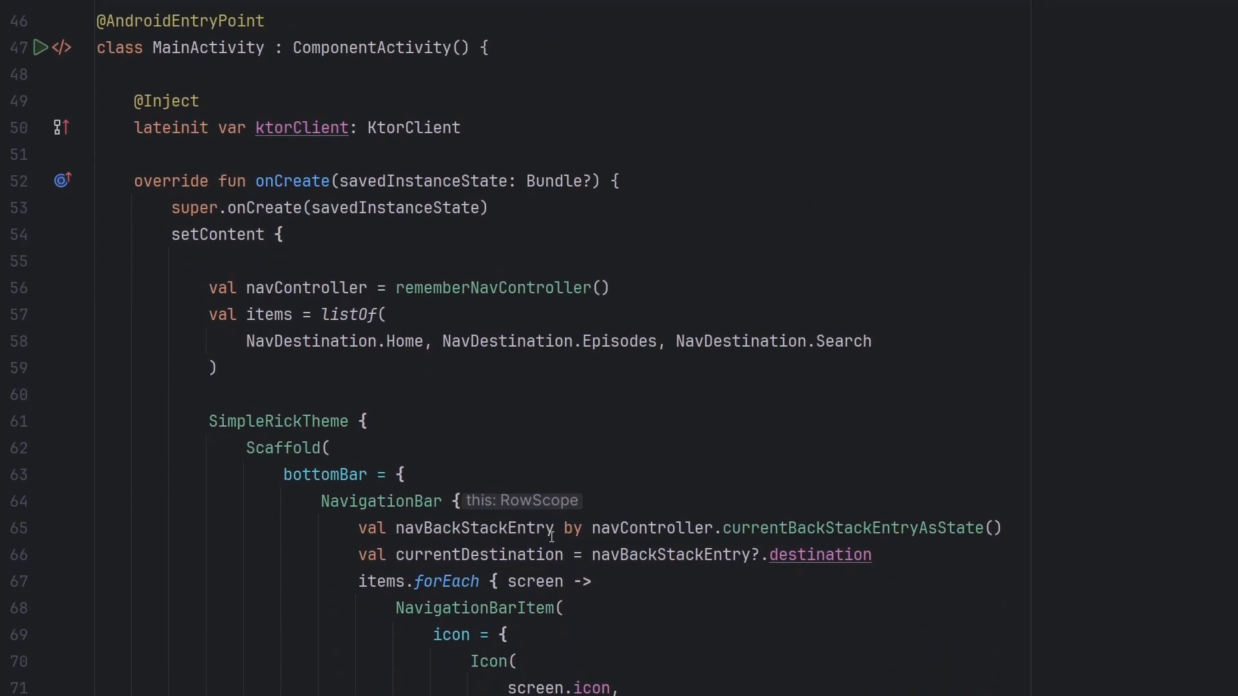
pyautogui.scroll(-3)
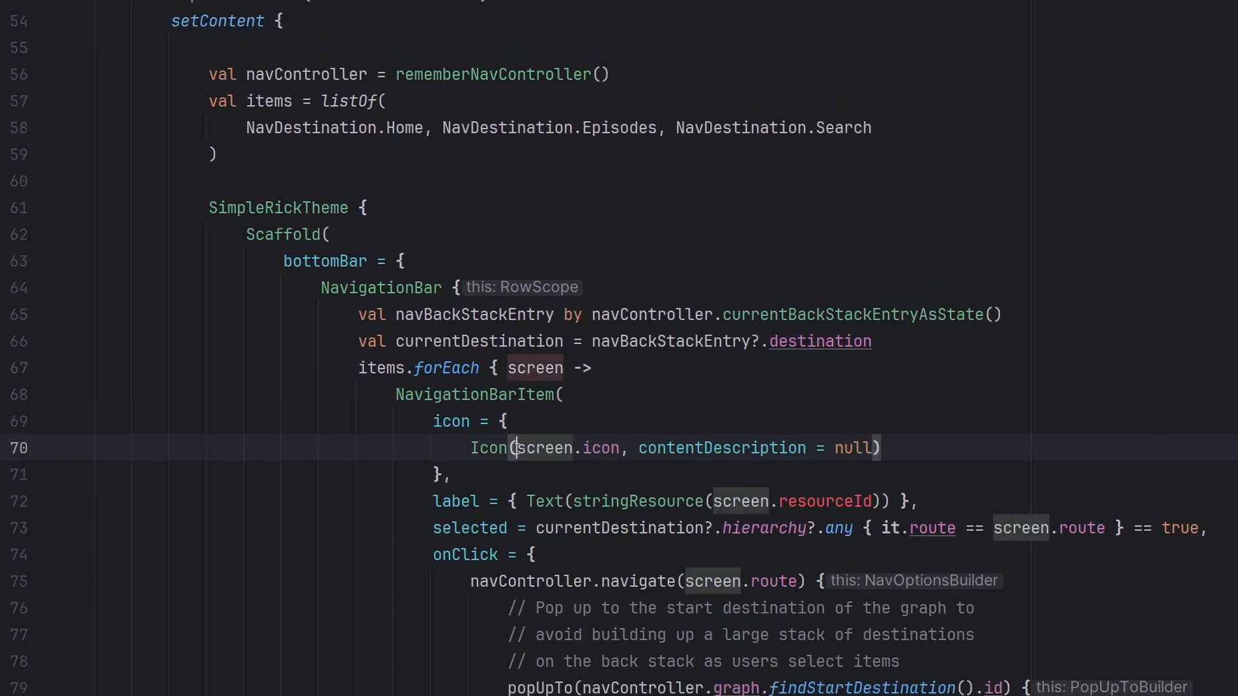
pyautogui.write('imageVector =')
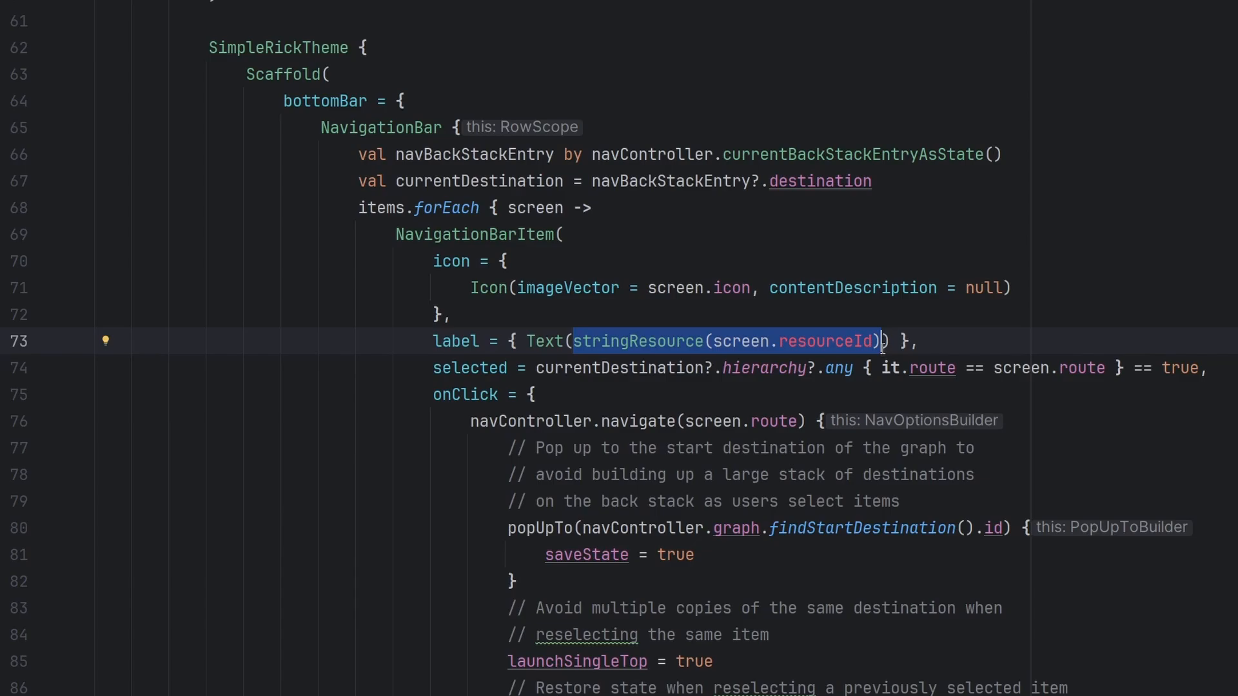
pyautogui.write('screen.')
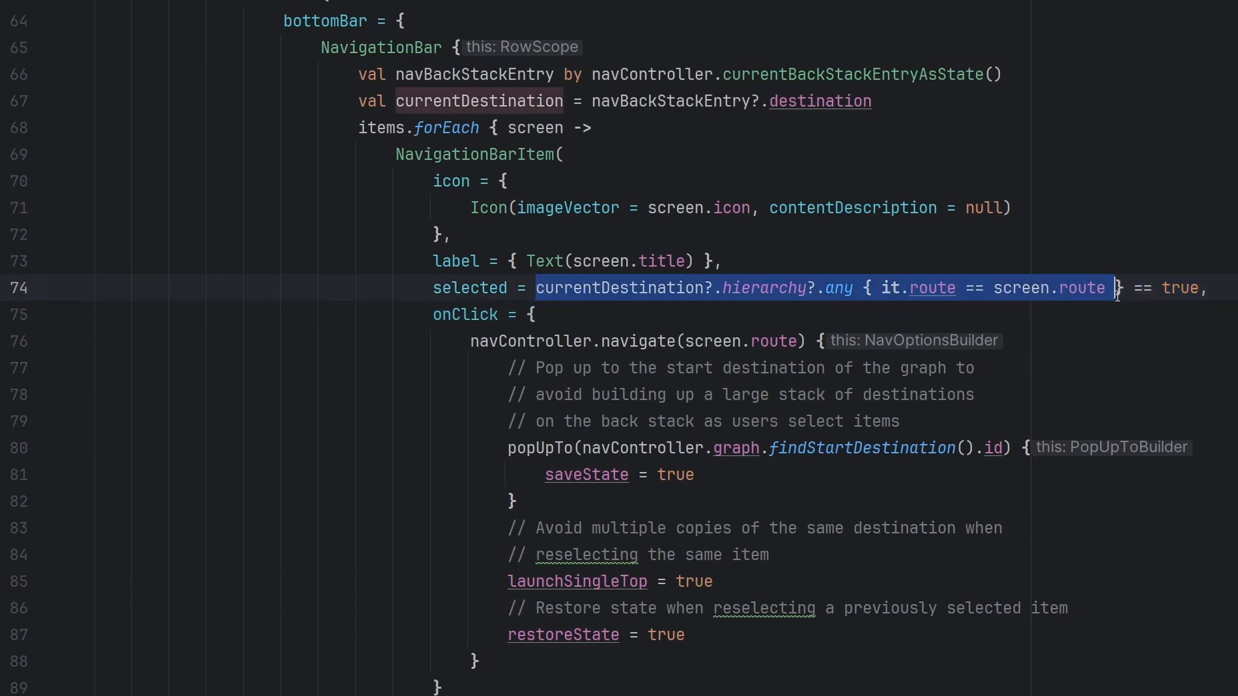
pyautogui.scroll(-3)
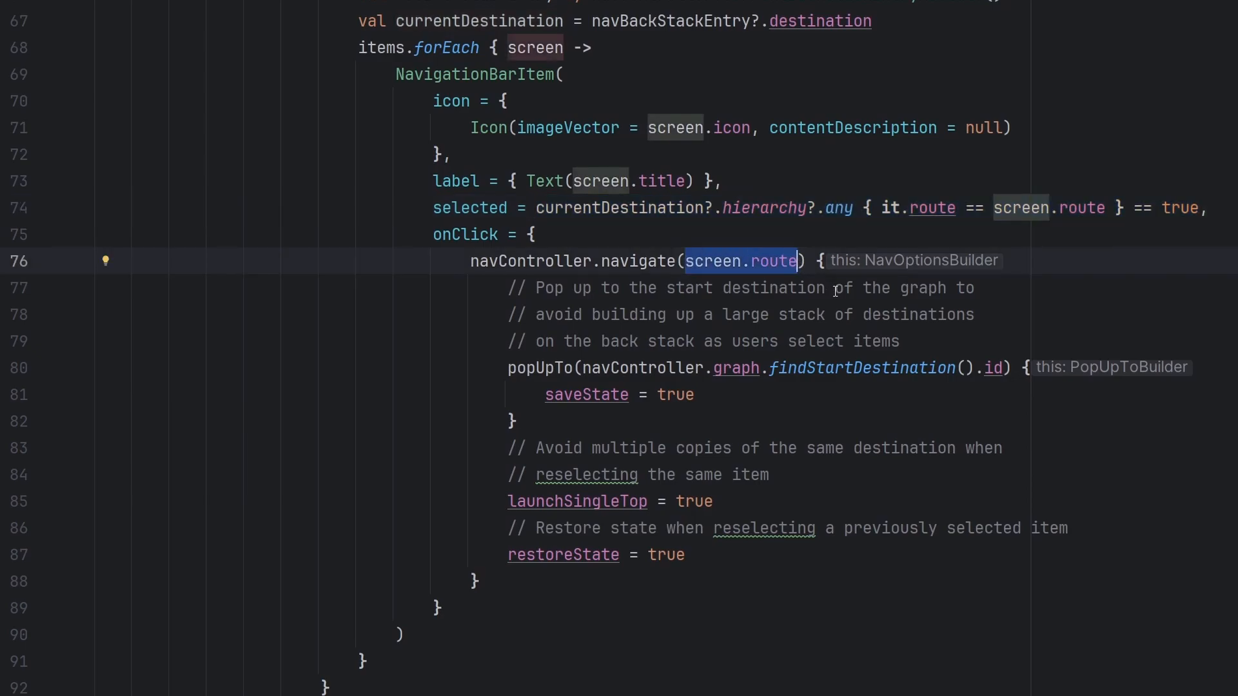
pyautogui.doubleClick(465, 234)
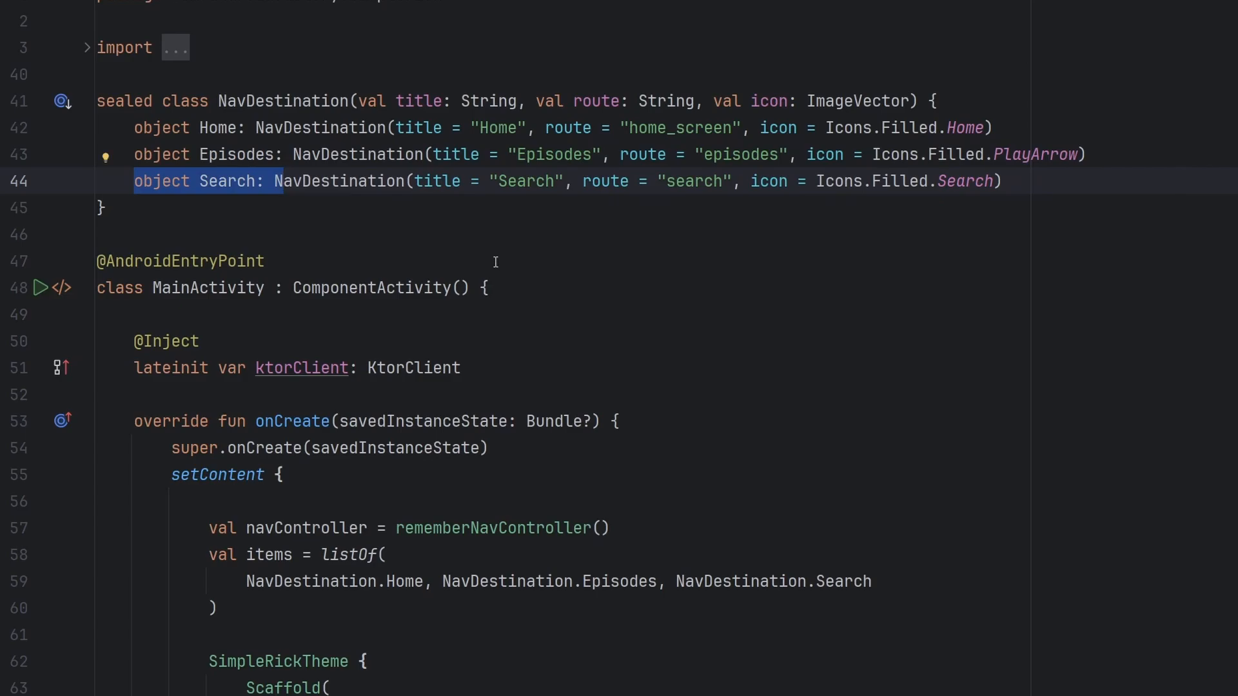
# After character_episodes, add composable(route = NavDestination.Episodes.route) { Text }
pyautogui.scroll(-3)
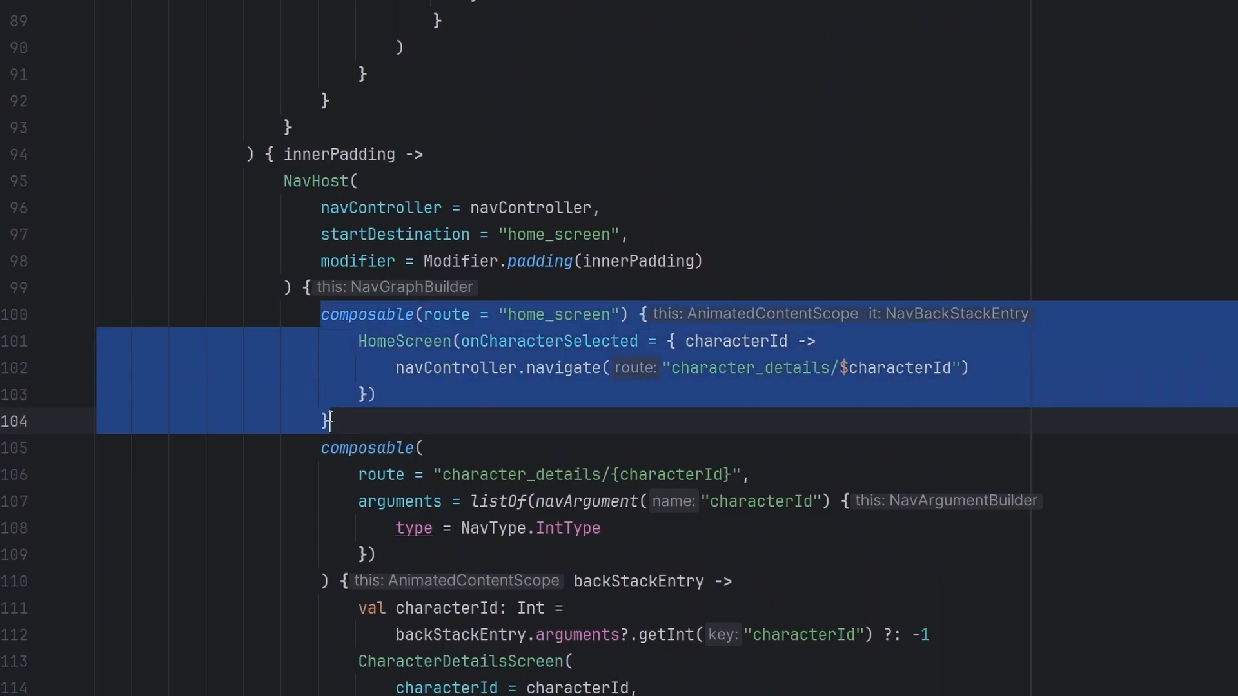
pyautogui.scroll(-3)
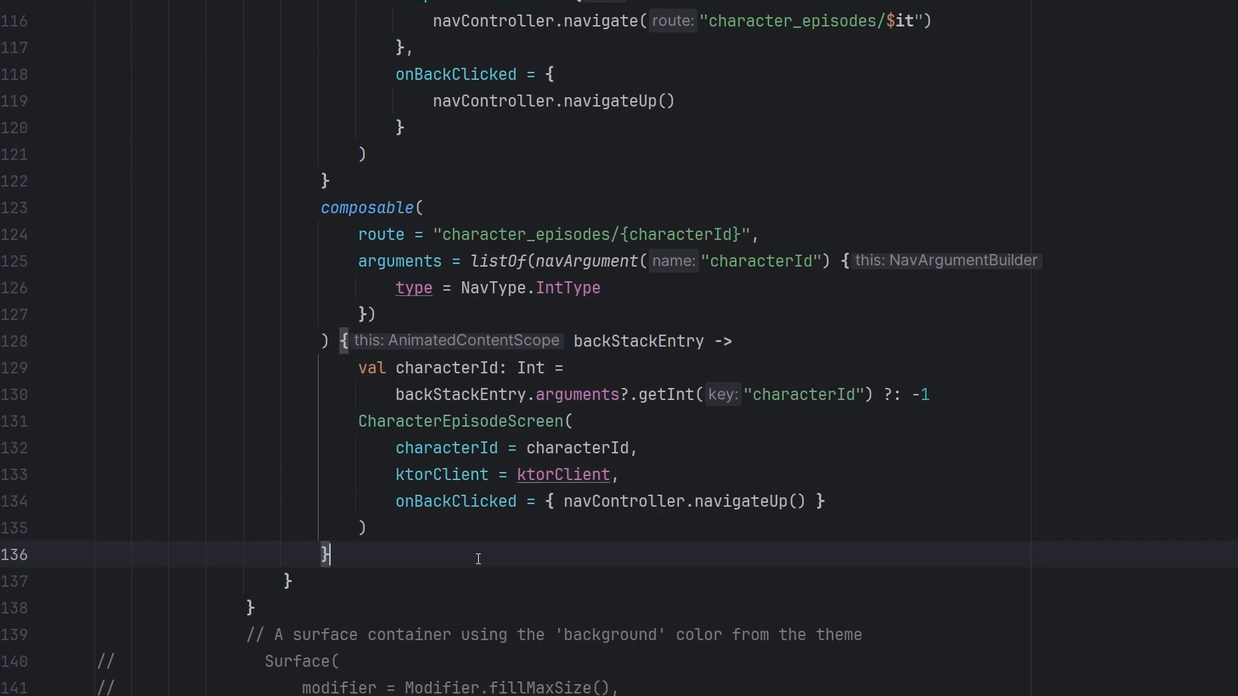
pyautogui.write('composable()')
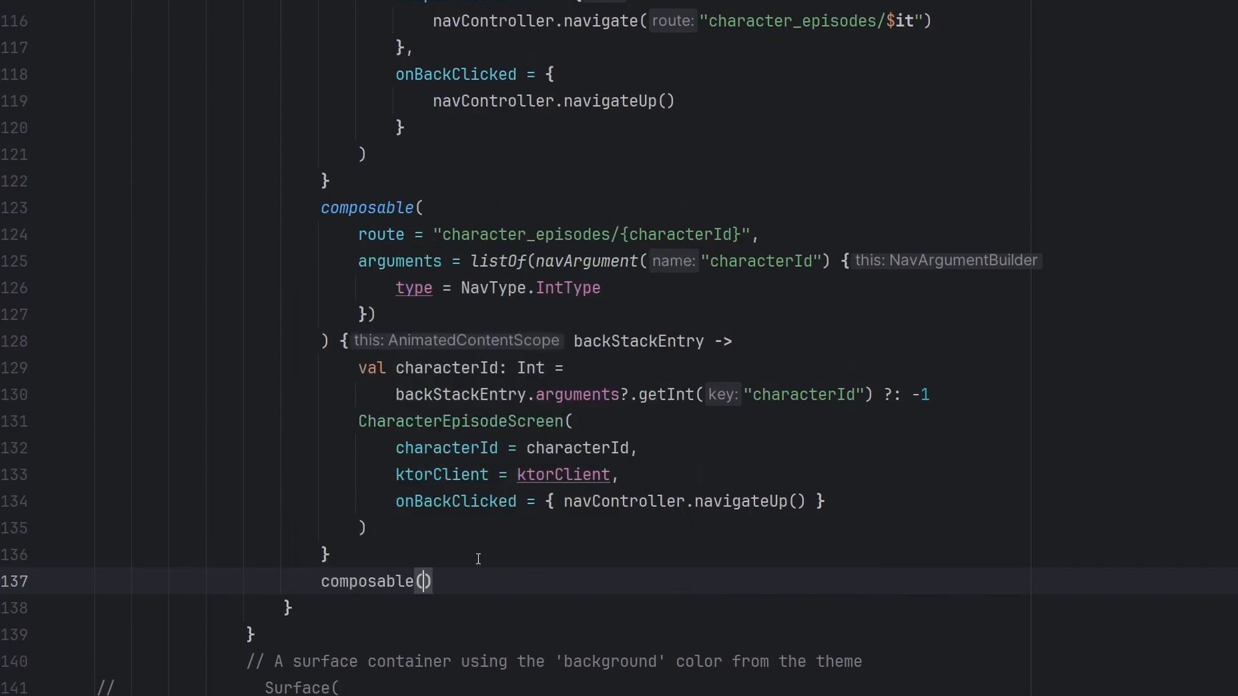
pyautogui.write('route =')
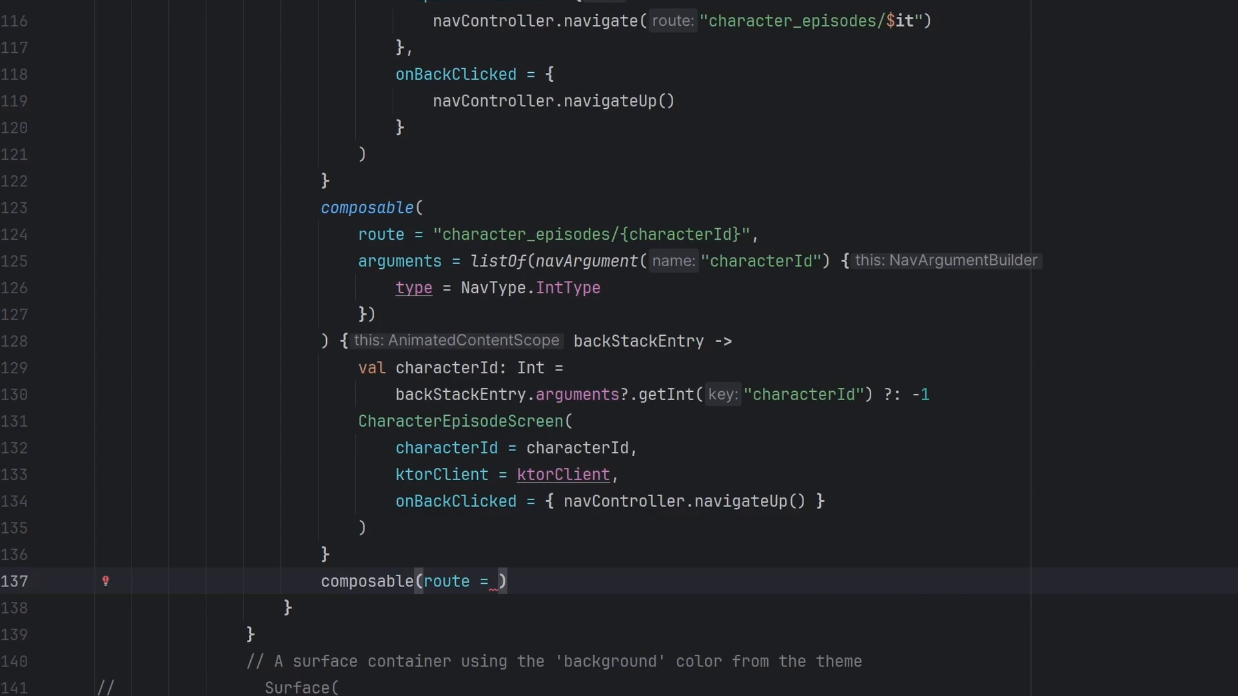
pyautogui.write('NavDestination.Episodes')
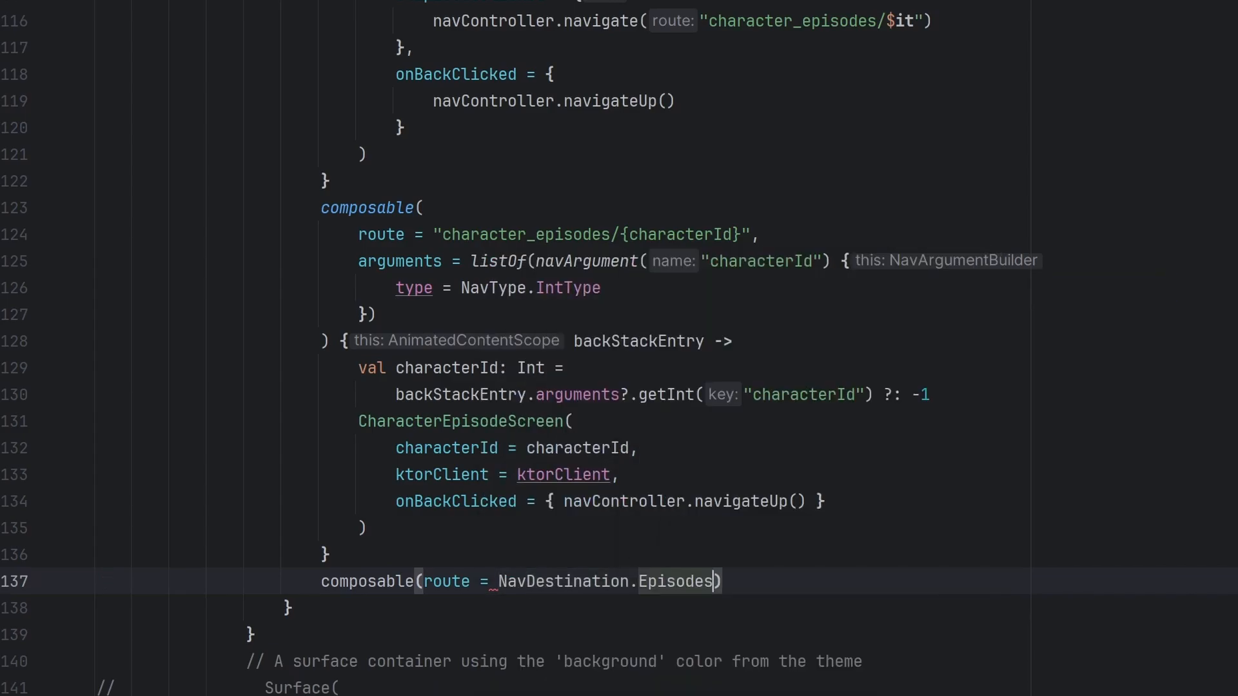
pyautogui.write('.route')
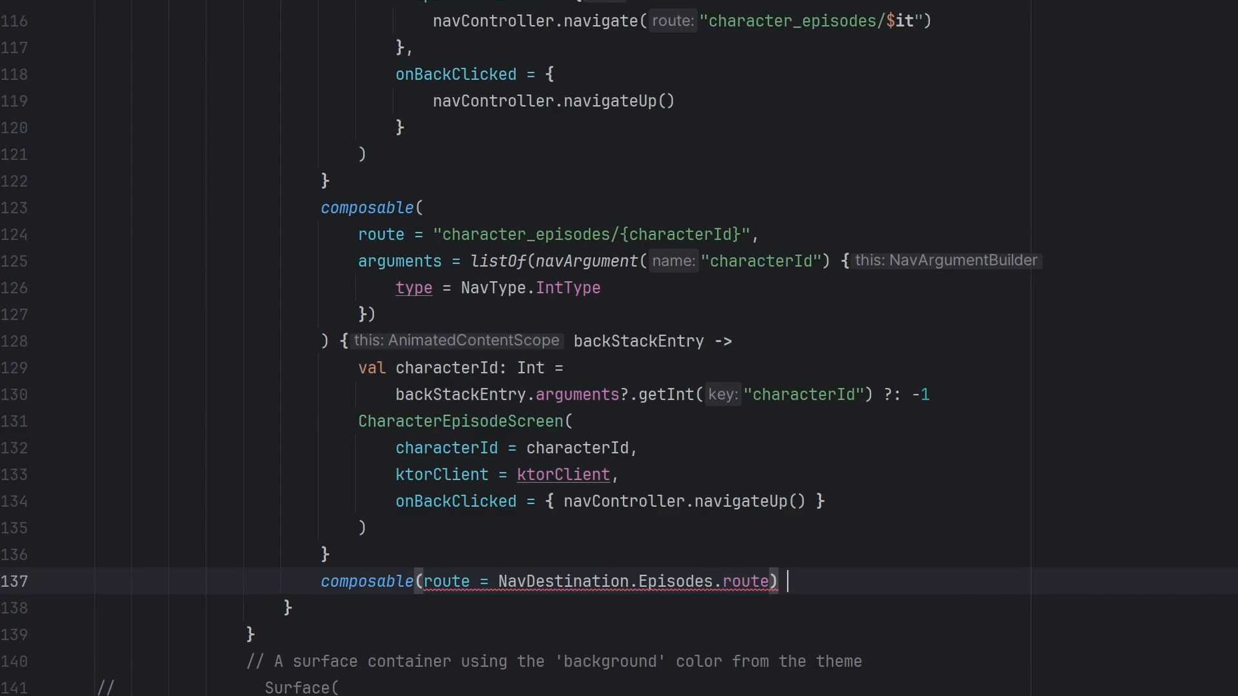
pyautogui.write('{')
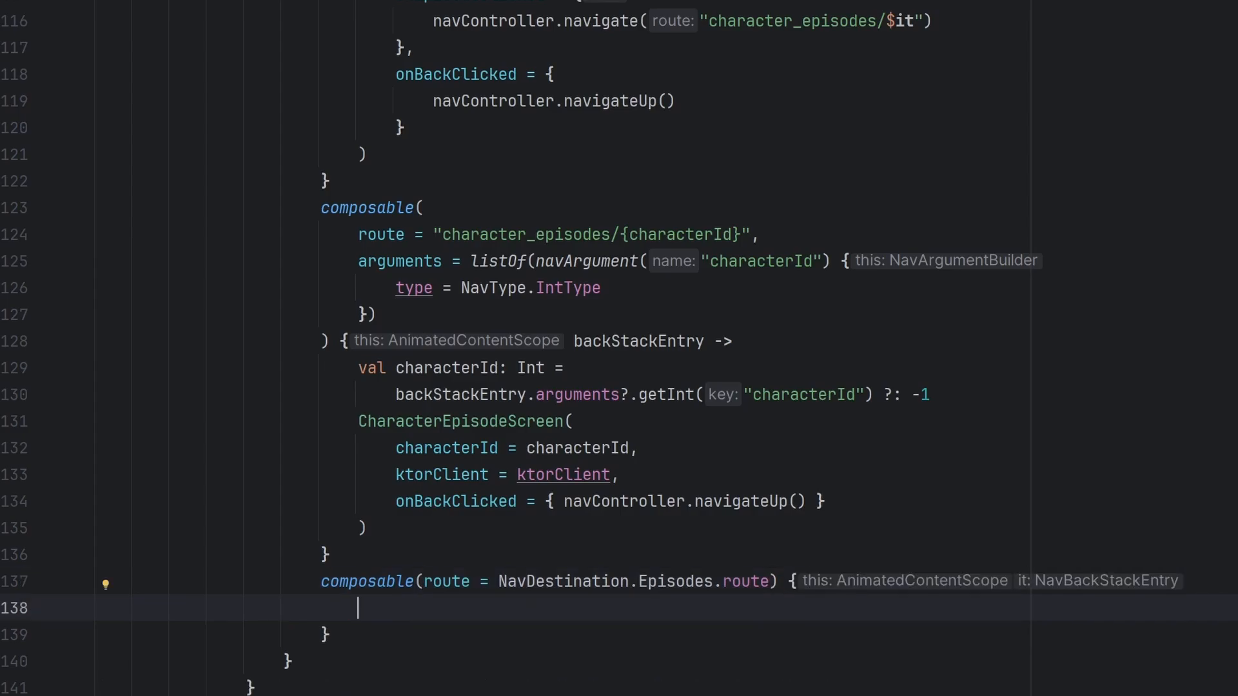
pyautogui.write('Text(text = "Episodes", fontSize = 62.sp, color = Color.White')
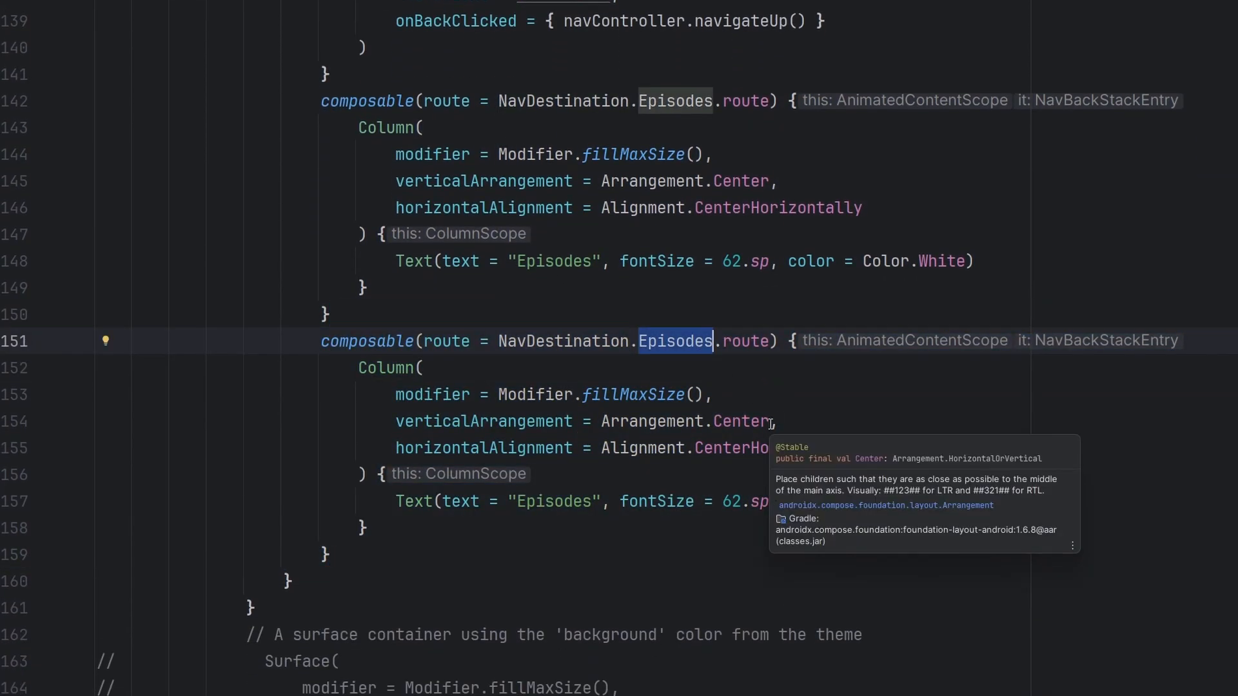
# Change the duplicated composable's route and text to Search
pyautogui.write('Sea')
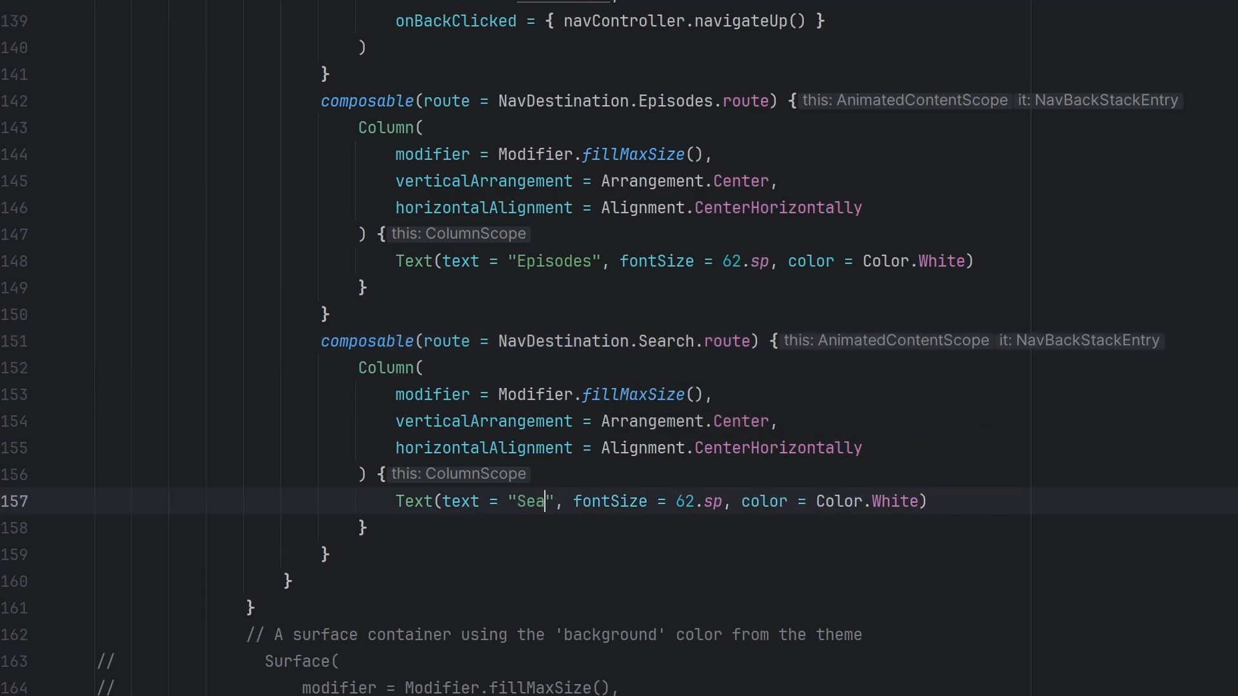
pyautogui.write('rch')
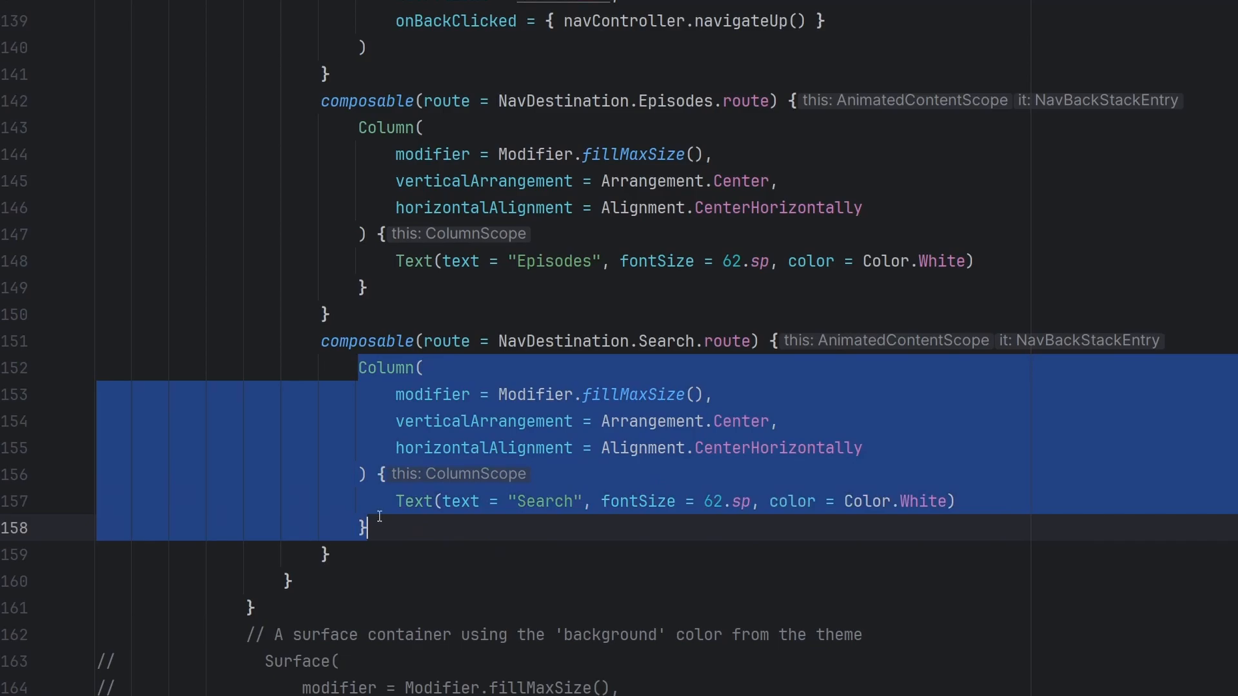
pyautogui.scroll(-3)
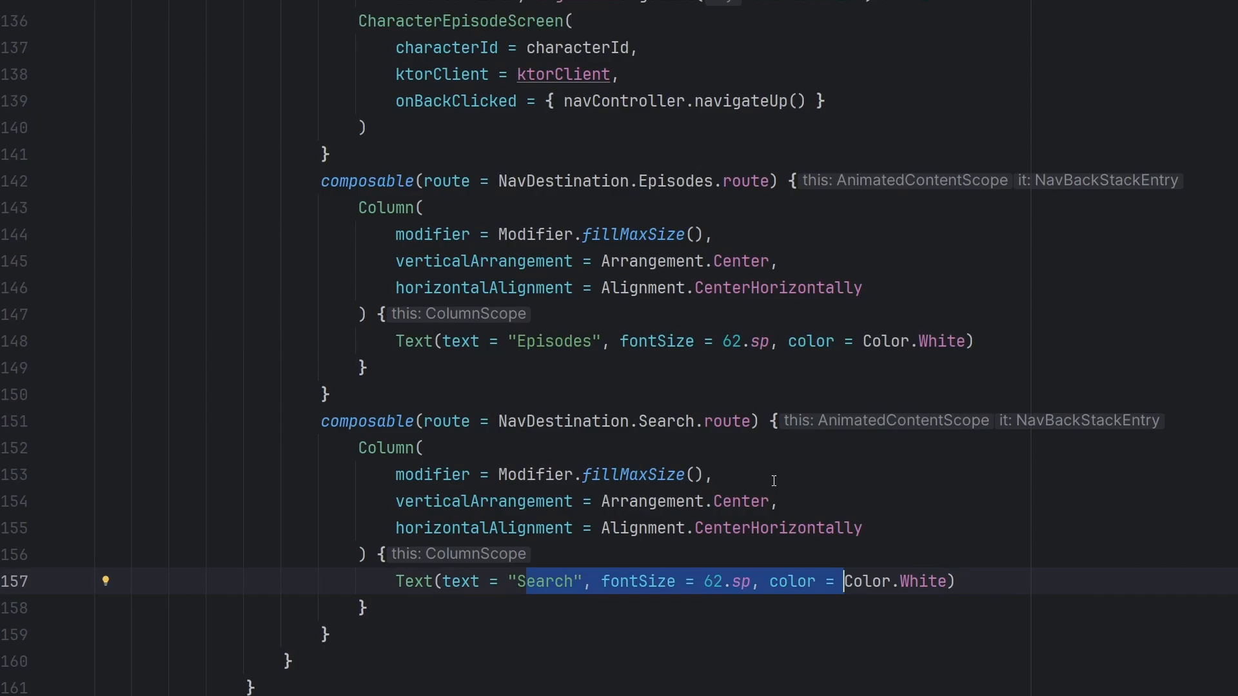
pyautogui.scroll(-3)
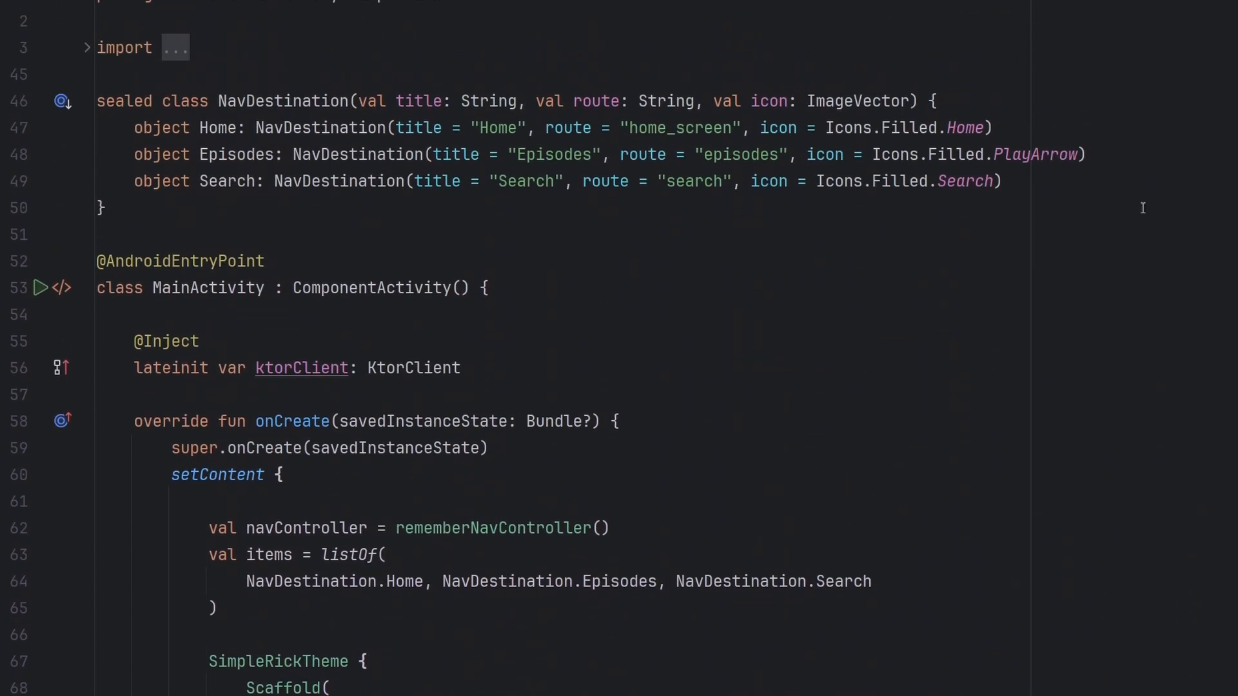
pyautogui.moveTo(626, 581)
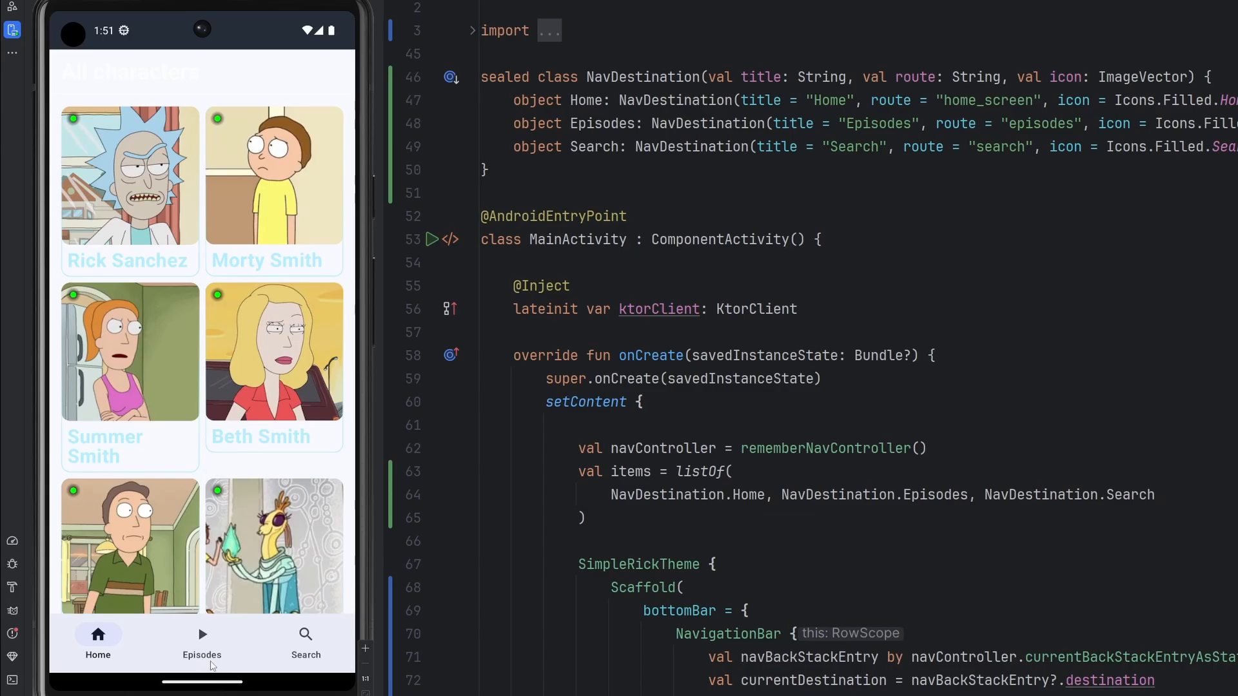
# Switch the running app to the Episodes screen, then the Search screen
pyautogui.click(201, 640)
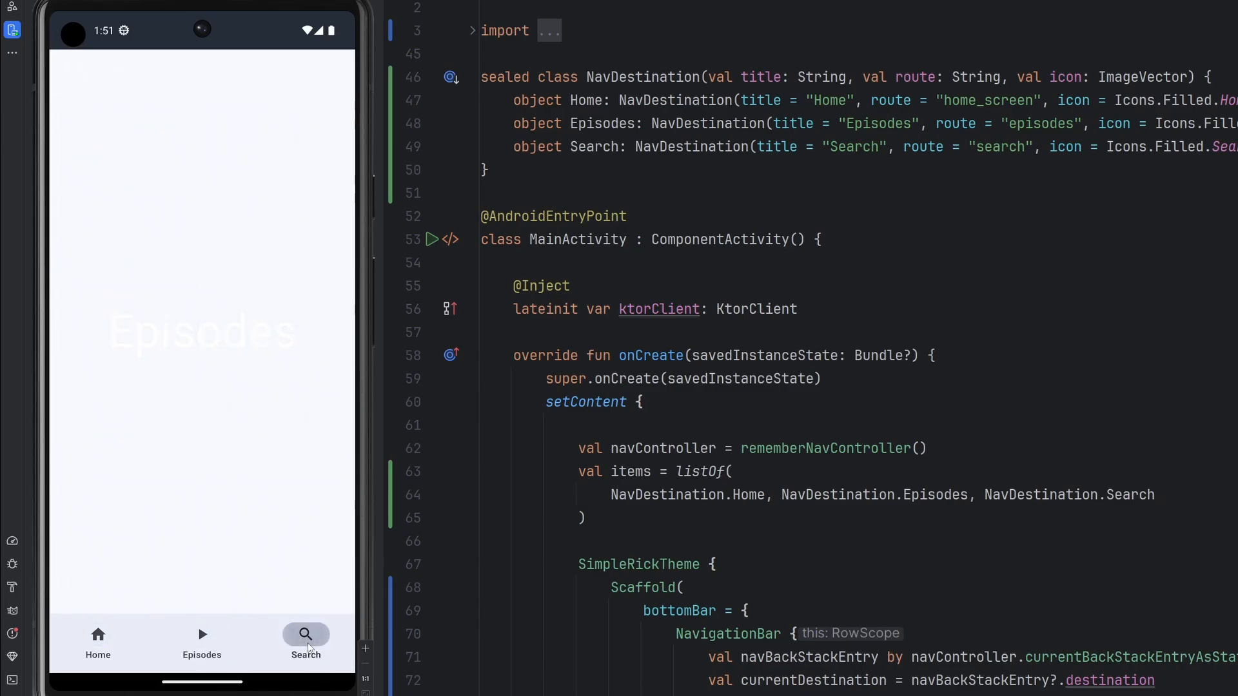
pyautogui.click(201, 634)
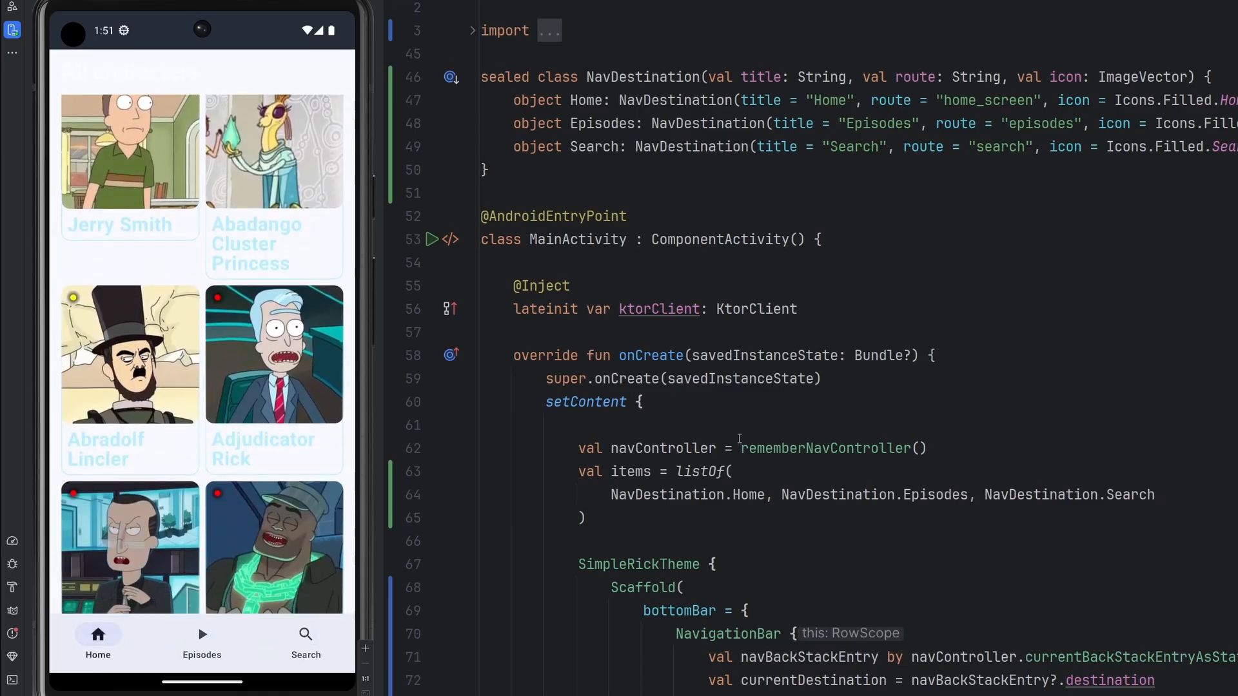
pyautogui.scroll(-3)
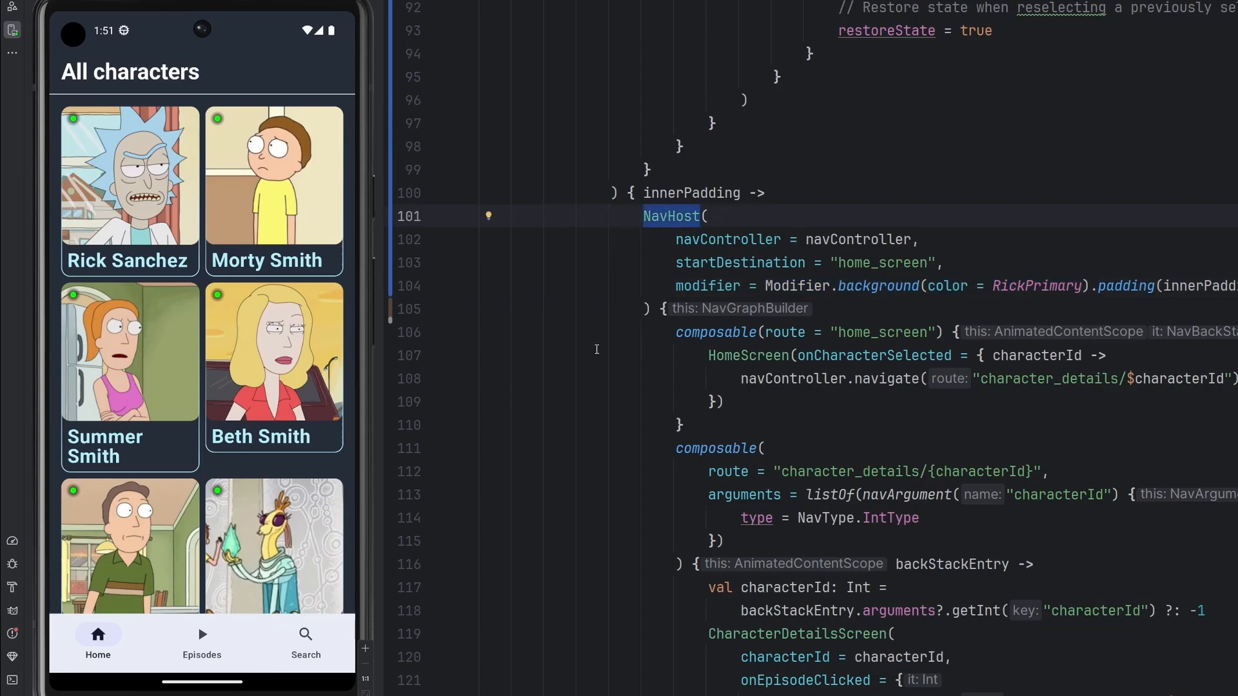
# Cycle the rerun app through the Episodes, Search and Home tabs
pyautogui.click(202, 641)
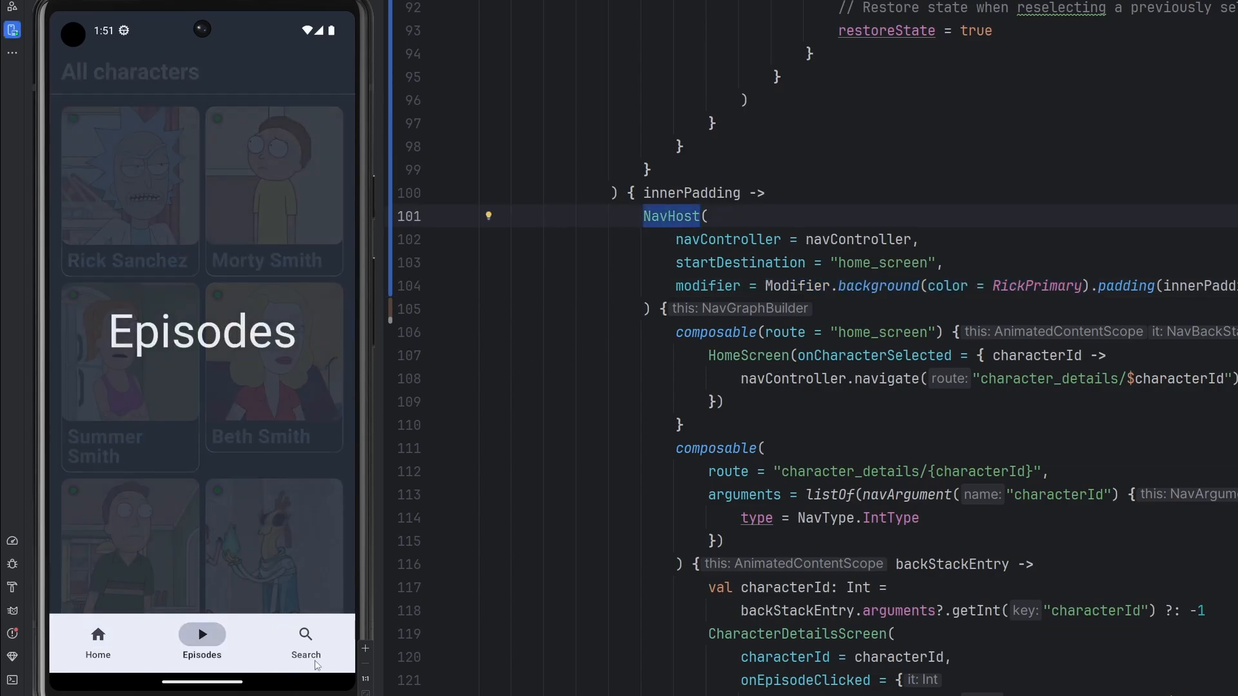
pyautogui.click(305, 643)
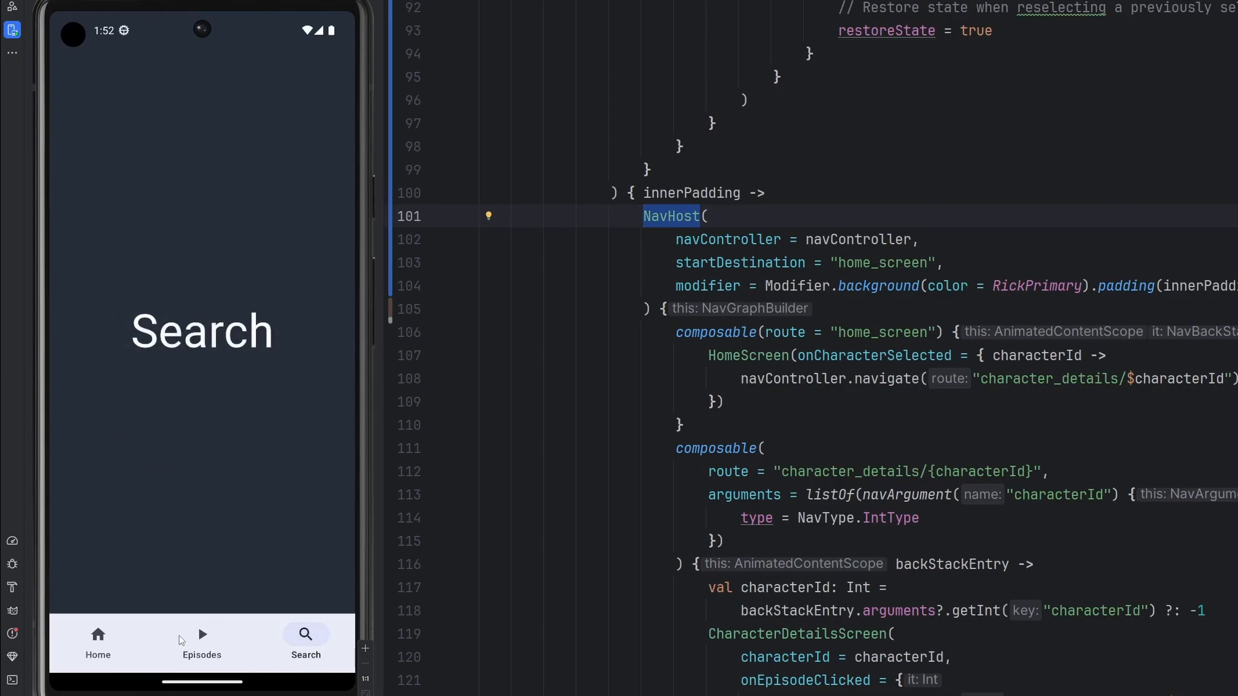
pyautogui.click(97, 639)
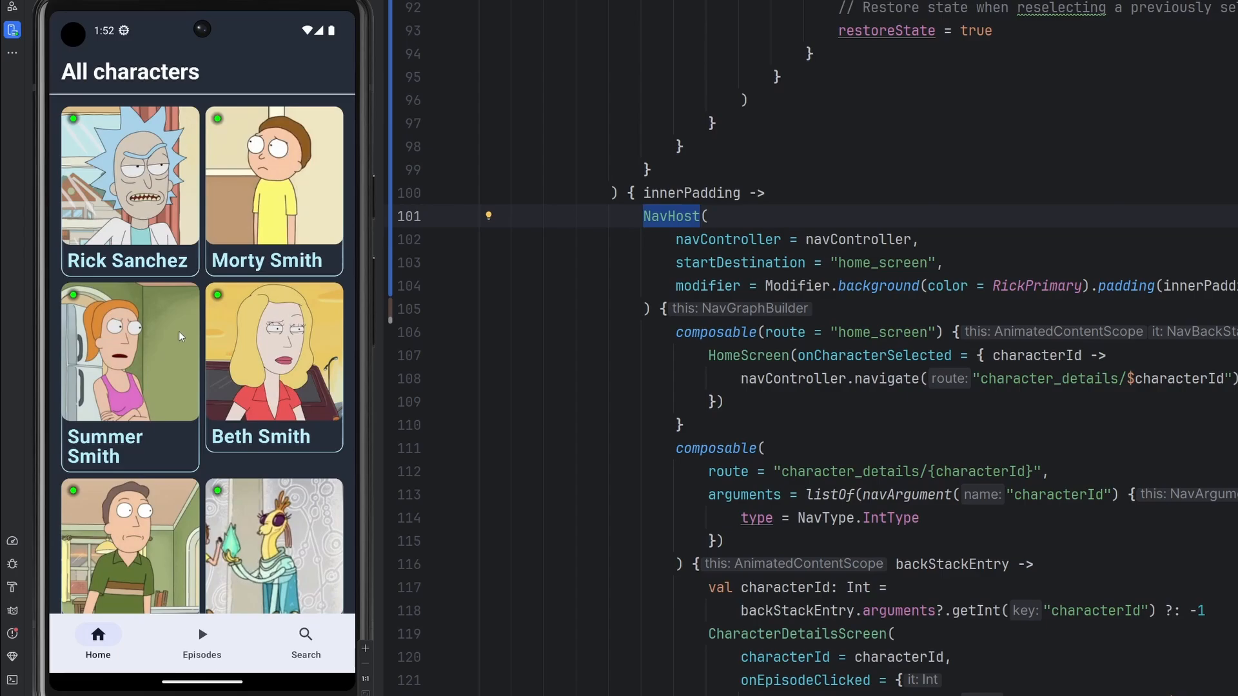
pyautogui.moveTo(168, 537)
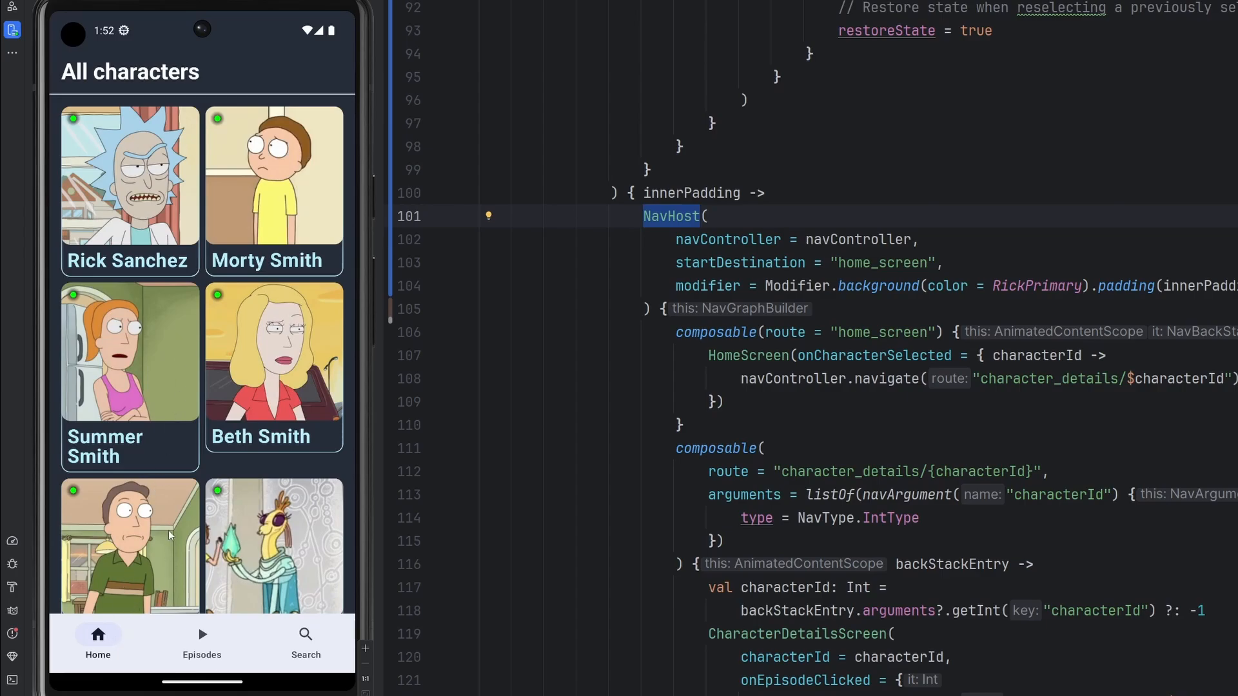
# Open Abadango Cluster Princess's details and episodes, then switch among Home and Search
pyautogui.click(274, 545)
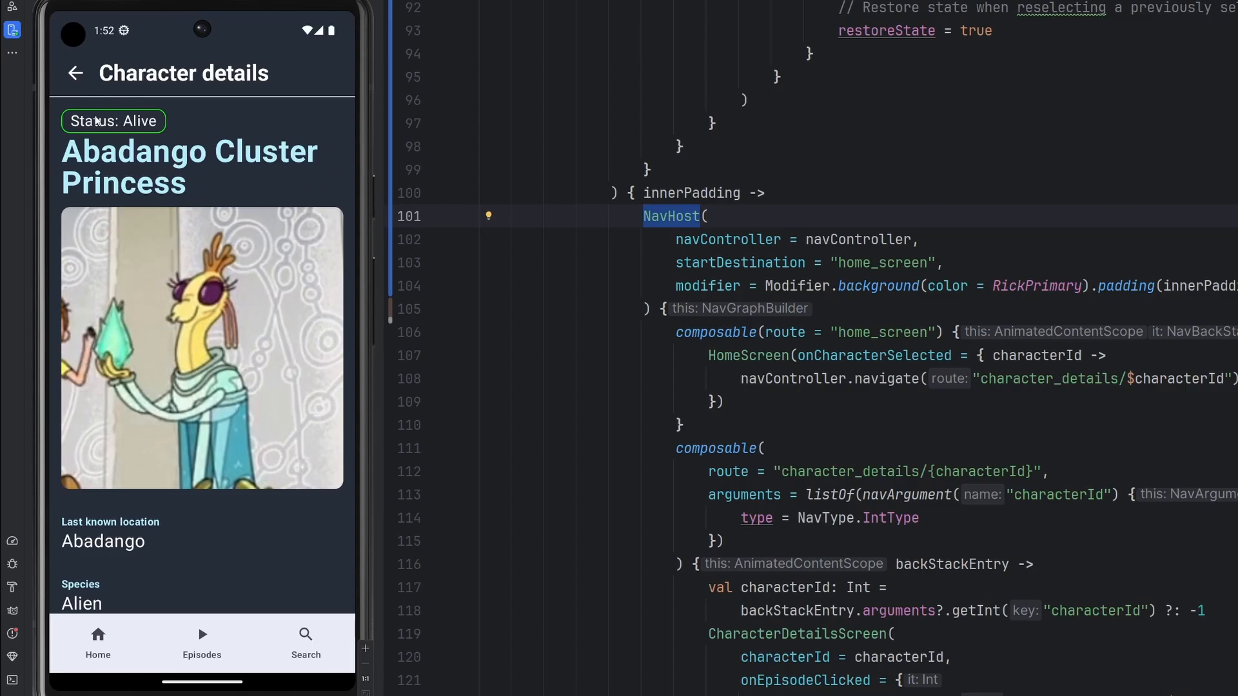
pyautogui.click(202, 640)
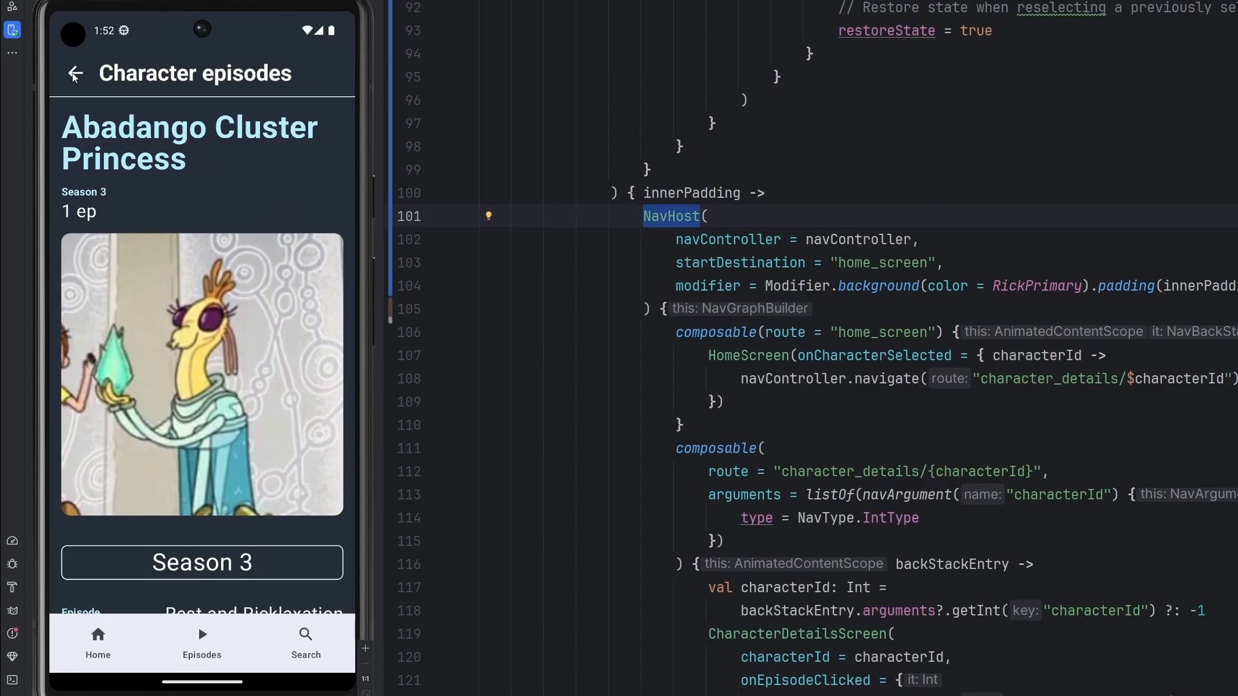
pyautogui.click(97, 639)
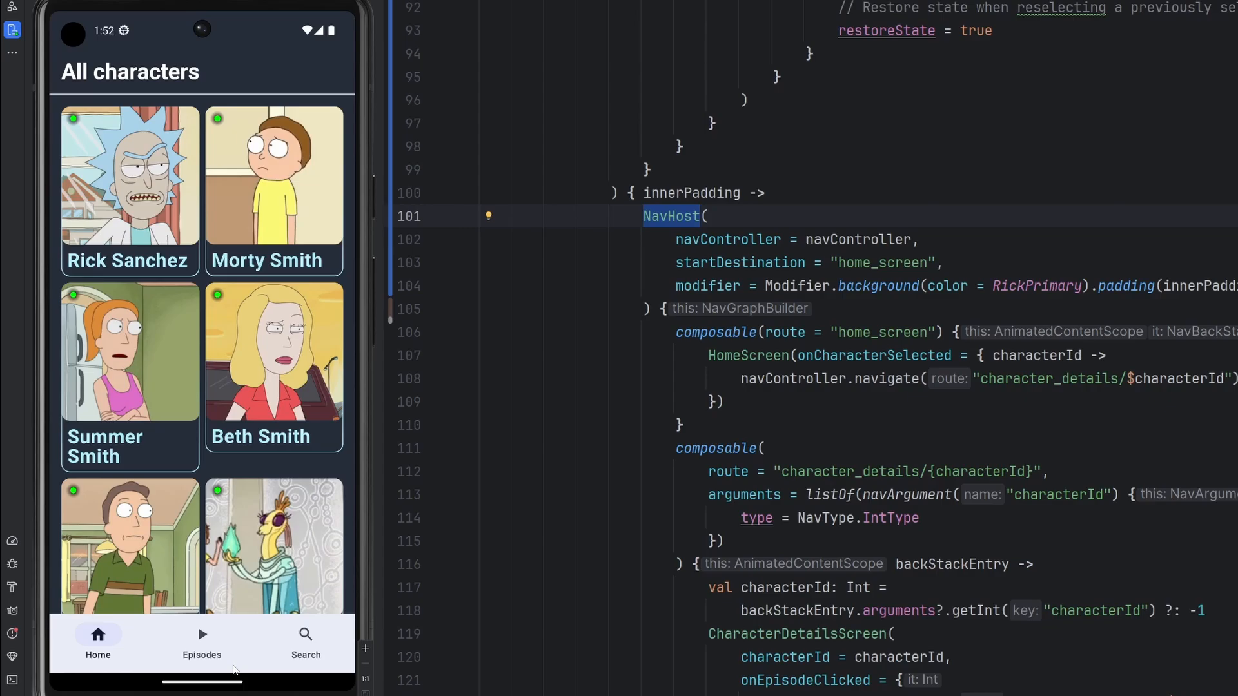
pyautogui.click(305, 641)
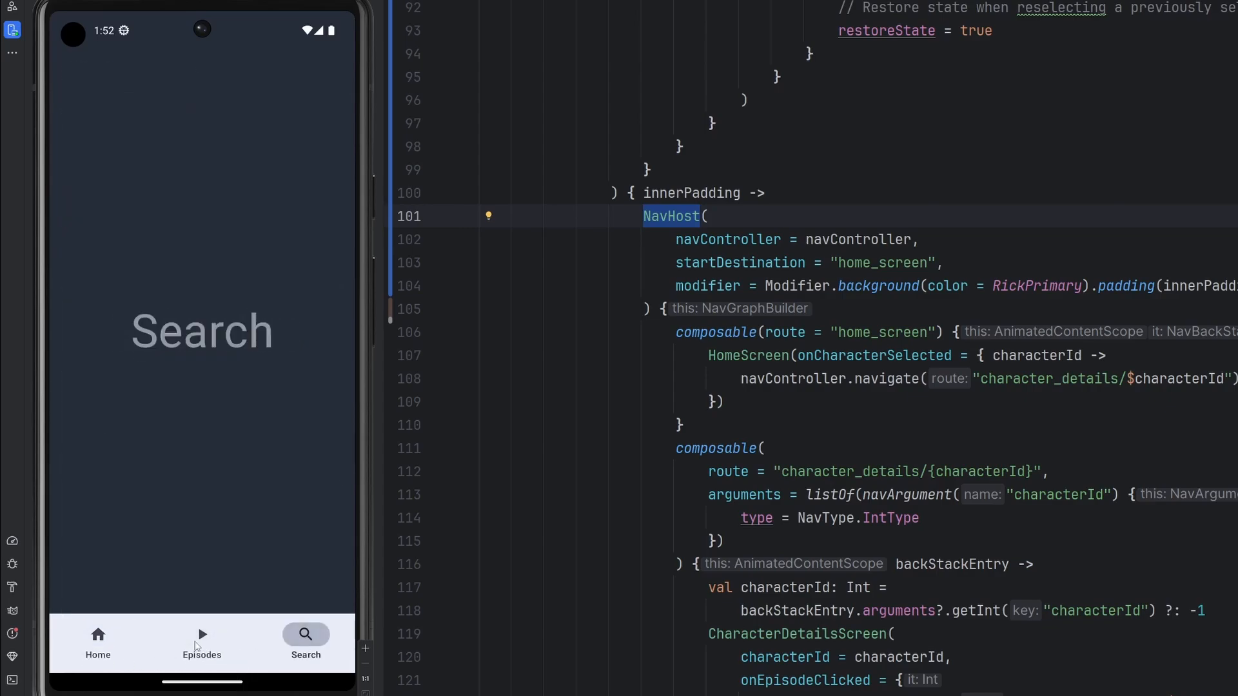
pyautogui.click(97, 639)
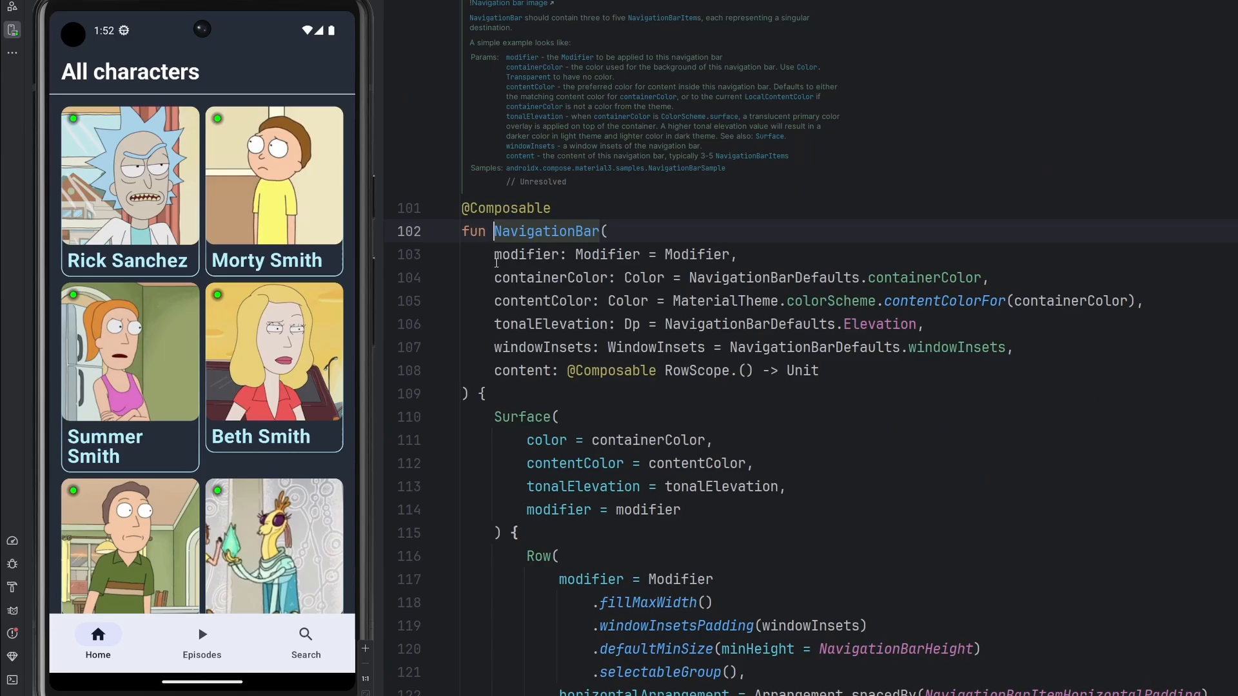
# Pass containerColor = RickPrimary to NavigationBar, picked from code completion
pyautogui.click(809, 348)
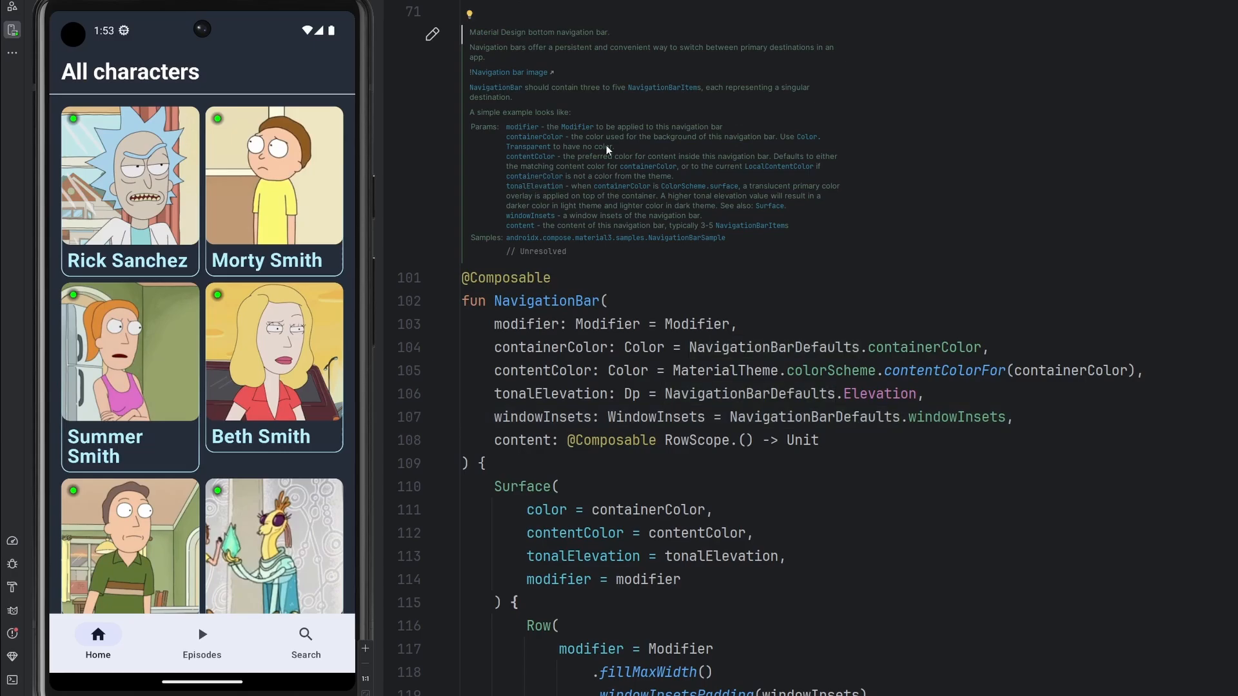
pyautogui.moveTo(603, 136); pyautogui.dragTo(749, 137)
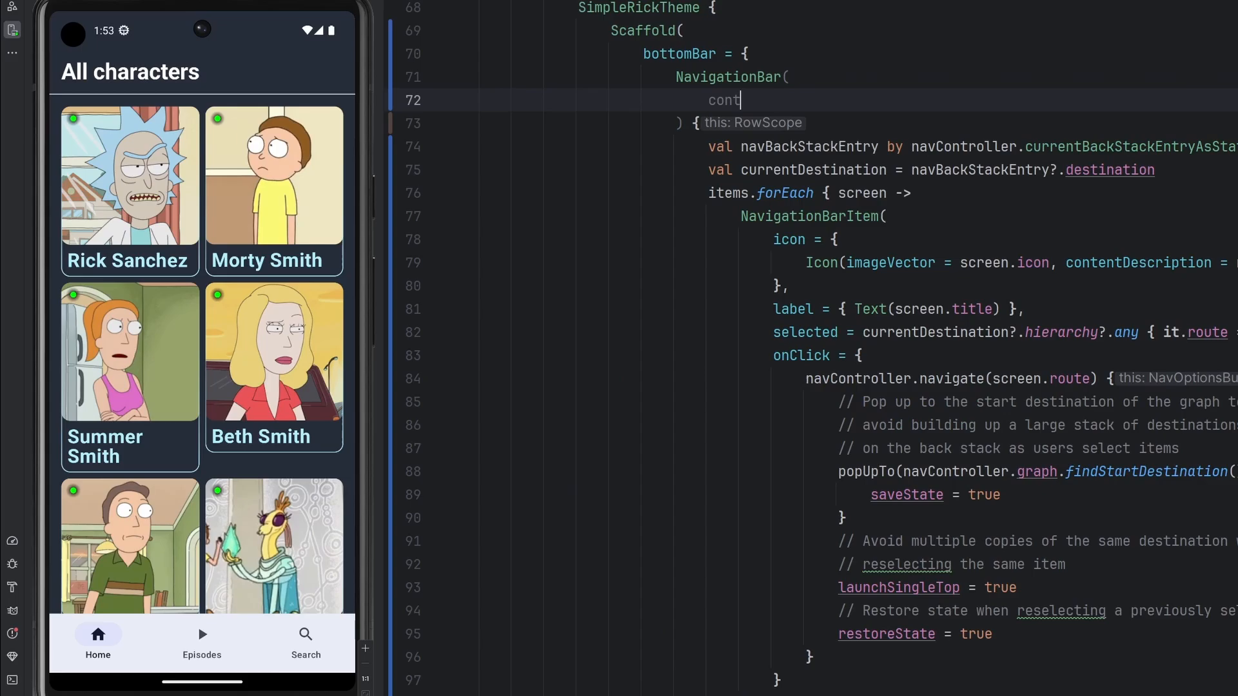
pyautogui.write('ainerColor =')
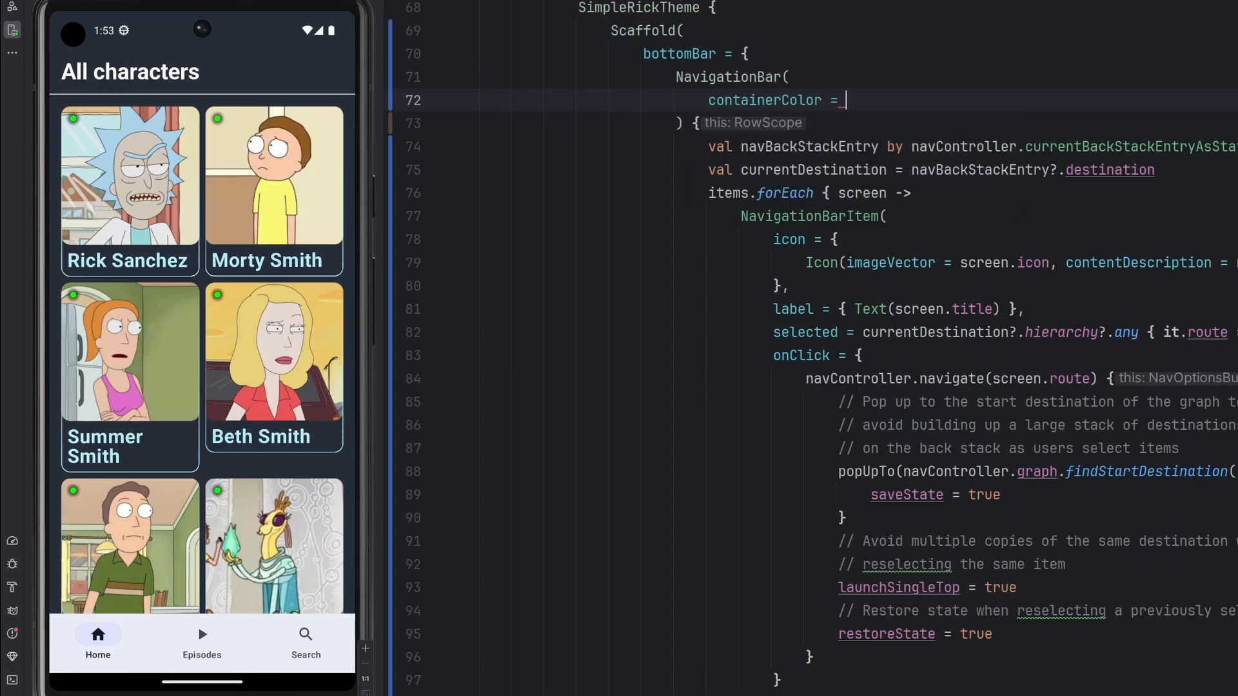
pyautogui.write('Rick')
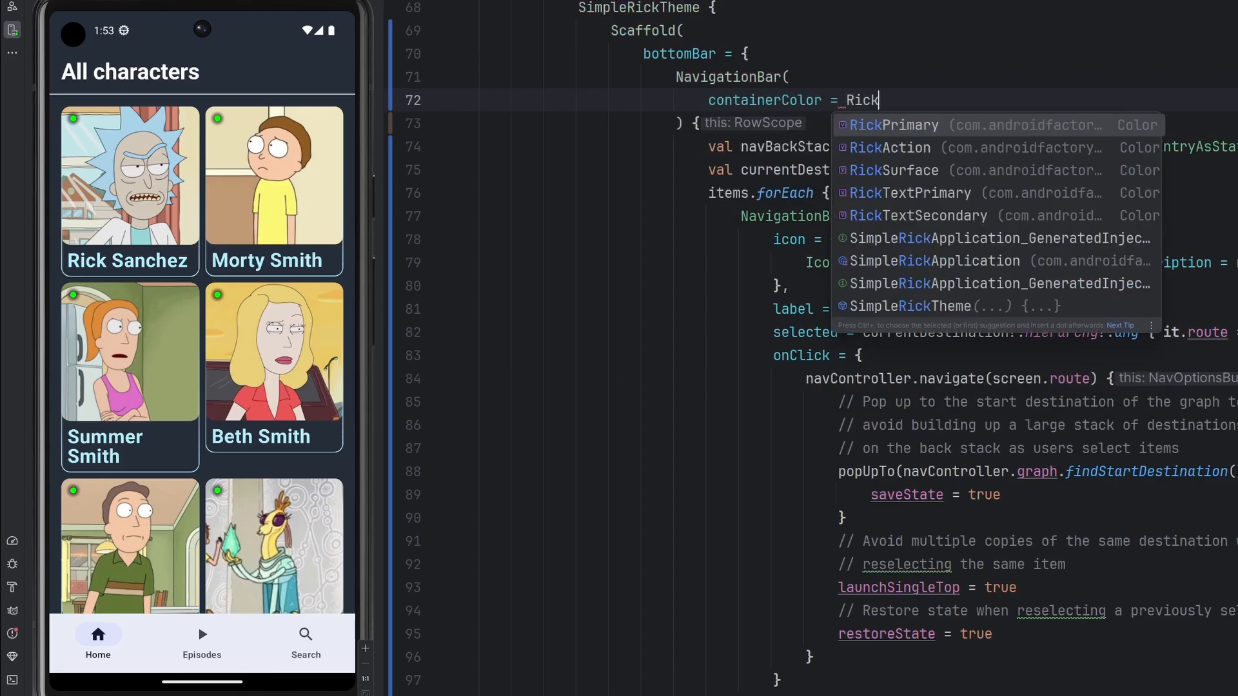
pyautogui.click(893, 125)
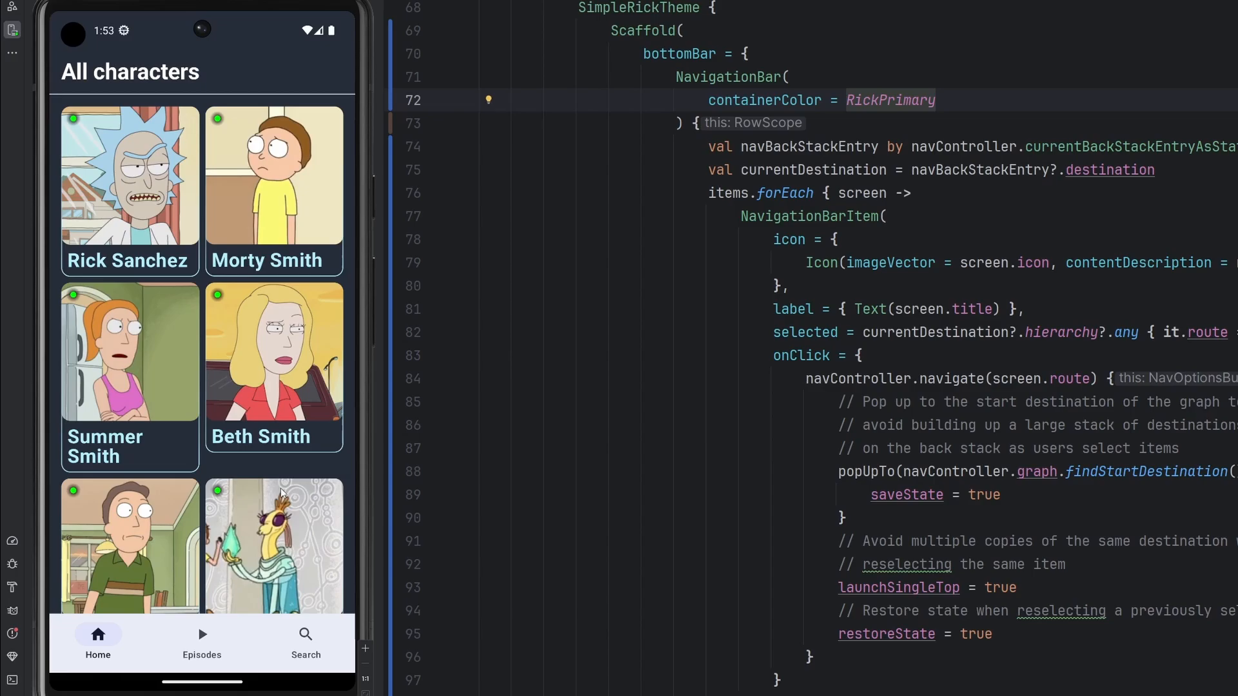
pyautogui.moveTo(855, 323)
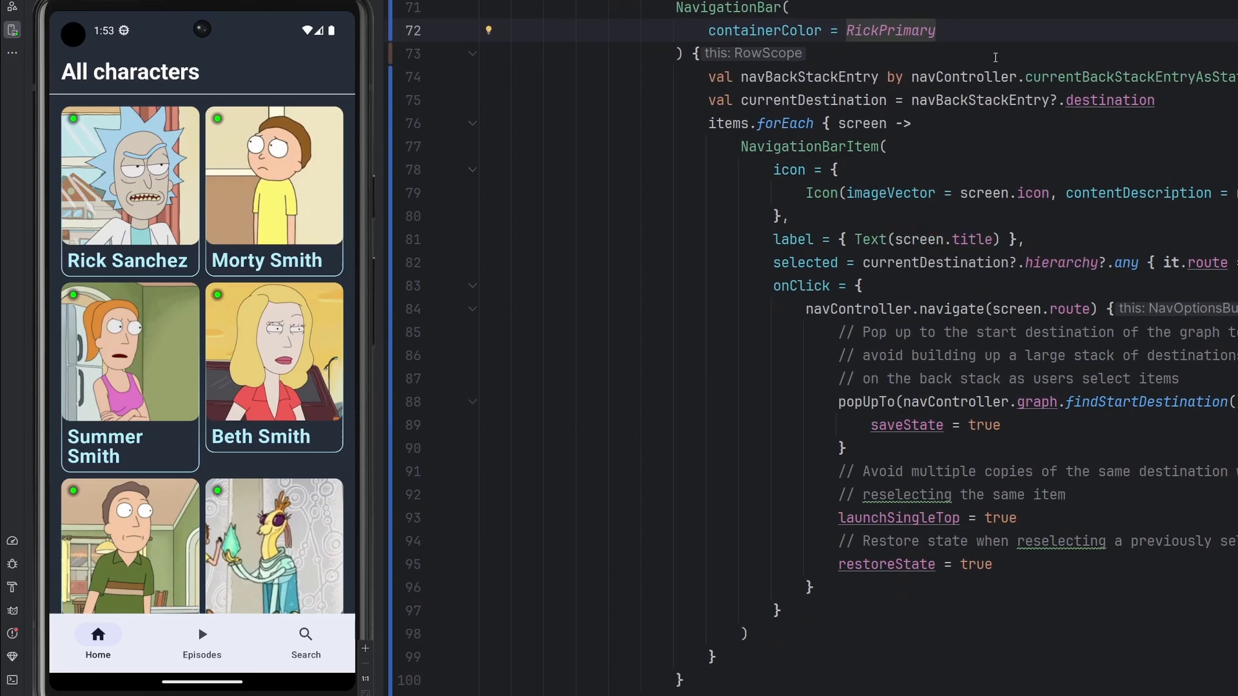
# Select the NavigationBarItem call and try the Search and Home screens in the emulator
pyautogui.doubleClick(809, 146)
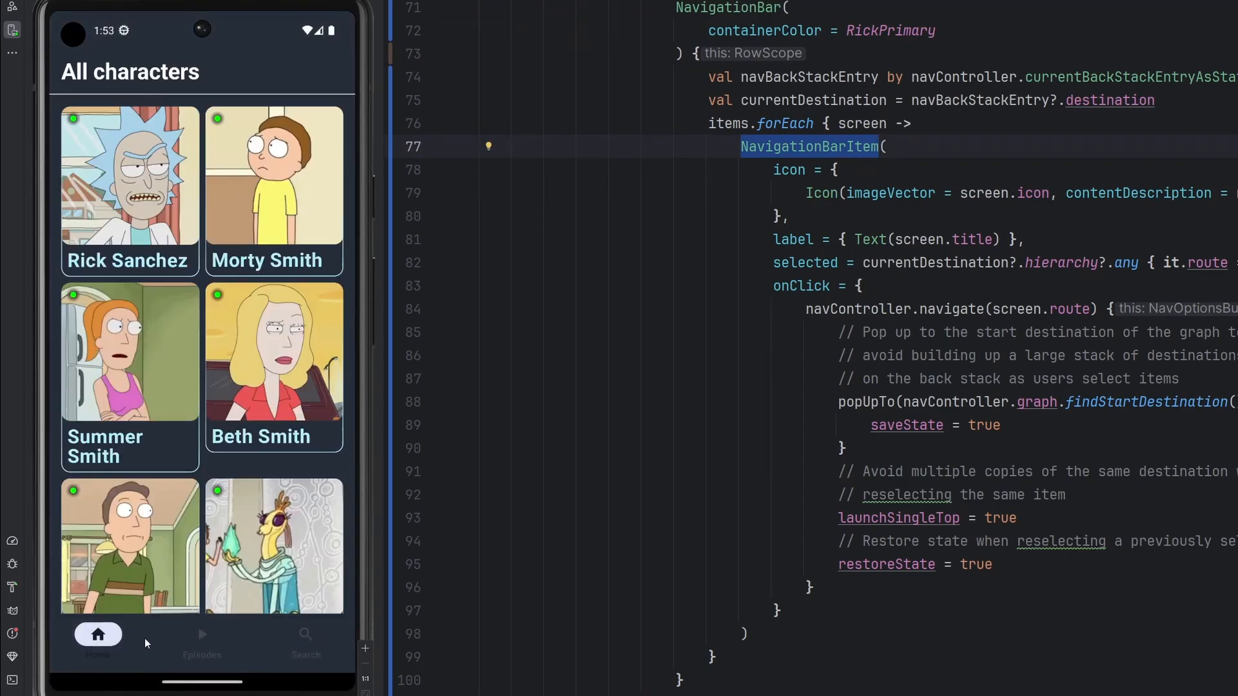
pyautogui.click(305, 634)
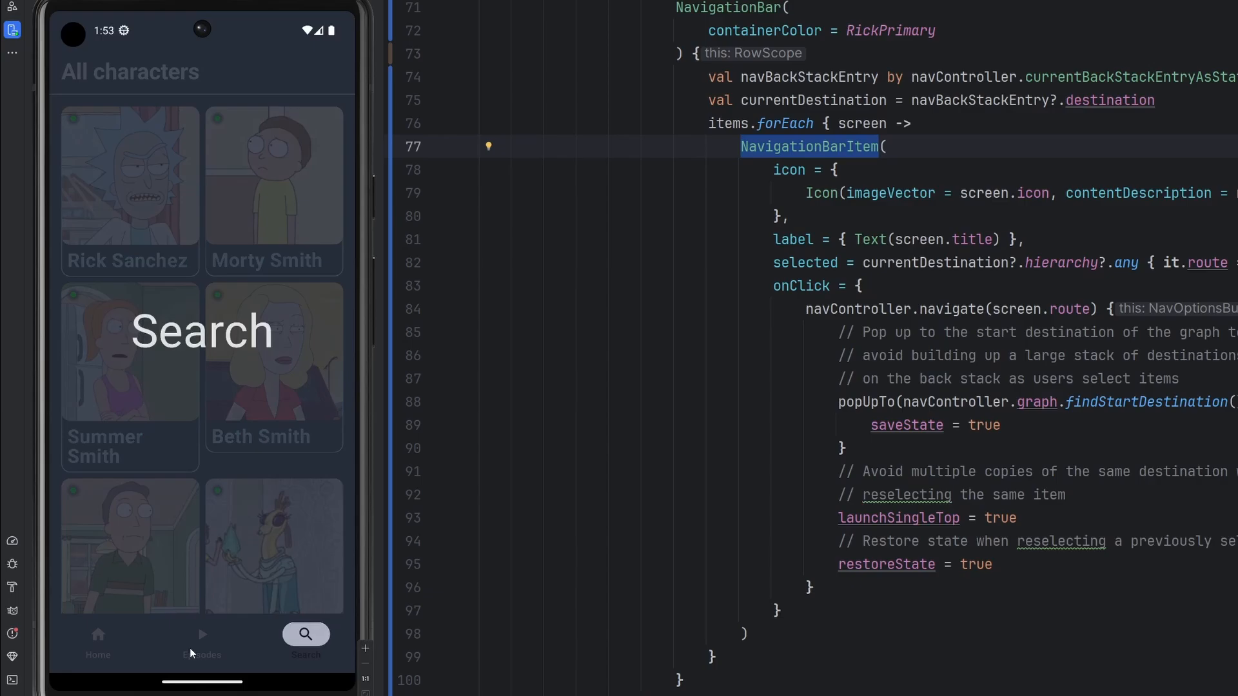
pyautogui.click(201, 633)
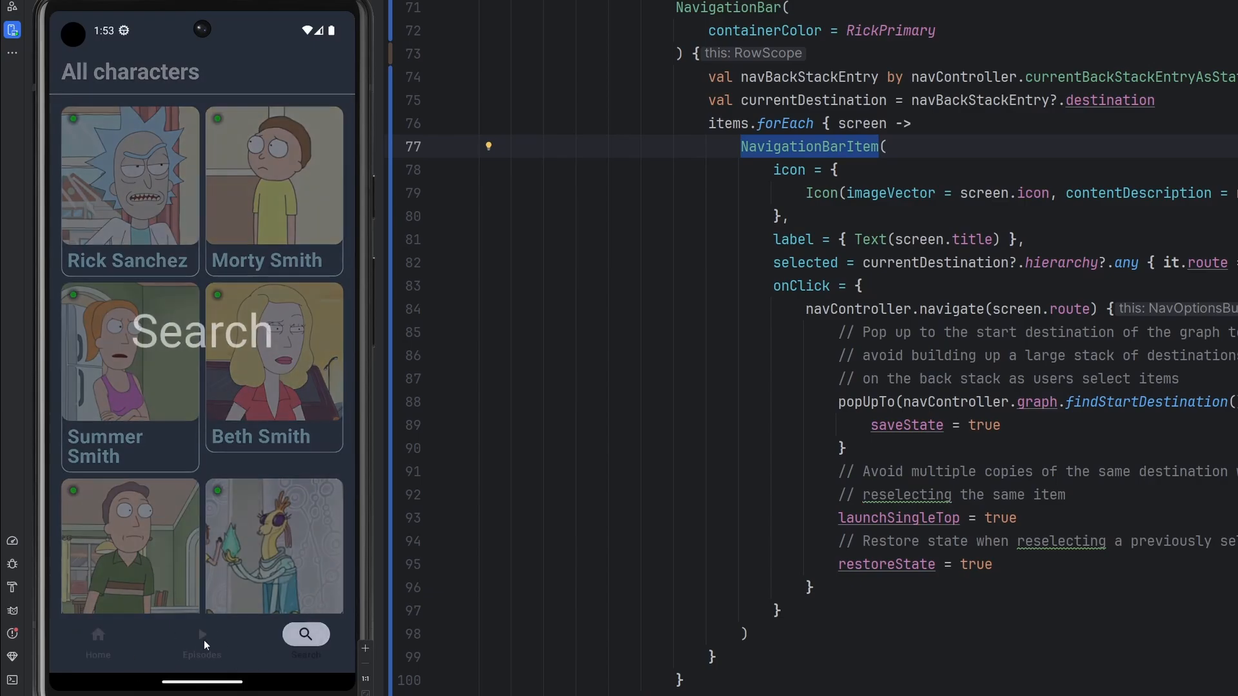
pyautogui.click(97, 640)
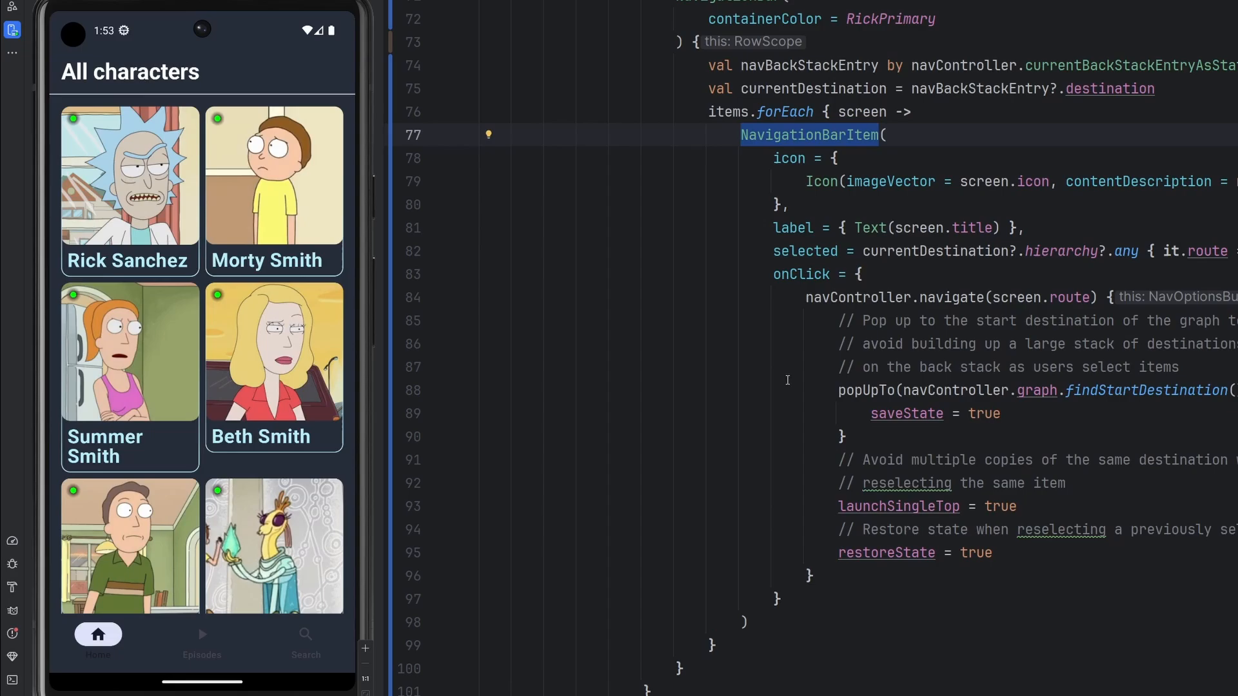
pyautogui.scroll(-3)
pyautogui.write(',')
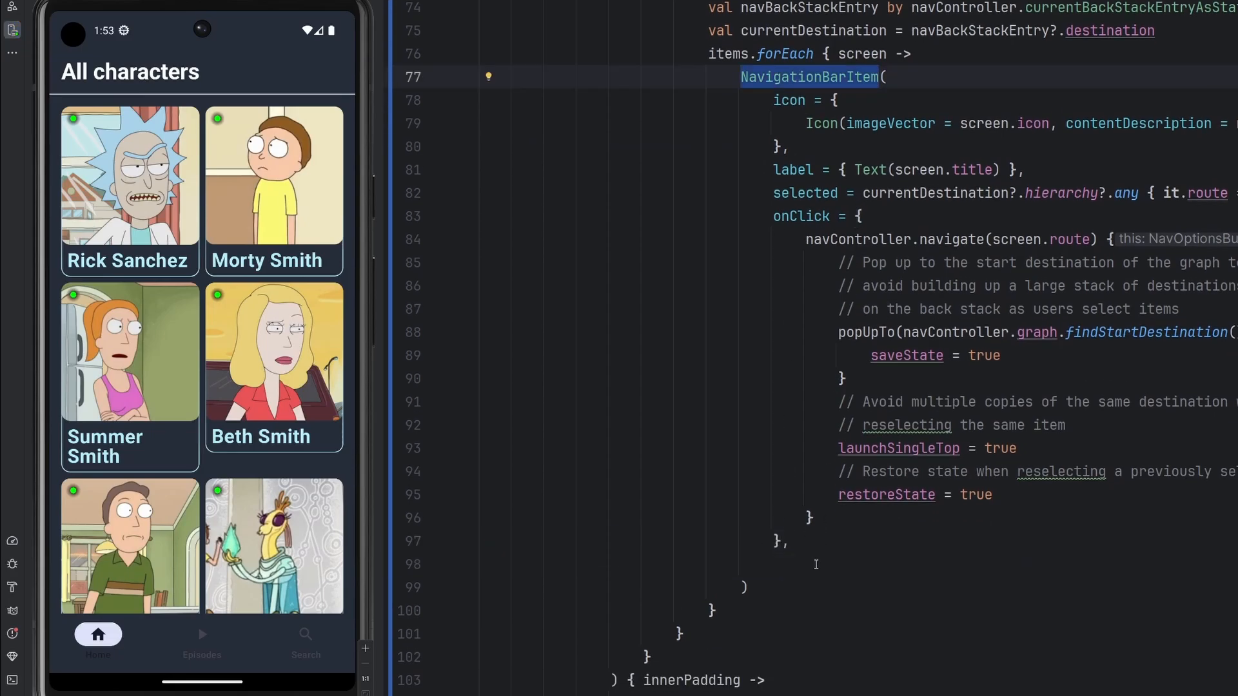
# Start a colors = NavigationBarItemDefaults.colors( argument after reviewing its colour parameters
pyautogui.write('col')
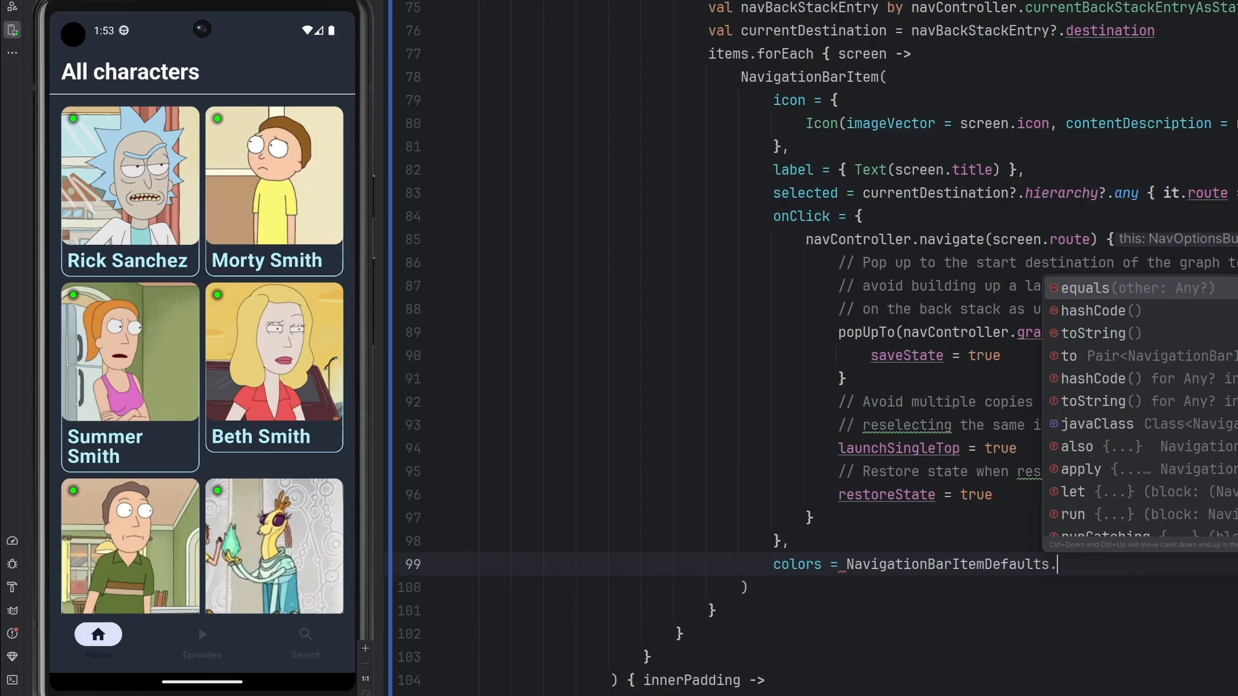
pyautogui.write('col')
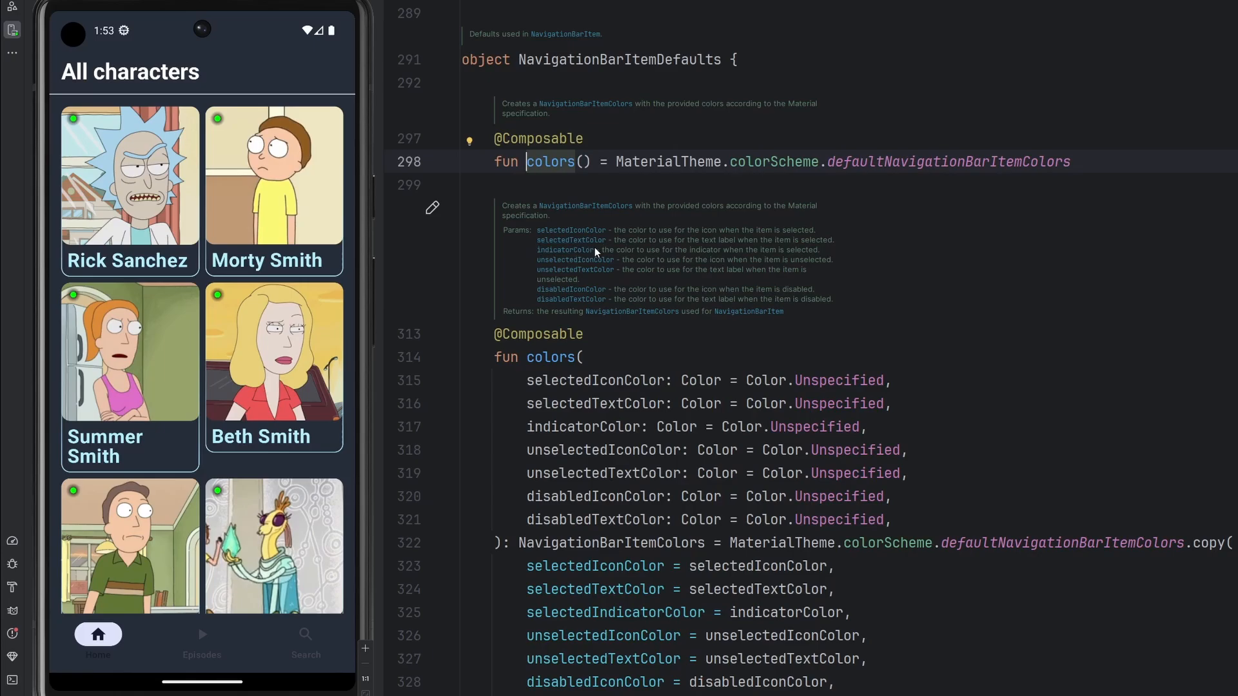
pyautogui.moveTo(614, 250); pyautogui.dragTo(785, 250)
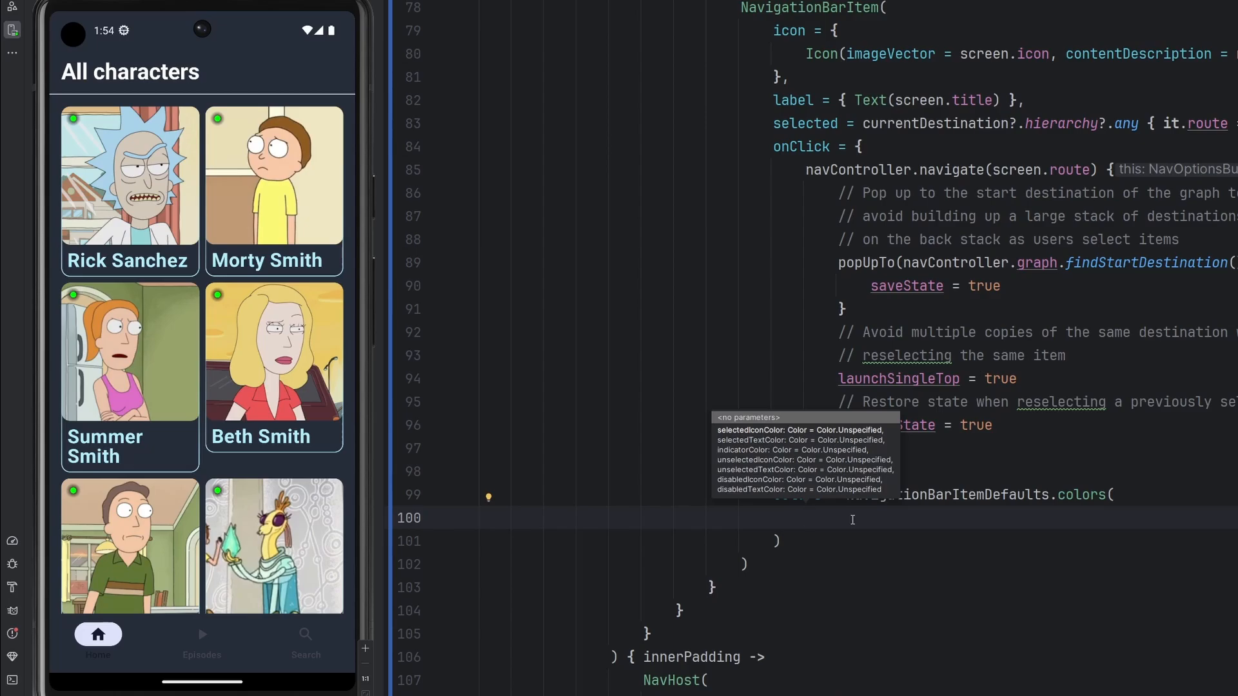
# Set selectedIconColor and selectedTextColor to RickAction and indicatorColor to Color.Transparent
pyautogui.click(805, 518)
pyautogui.write('selec')
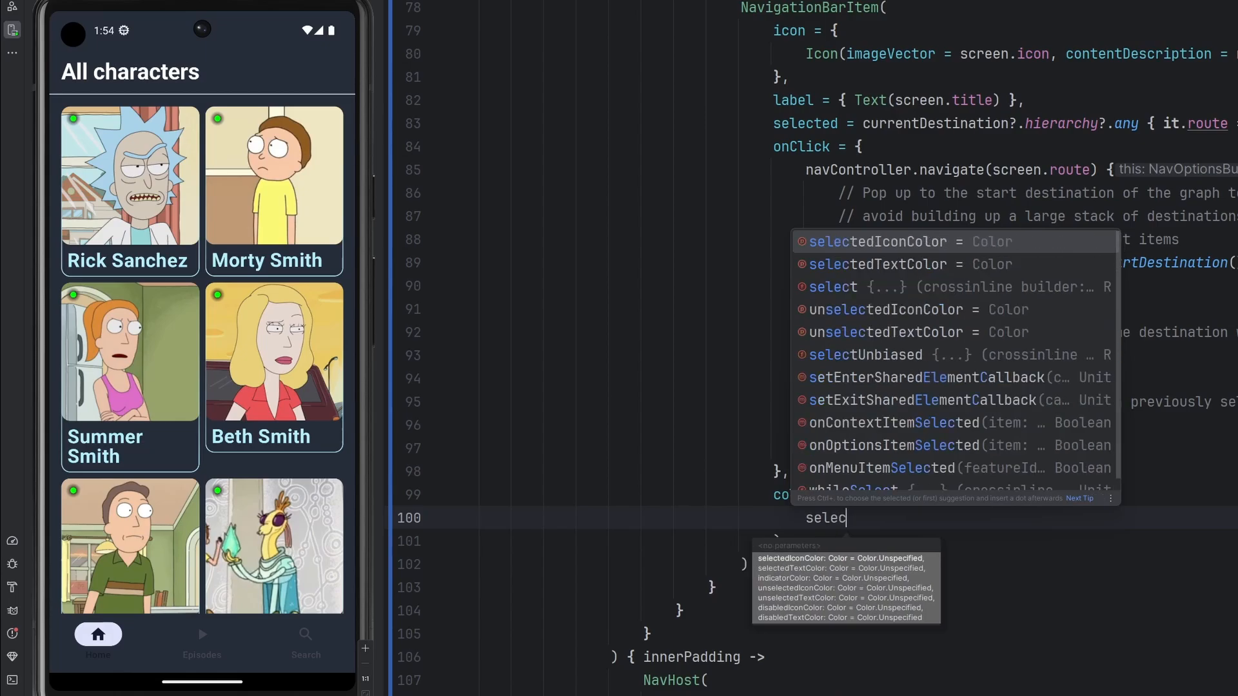
pyautogui.write('tedIconColor = Color.Transparent')
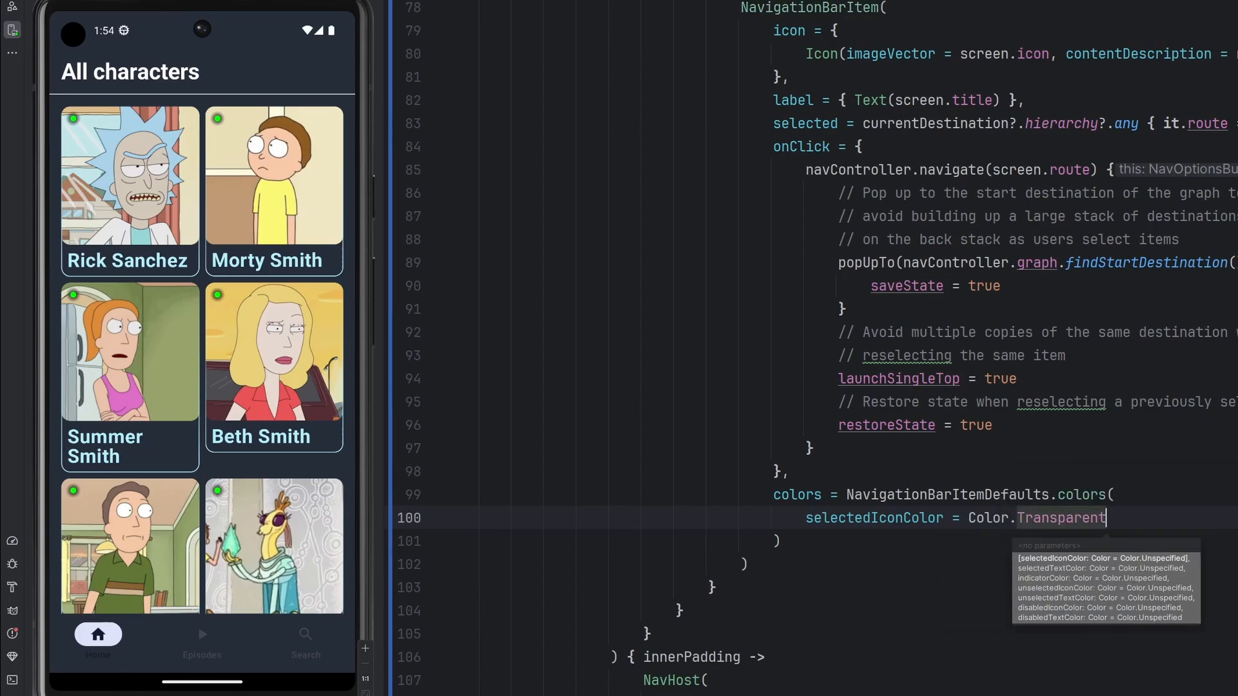
pyautogui.press('Enter')
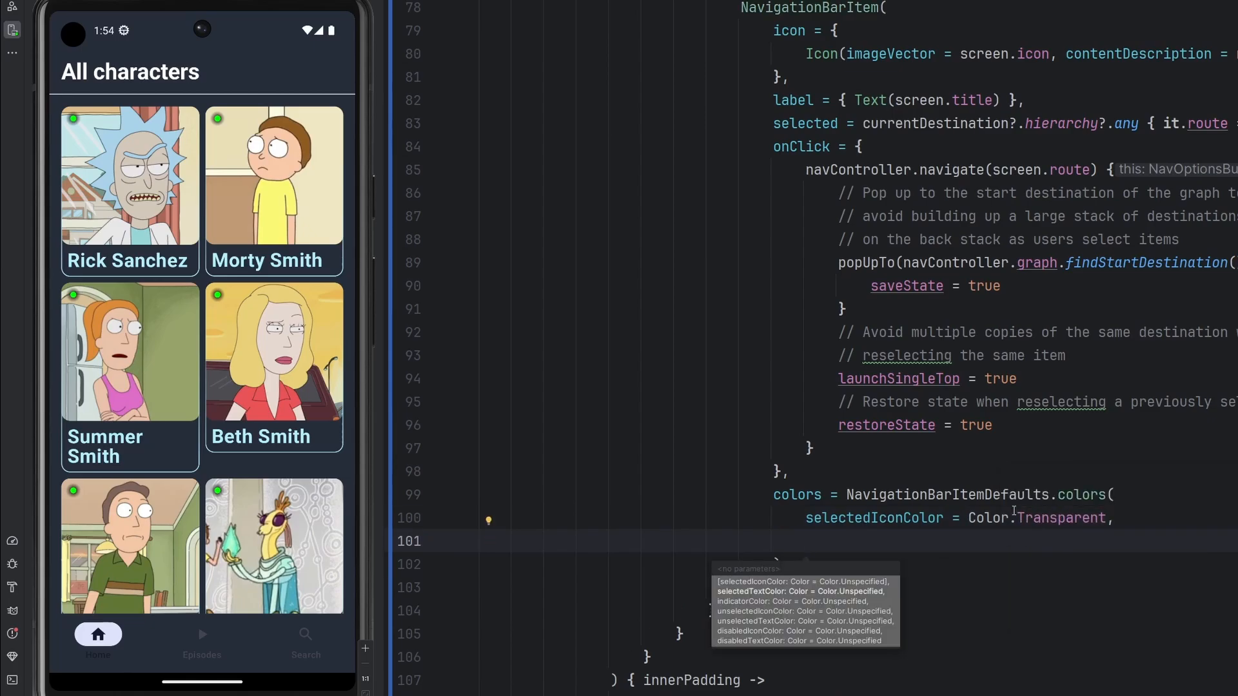
pyautogui.write('RickActi')
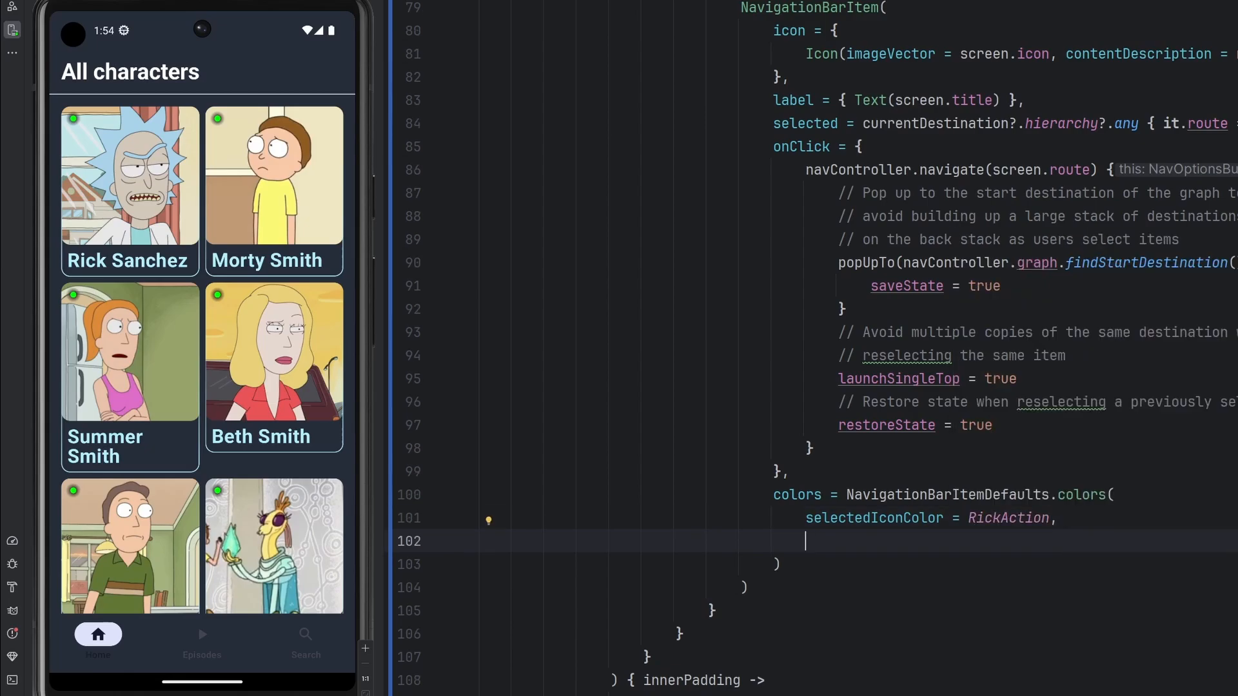
pyautogui.write('selectedTextColor =')
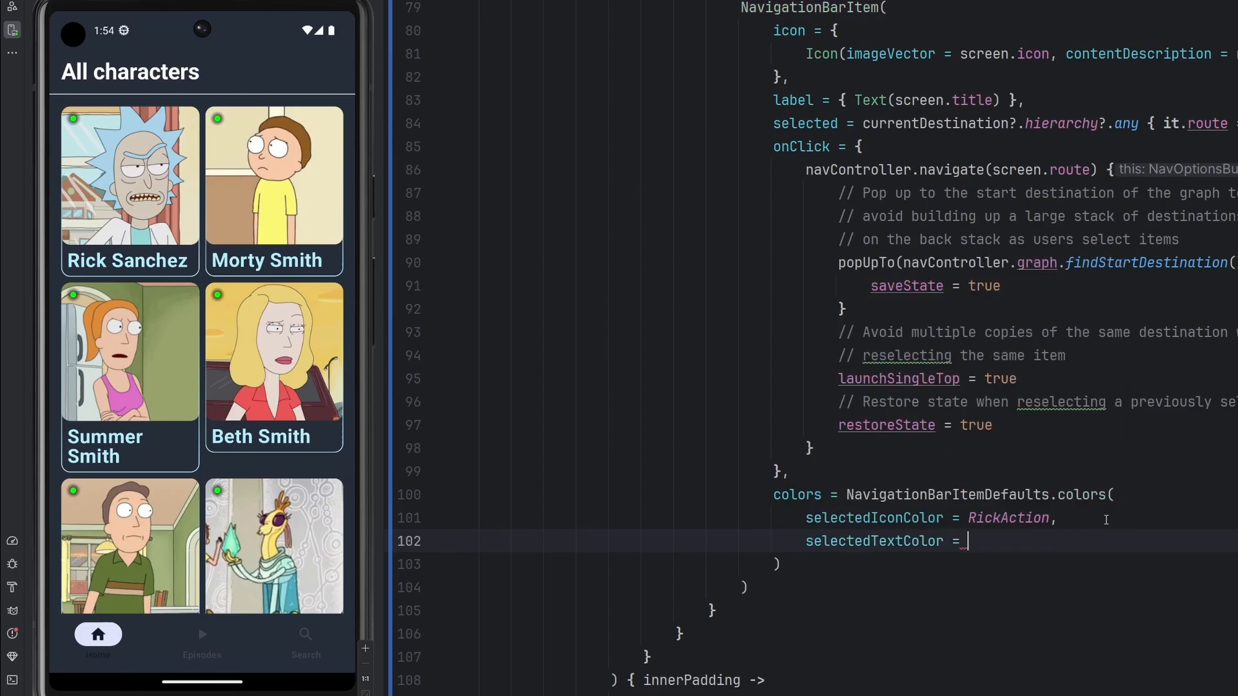
pyautogui.write('RickAction,')
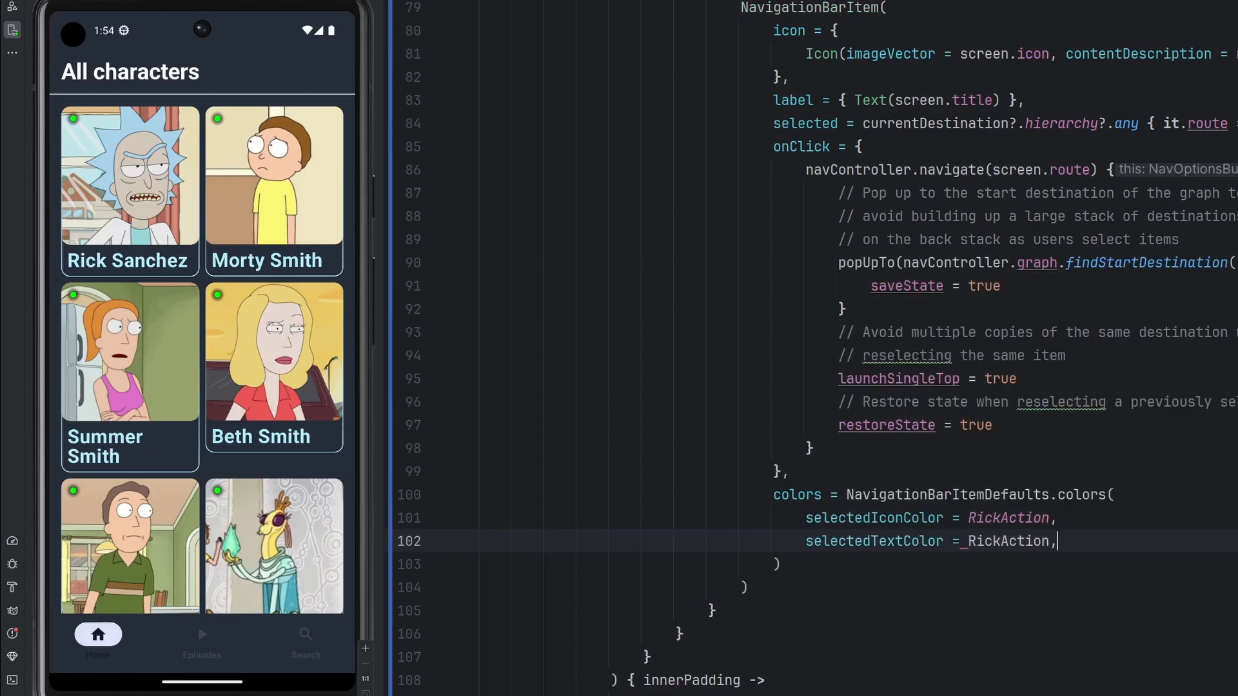
pyautogui.write('ind')
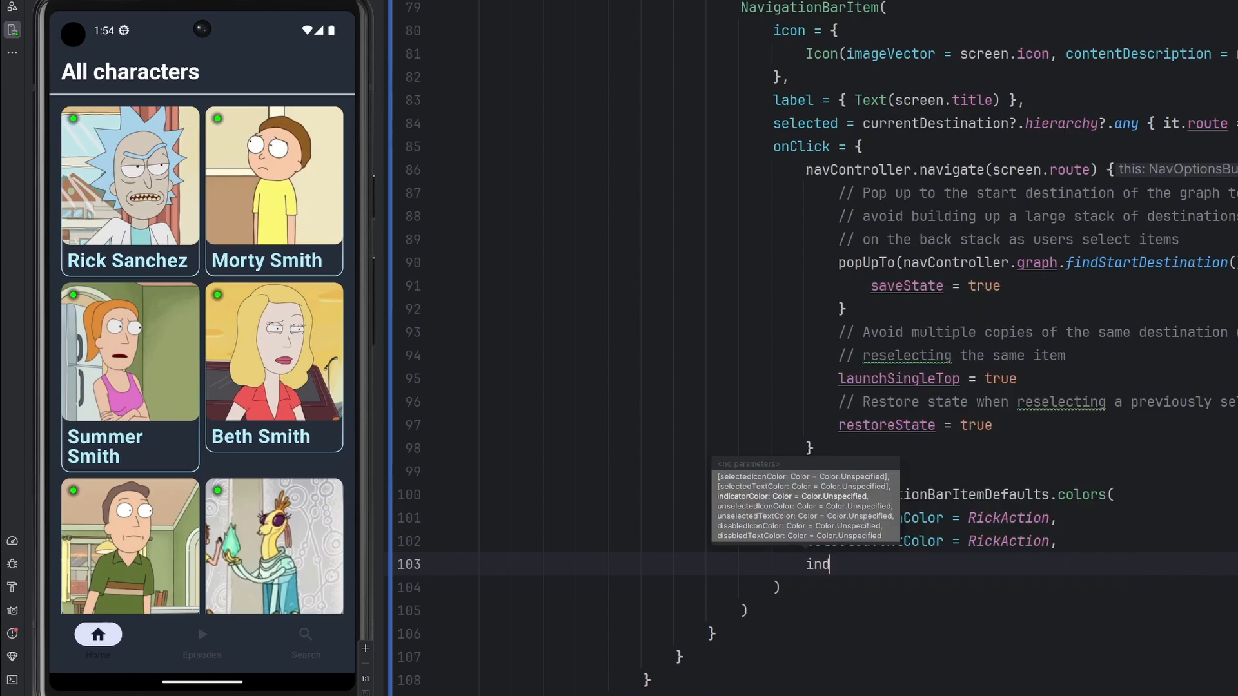
pyautogui.write('icatorColor = Color.Transparent')
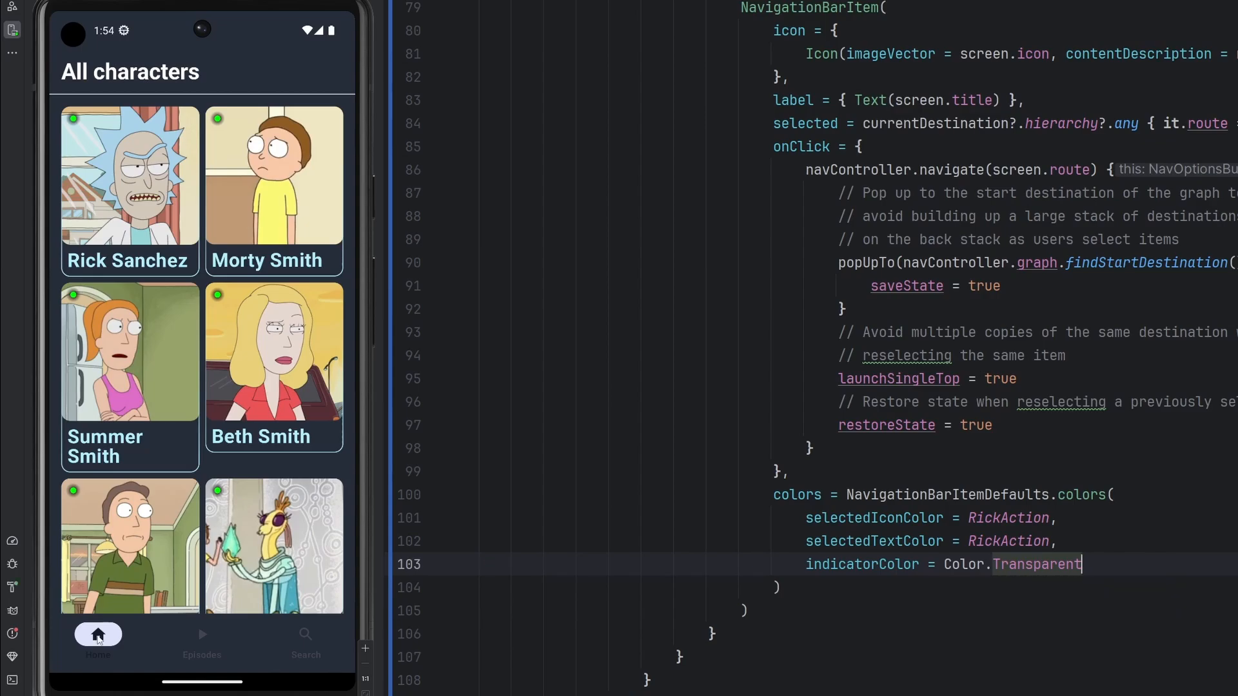
pyautogui.moveTo(177, 646)
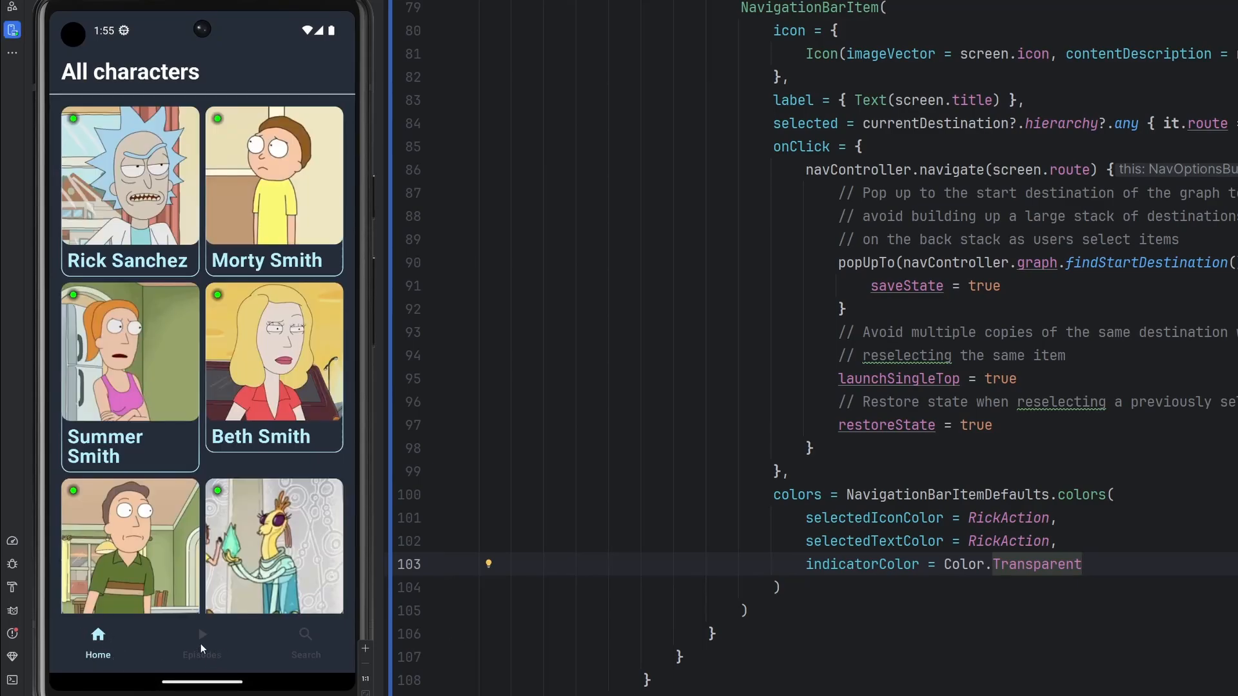
# Switch between Episodes and Home in the emulator to check the selected highlight
pyautogui.click(201, 639)
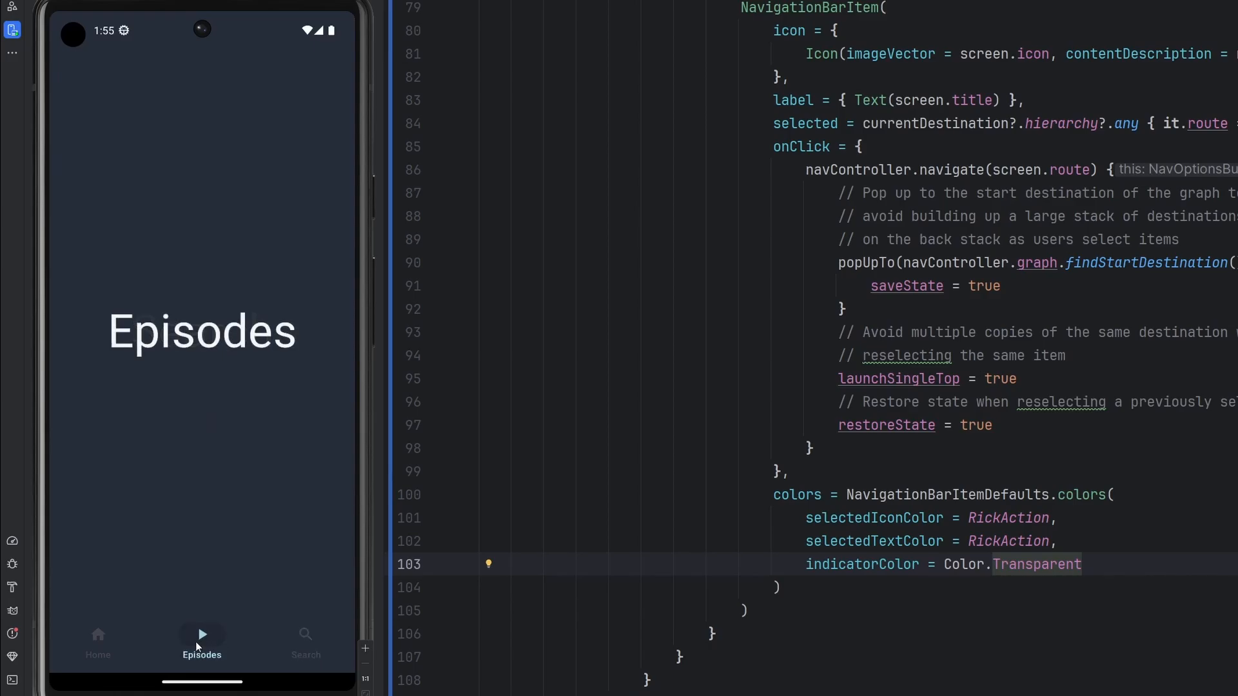
pyautogui.click(98, 639)
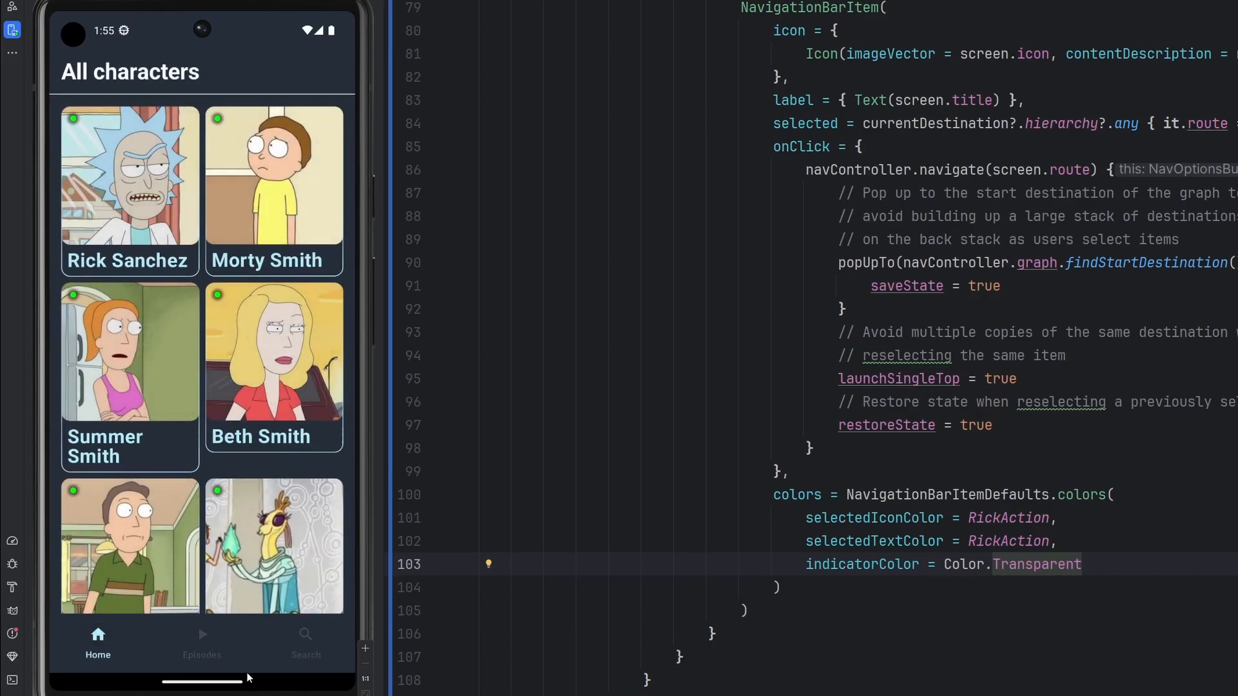
pyautogui.click(201, 639)
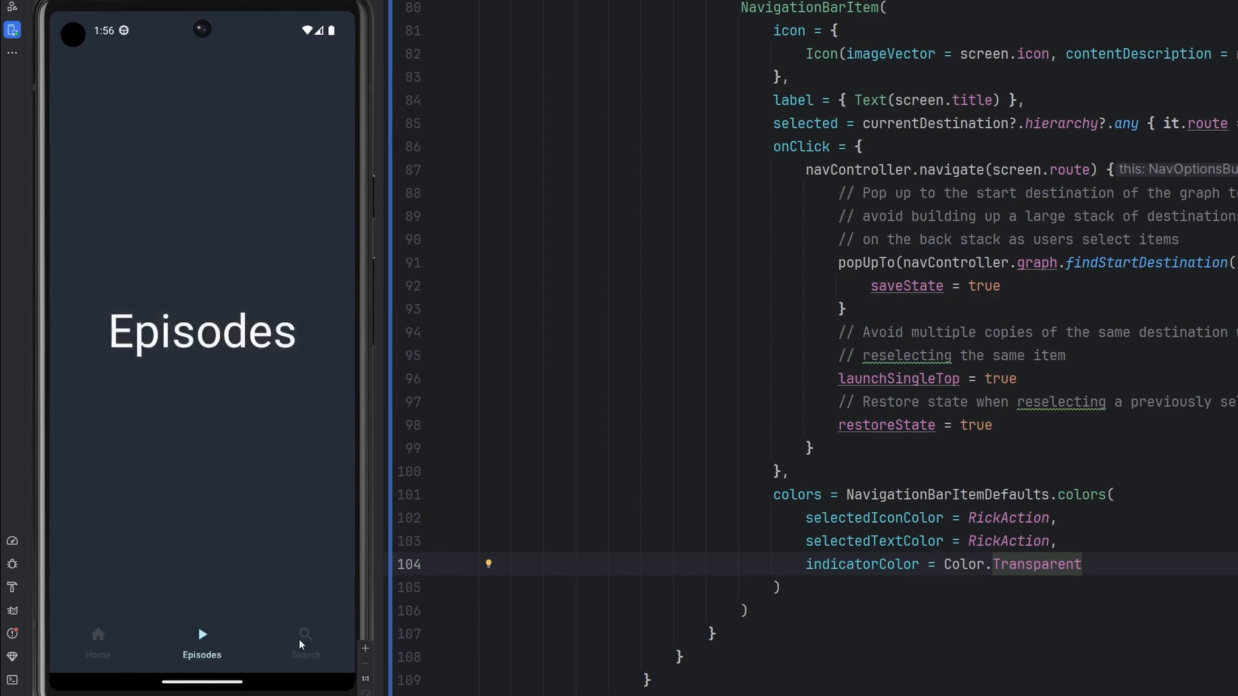
pyautogui.click(97, 639)
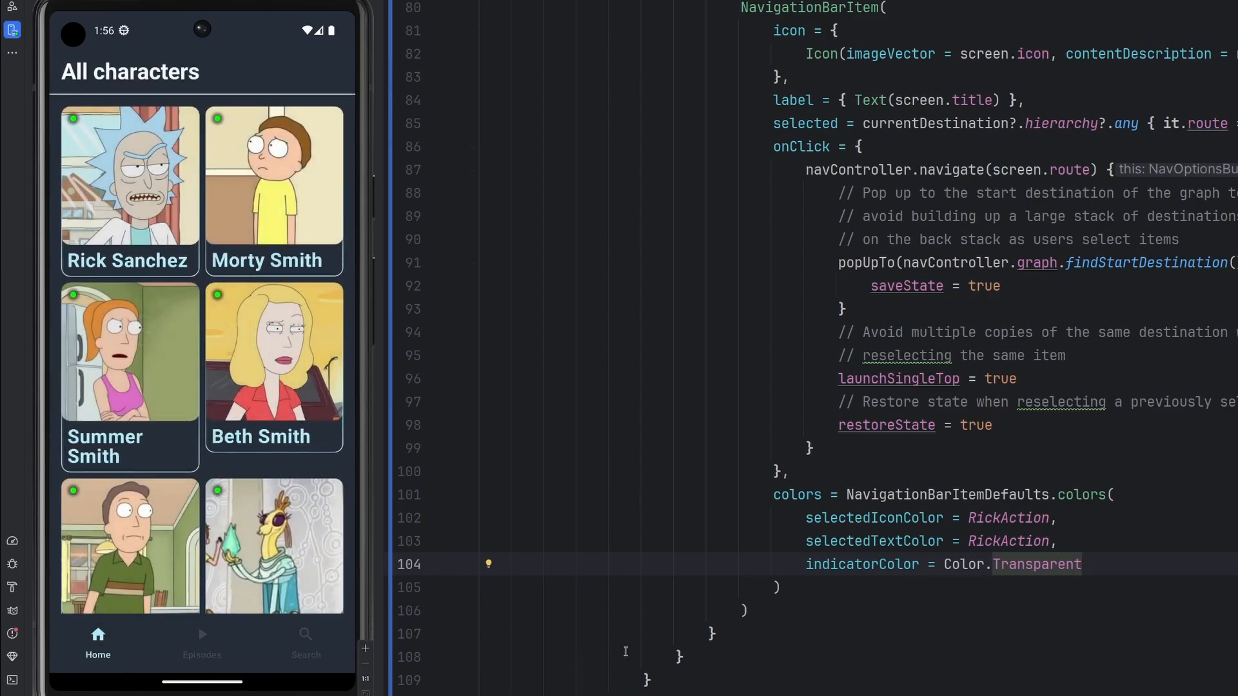
pyautogui.moveTo(806, 517); pyautogui.dragTo(1082, 564)
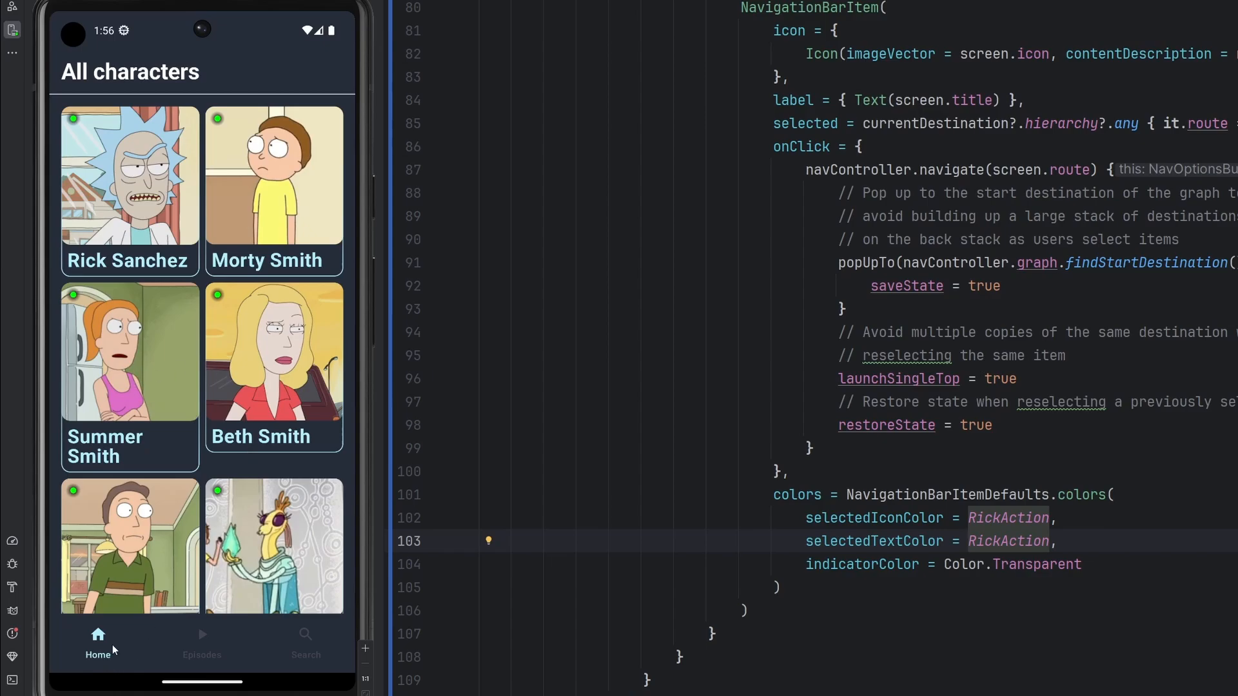
pyautogui.scroll(-3)
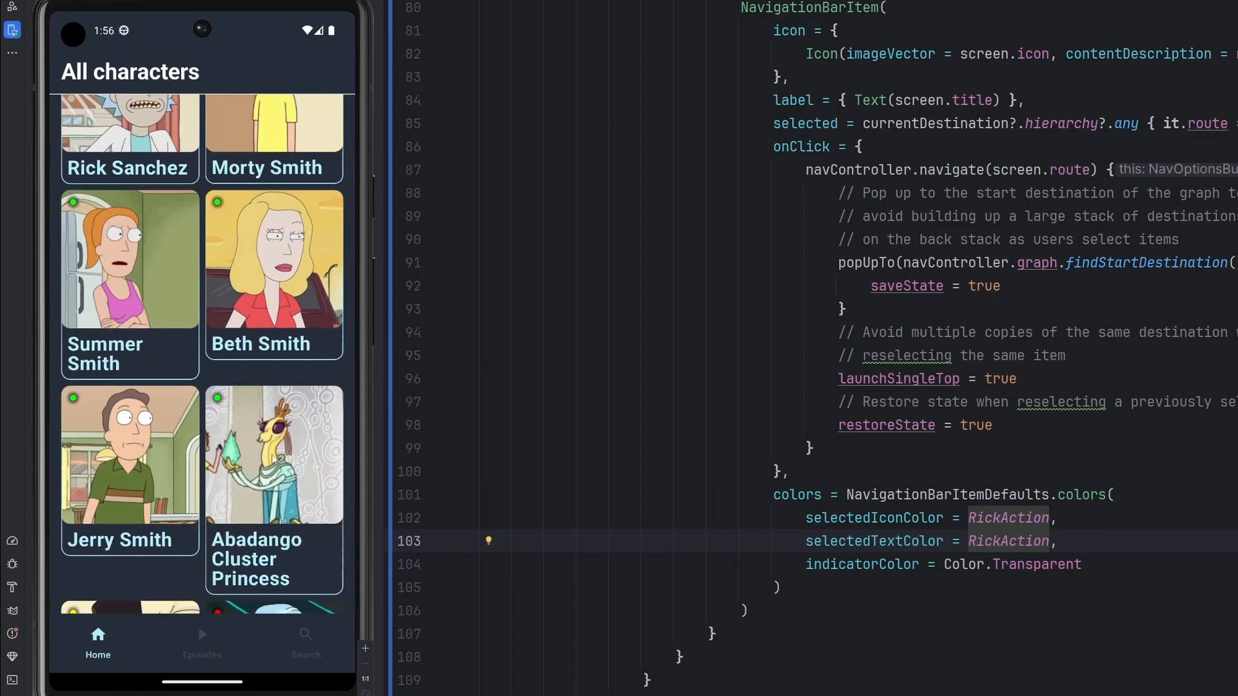
pyautogui.click(274, 268)
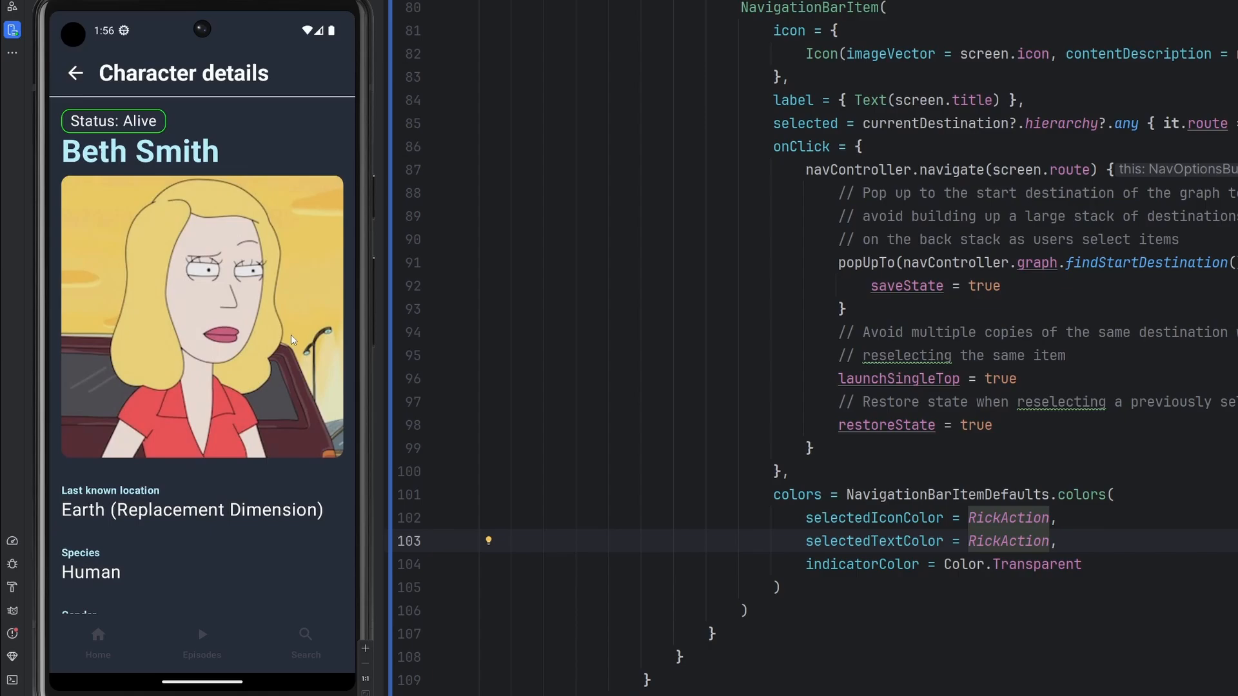
pyautogui.moveTo(119, 671)
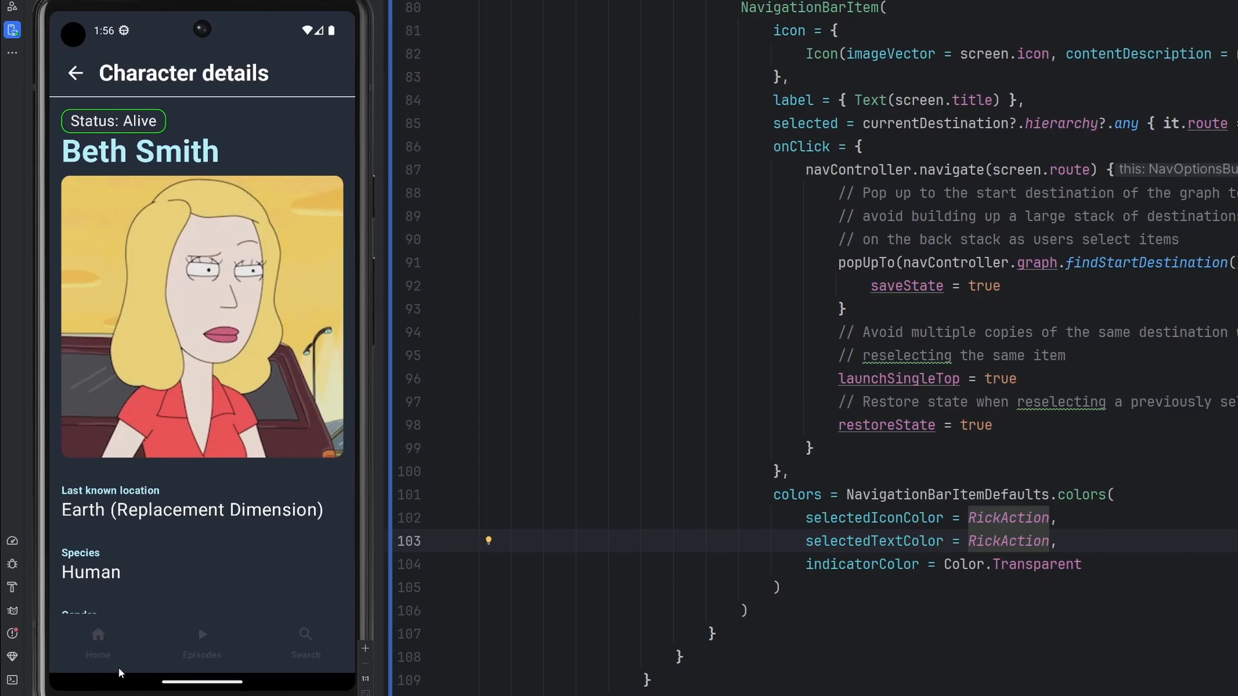
pyautogui.moveTo(130, 660)
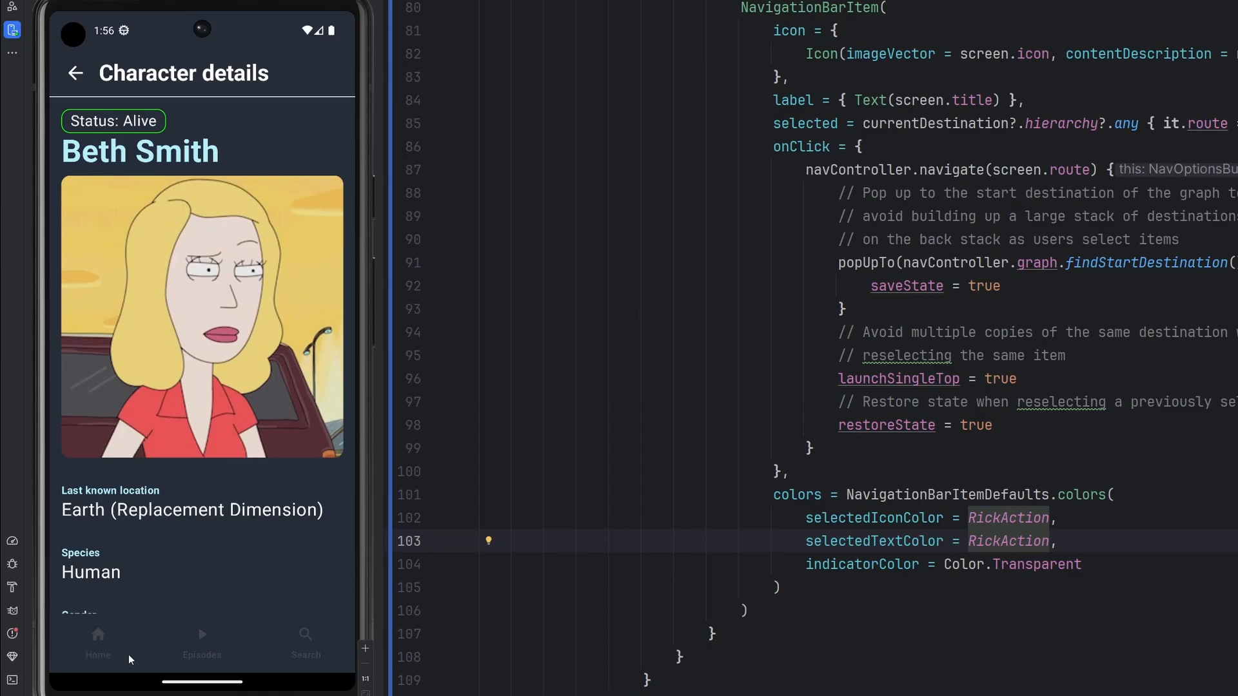
pyautogui.click(74, 73)
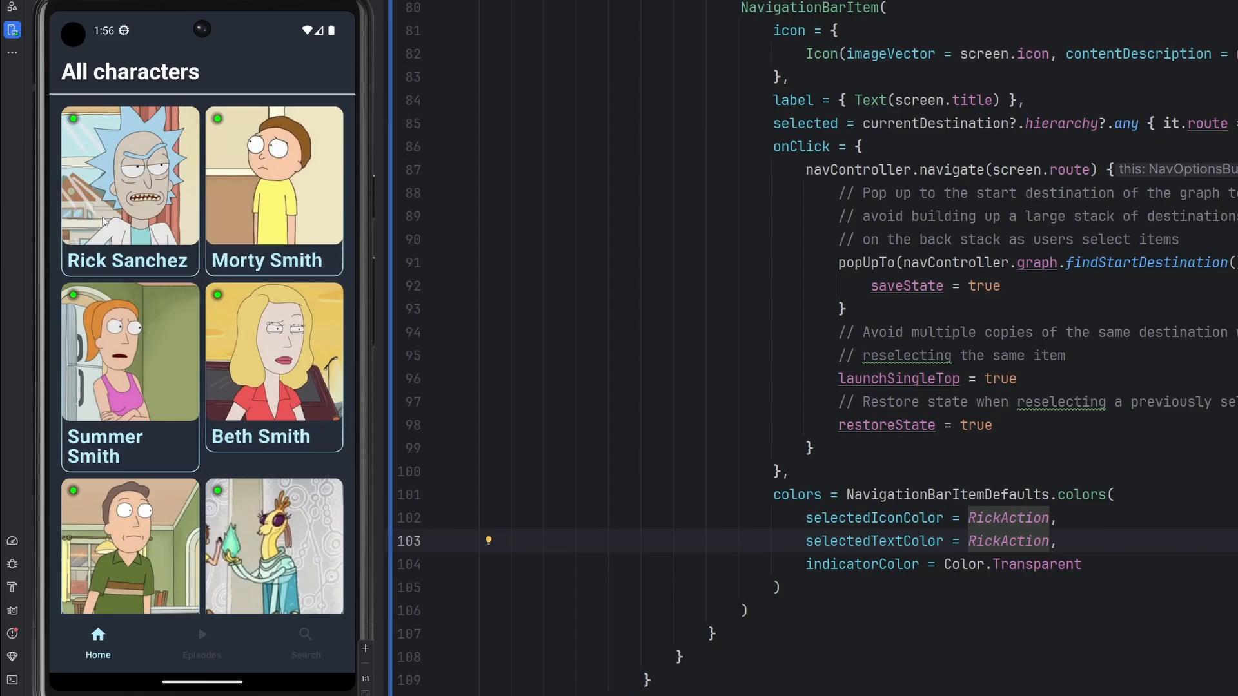
pyautogui.moveTo(106, 649)
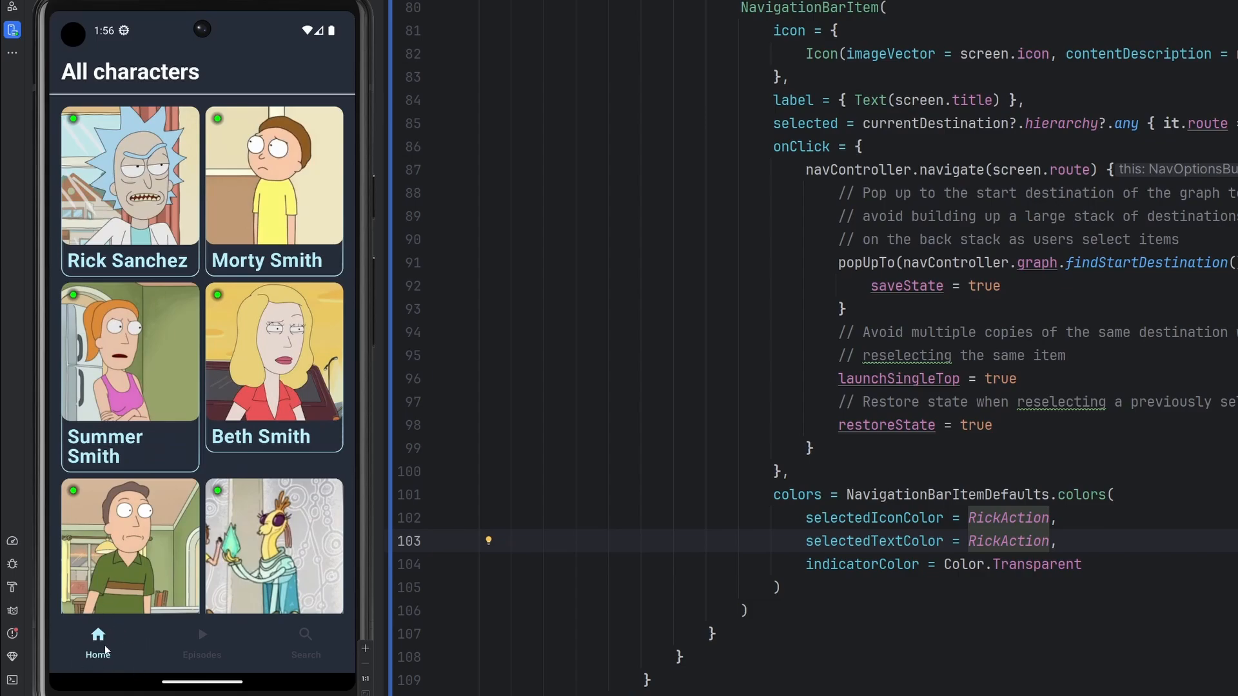
pyautogui.moveTo(320, 519)
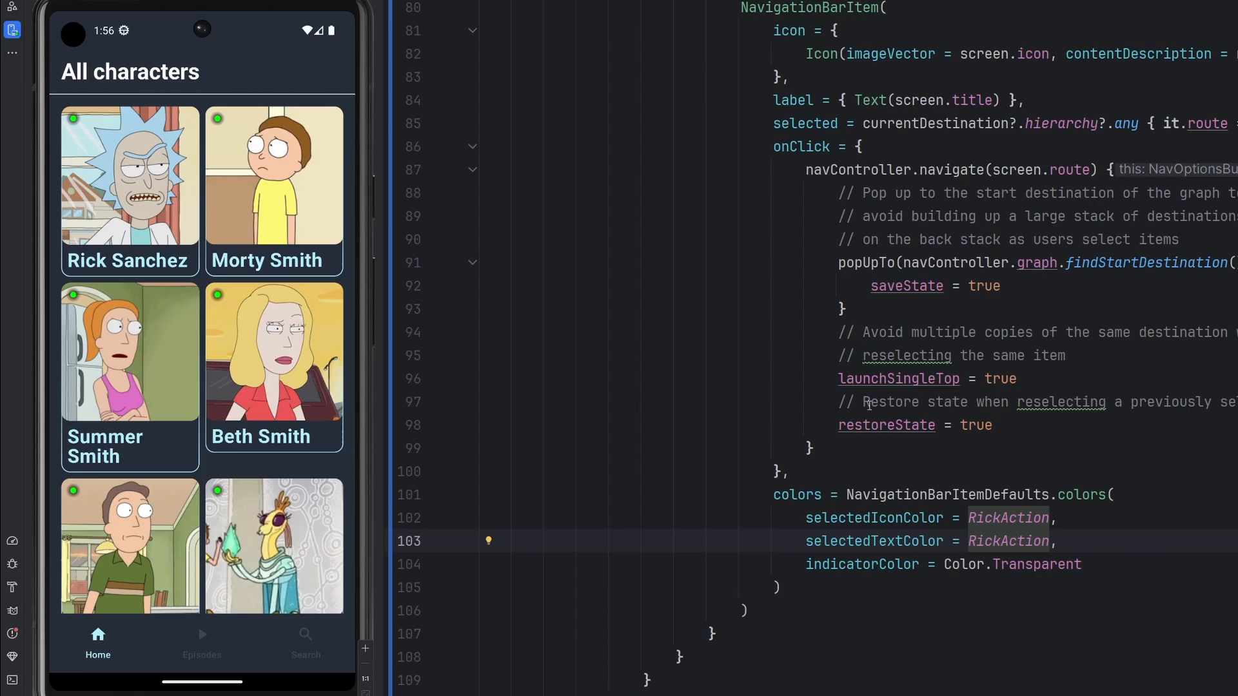
pyautogui.click(273, 359)
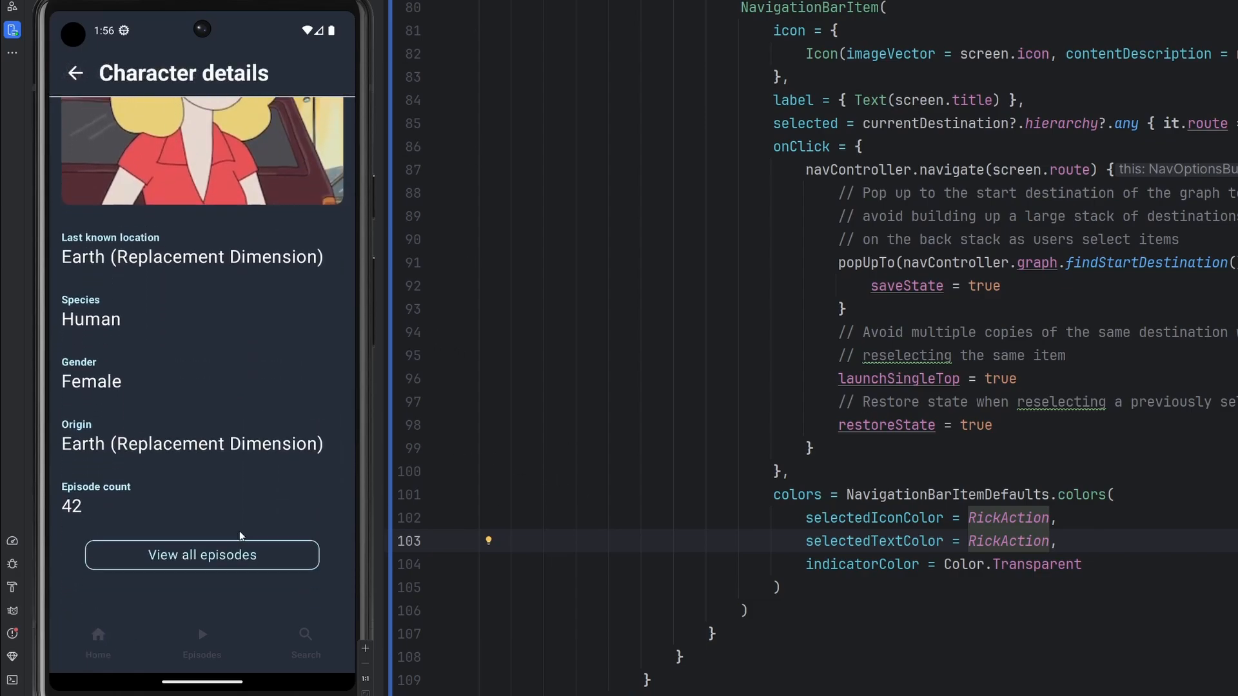
pyautogui.click(201, 554)
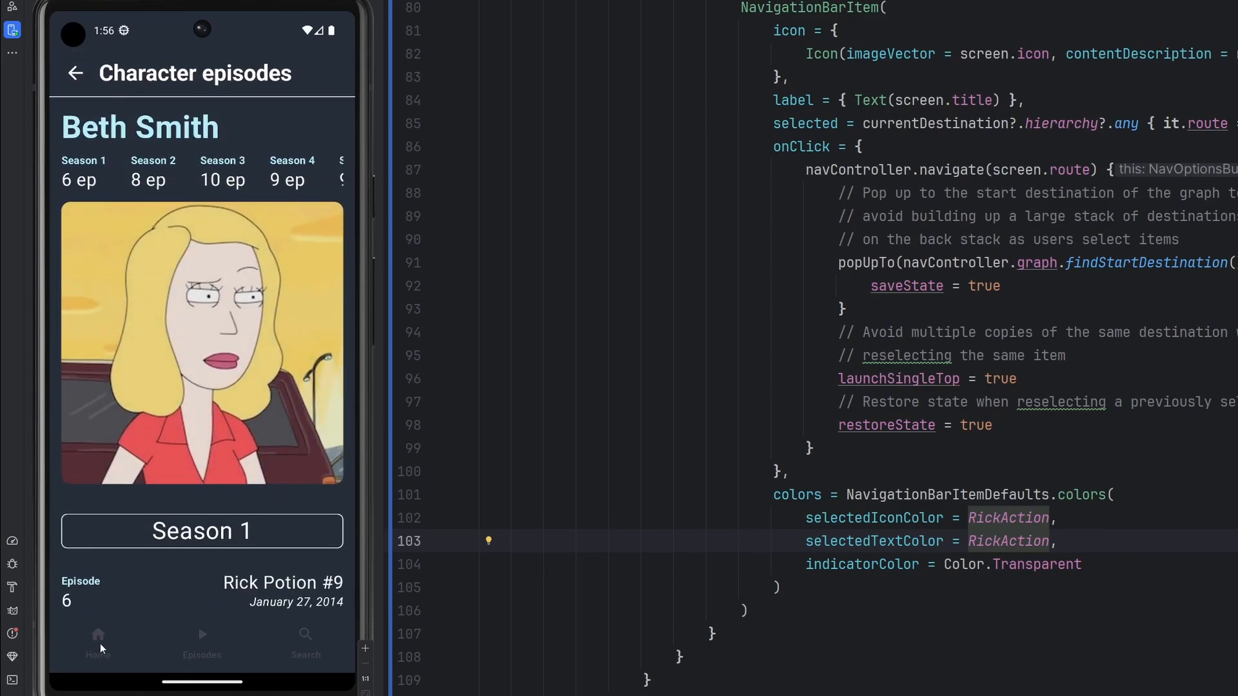
pyautogui.moveTo(149, 600)
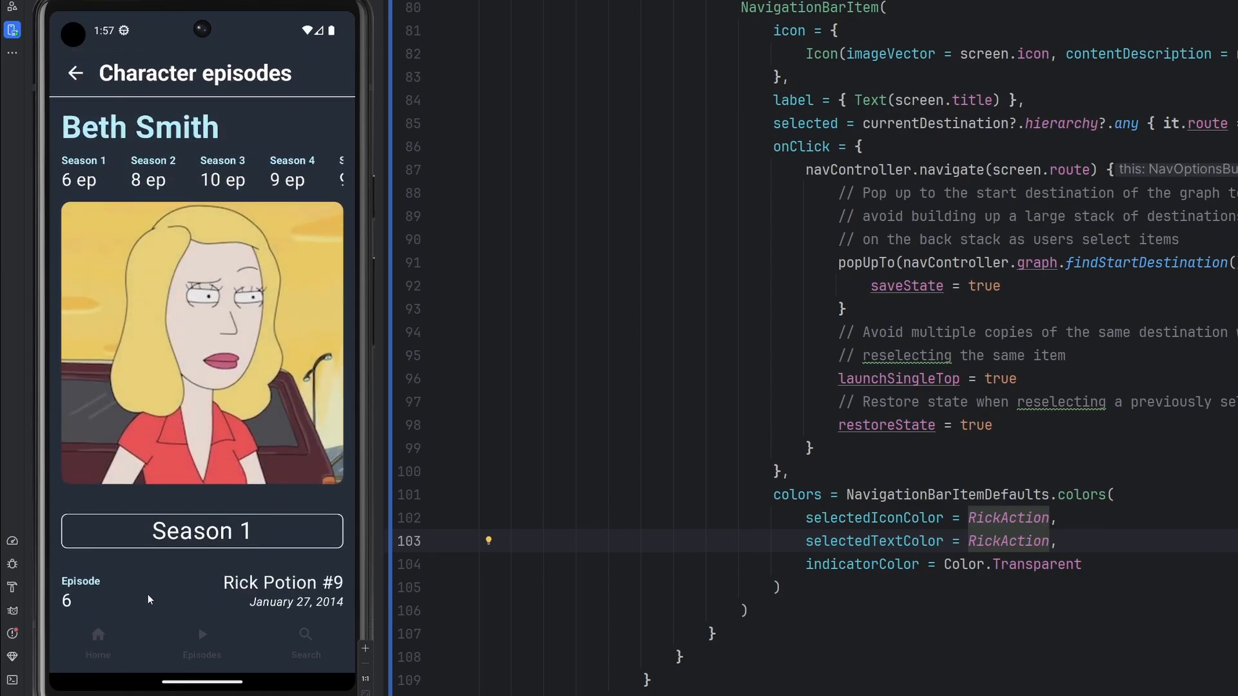
pyautogui.click(74, 72)
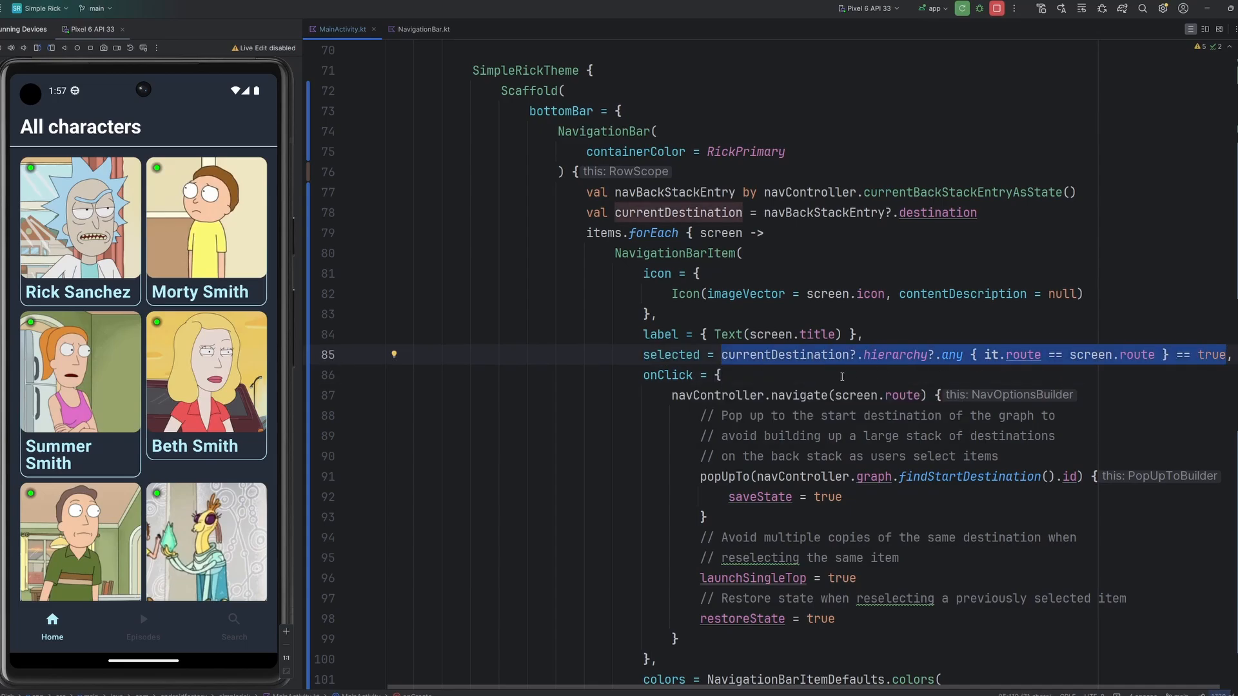
pyautogui.moveTo(884, 365)
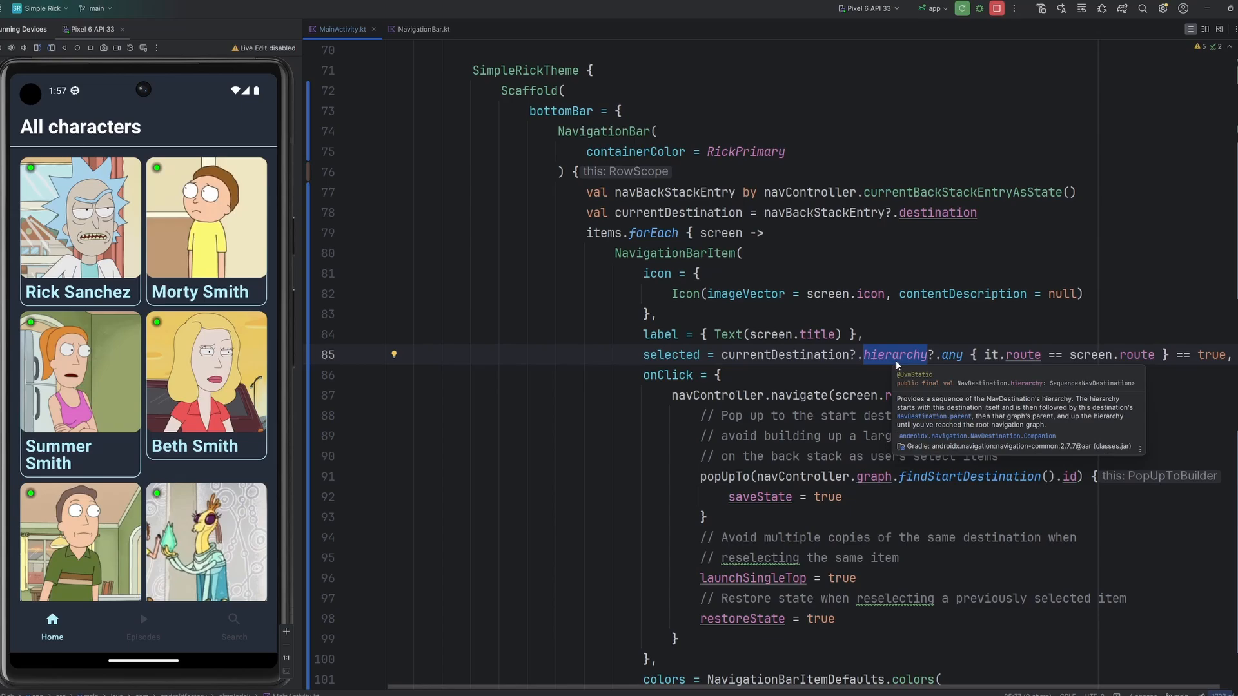
pyautogui.moveTo(896, 365)
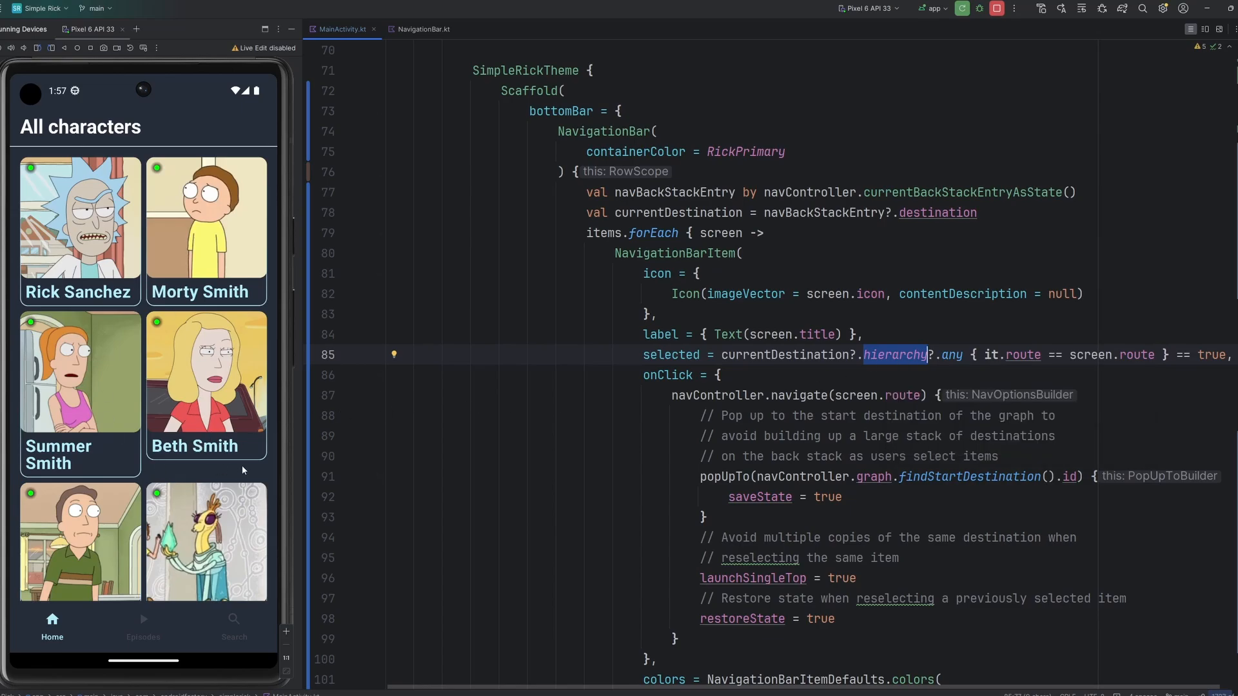
pyautogui.click(205, 383)
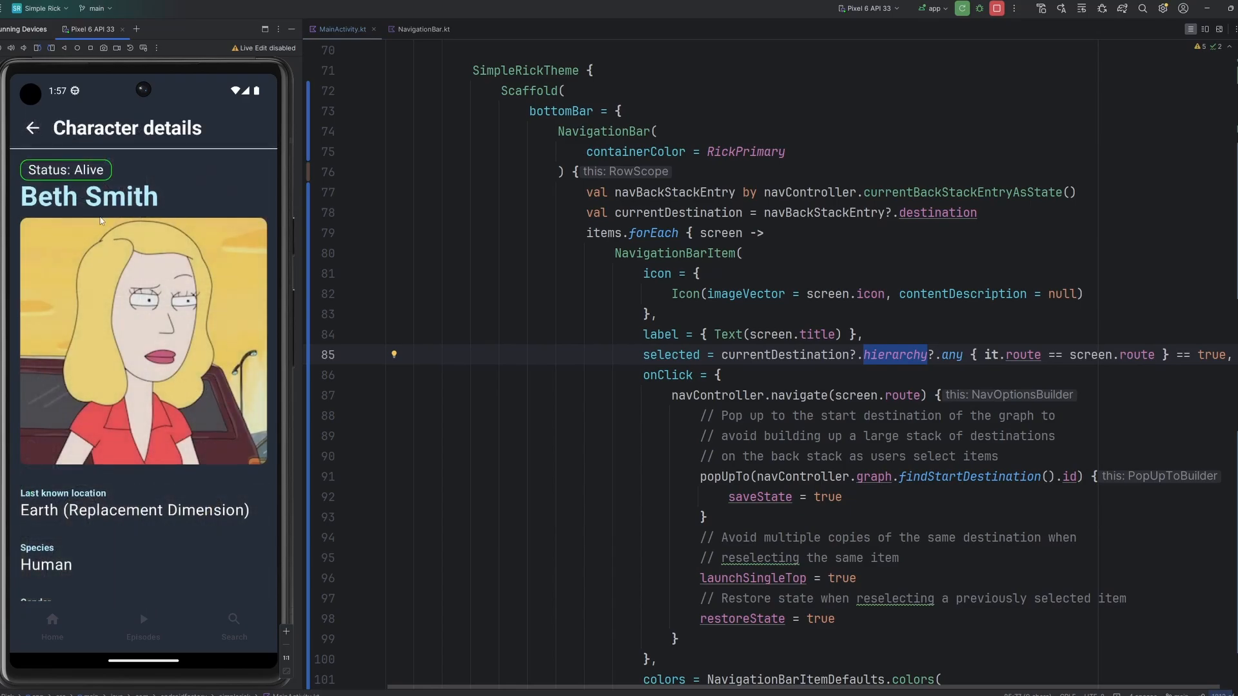
pyautogui.moveTo(50, 632)
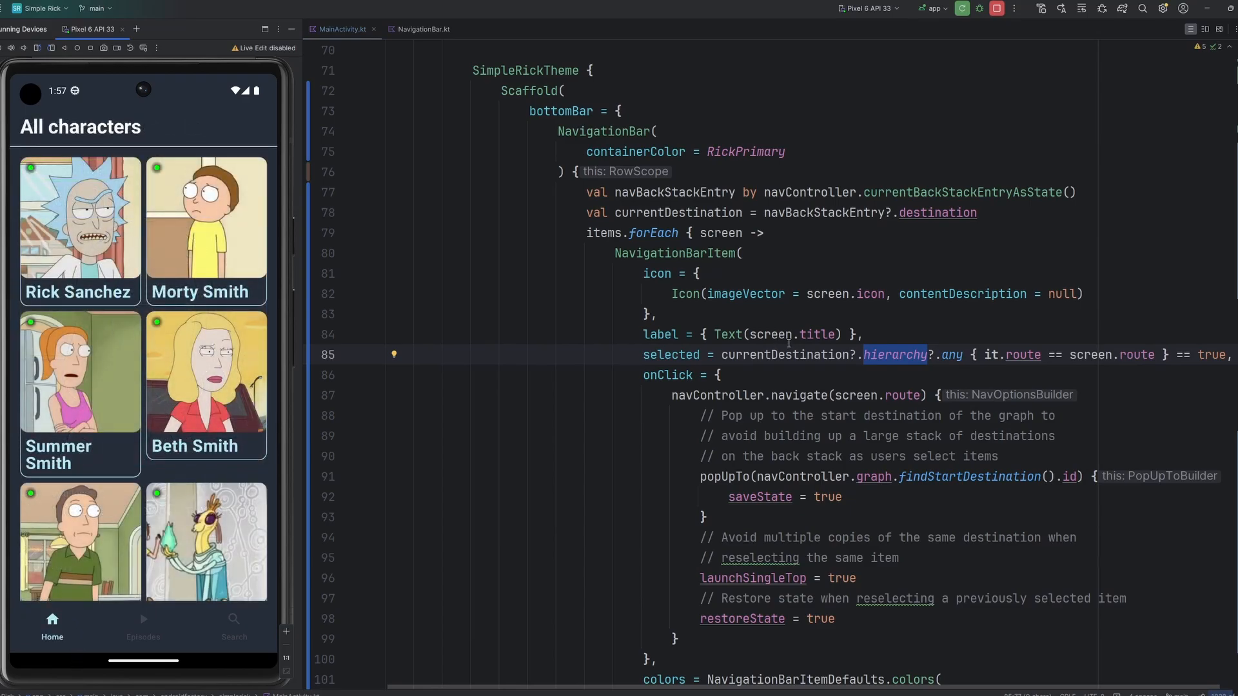
pyautogui.click(789, 355)
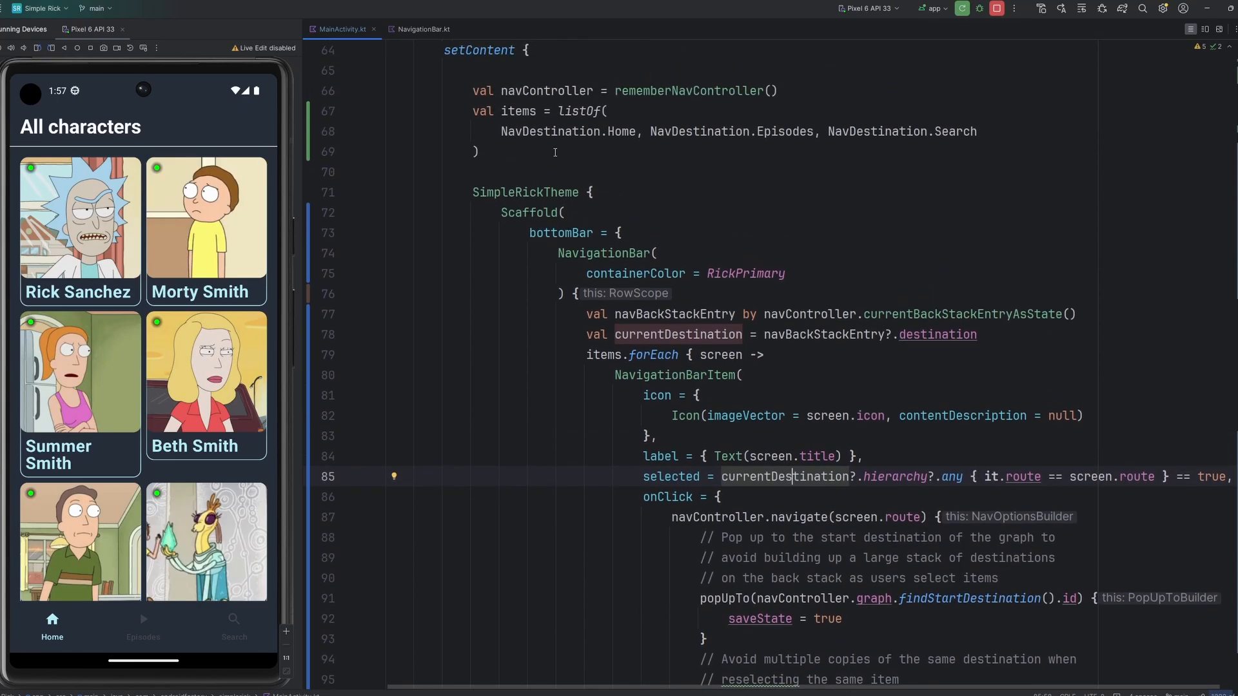
# Declare a remembered var selectedIndex for the navigation bar
pyautogui.write('val')
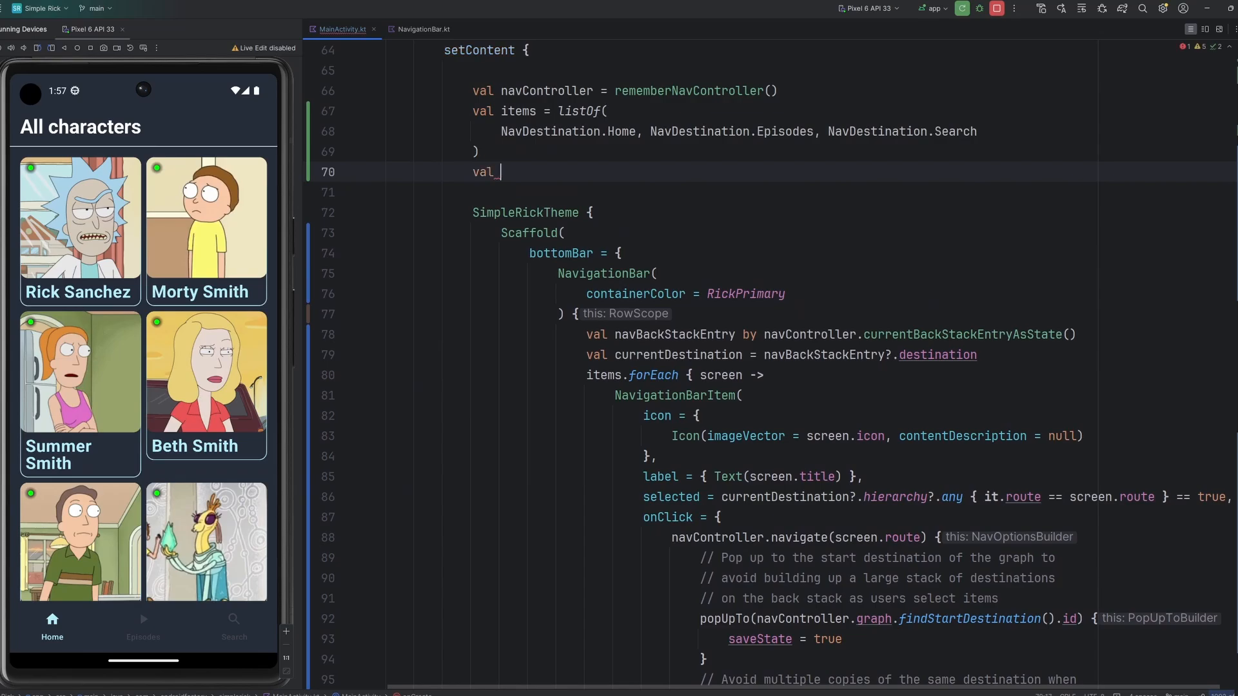
pyautogui.write('var')
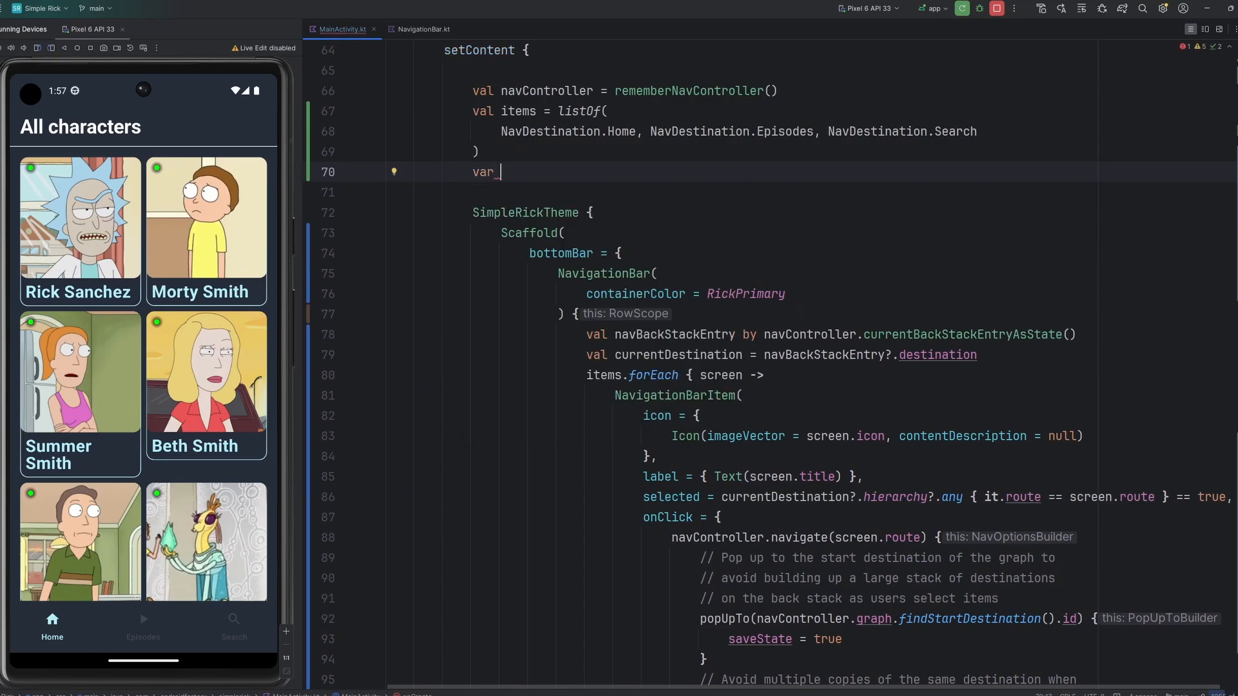
pyautogui.write('selectedIndex by remember { mutableIntStateOf(0)')
pyautogui.click(912, 375)
pyautogui.write('Indexed { index, navDestination ->  ')
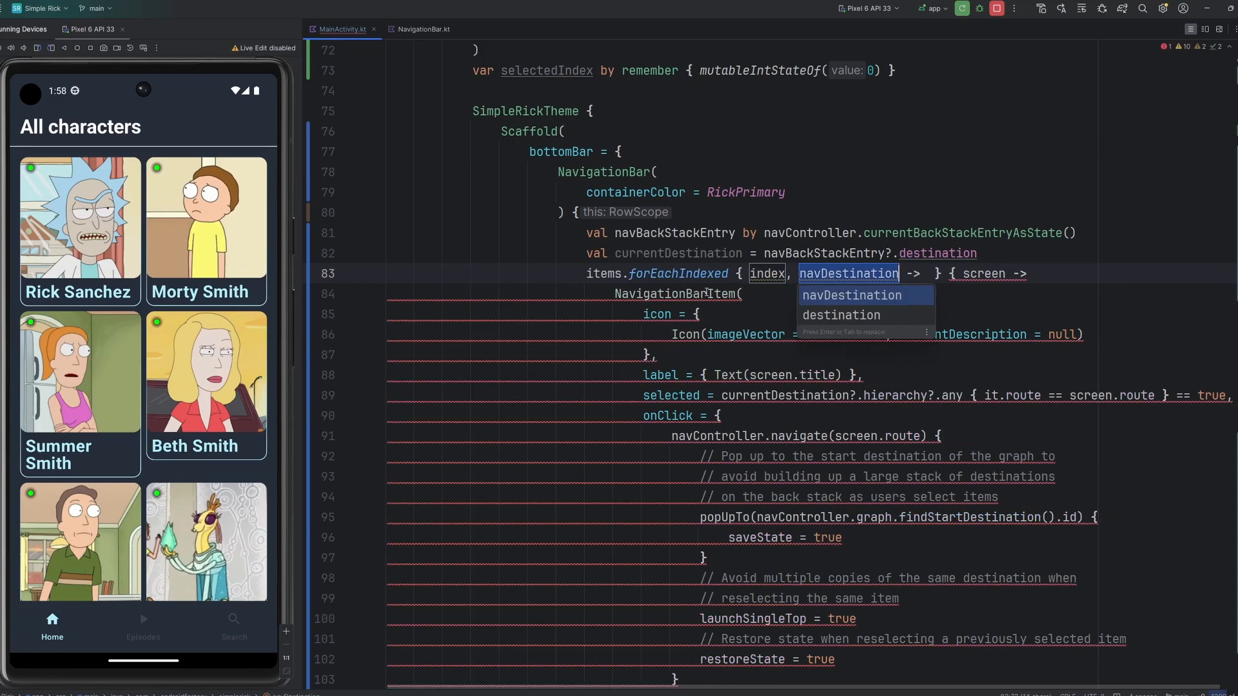
# Set selectedIndex = index inside the item's onClick handler
pyautogui.write('scree')
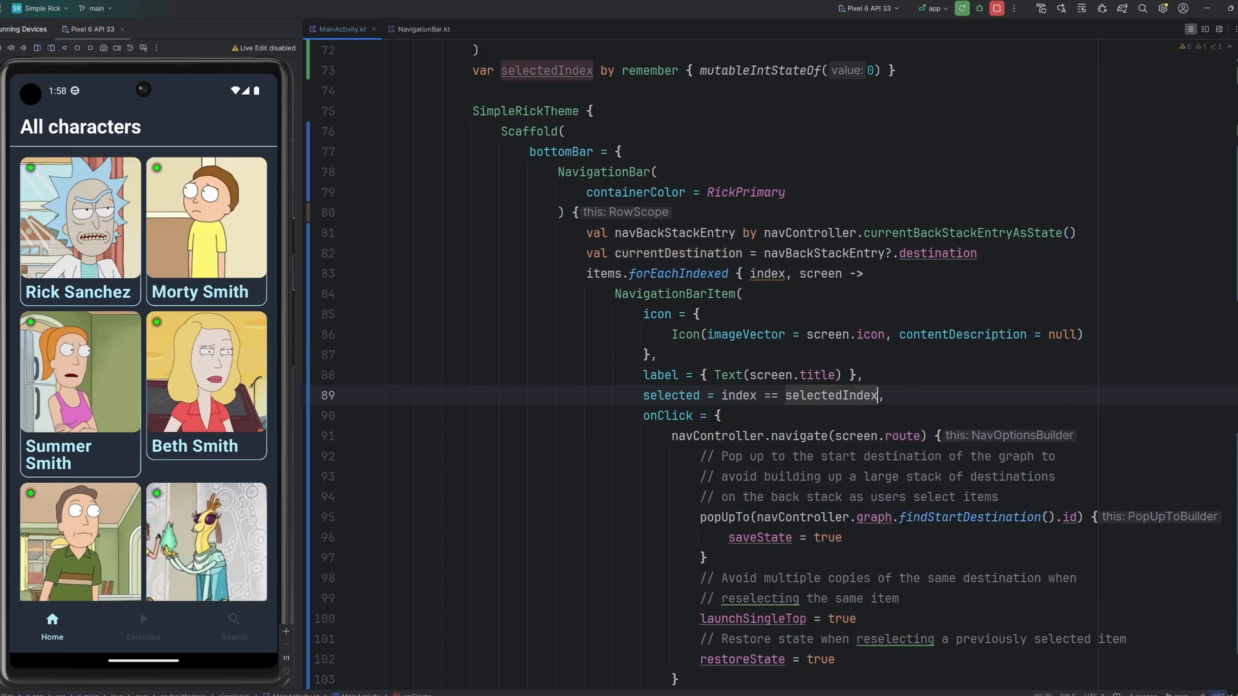
pyautogui.press('enter')
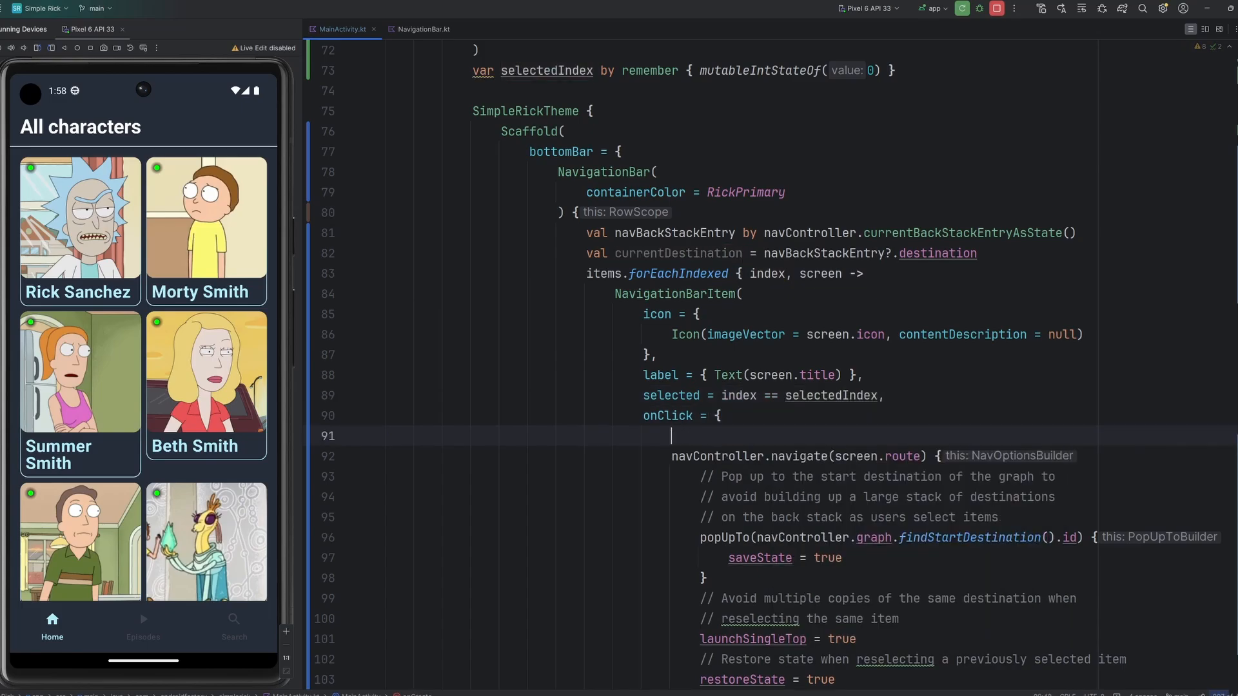
pyautogui.write('selectedIndex')
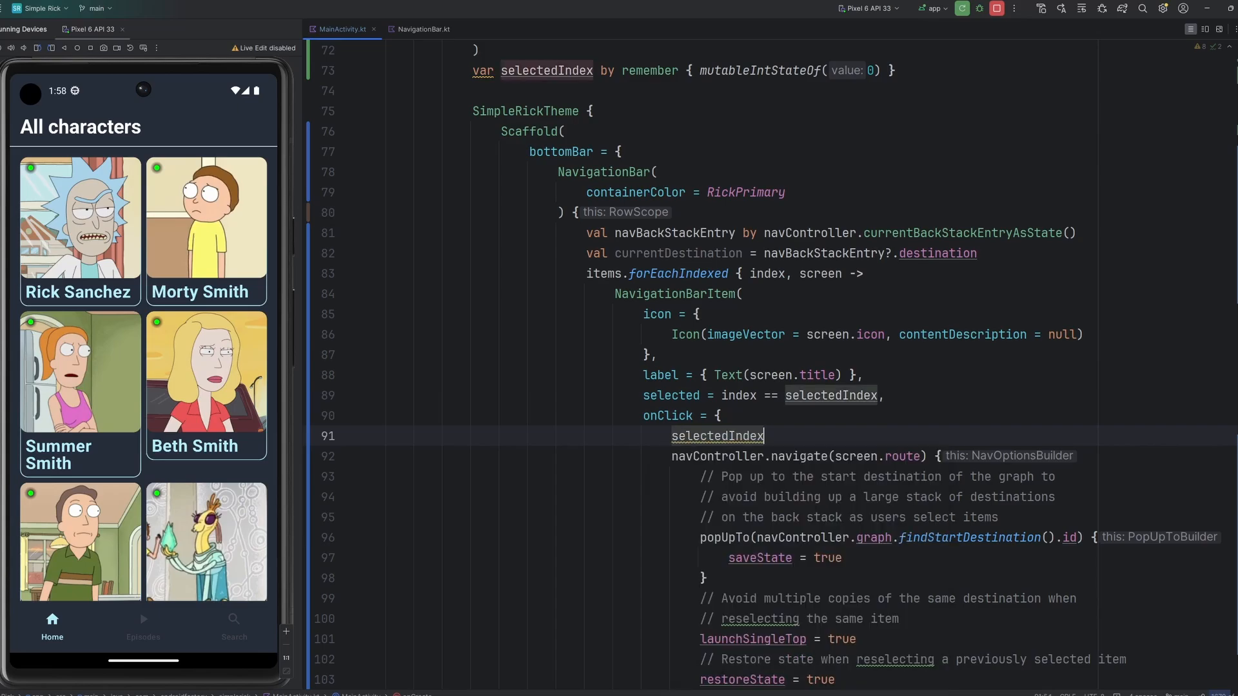
pyautogui.write('= index')
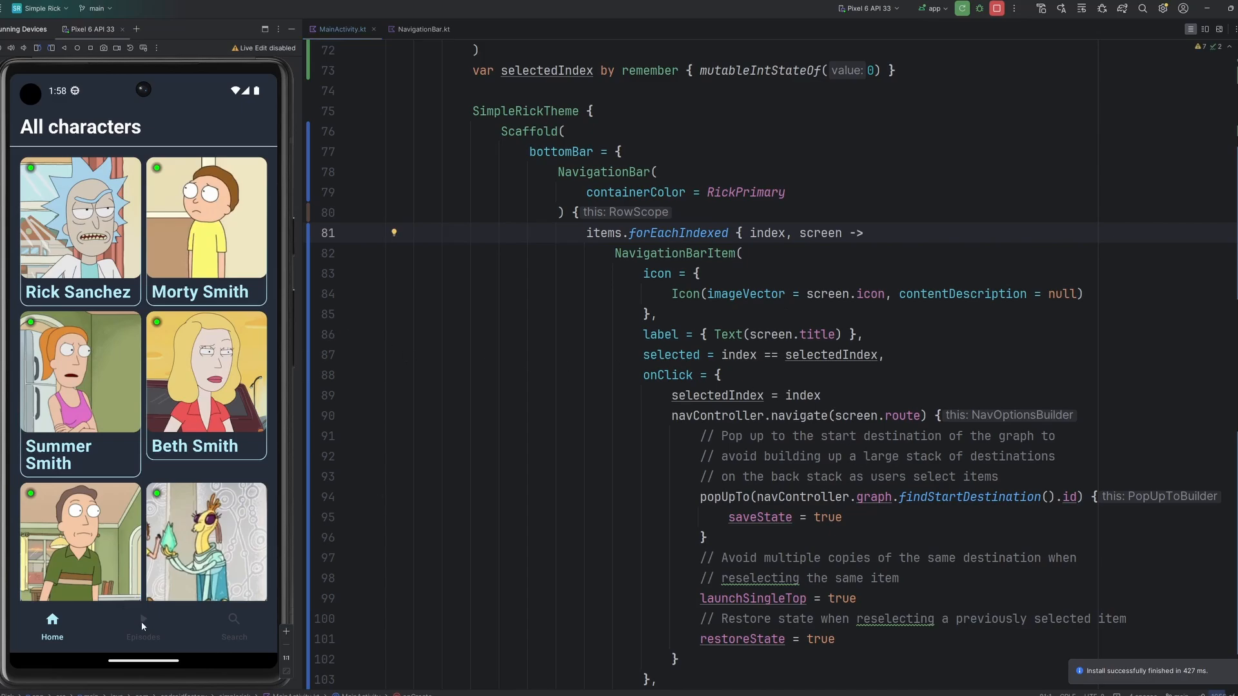
pyautogui.click(143, 623)
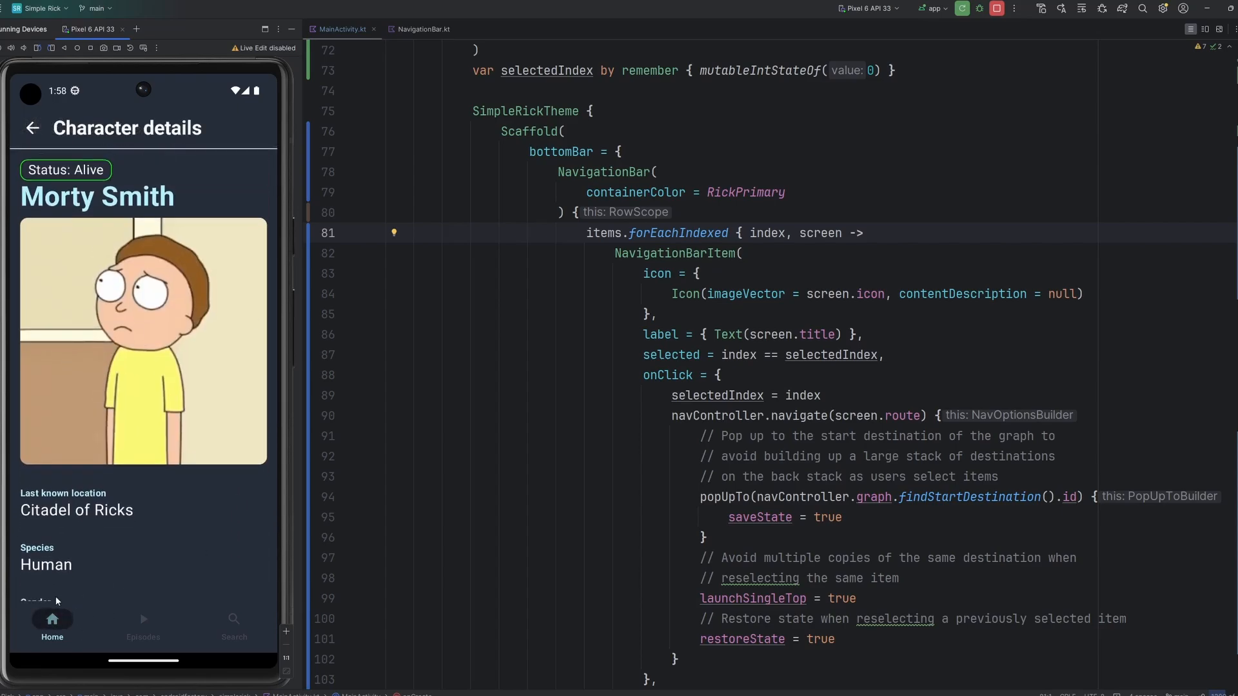
pyautogui.click(233, 623)
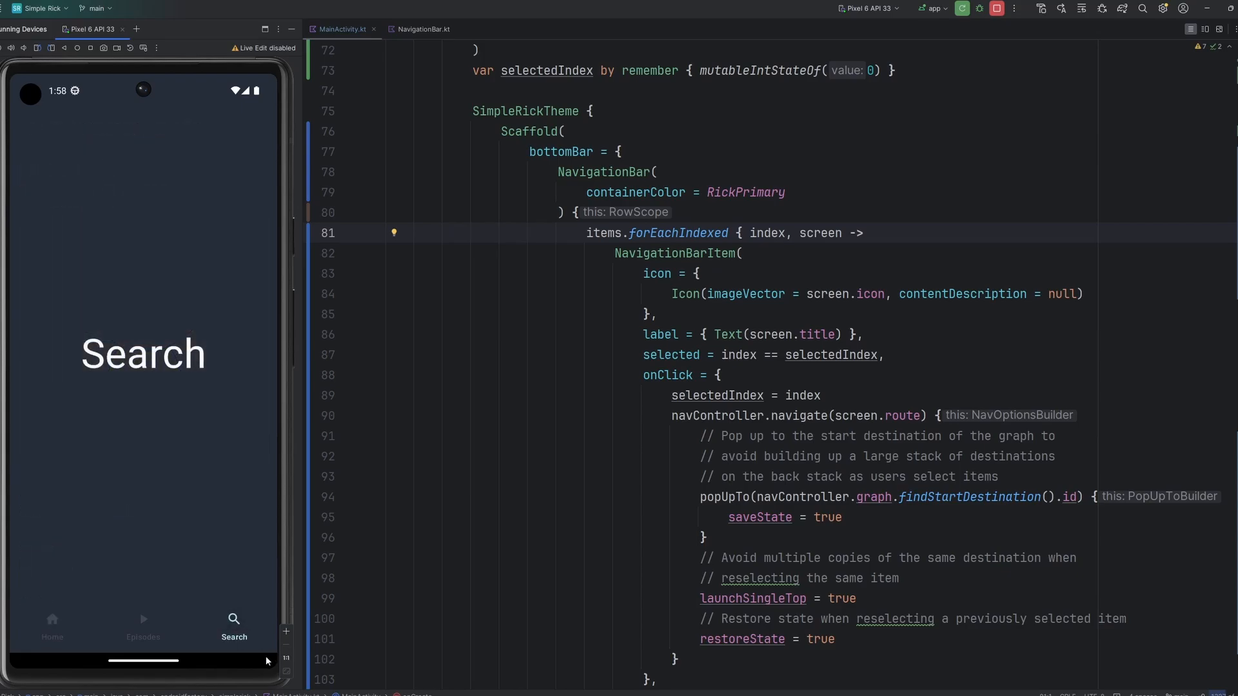
pyautogui.click(143, 623)
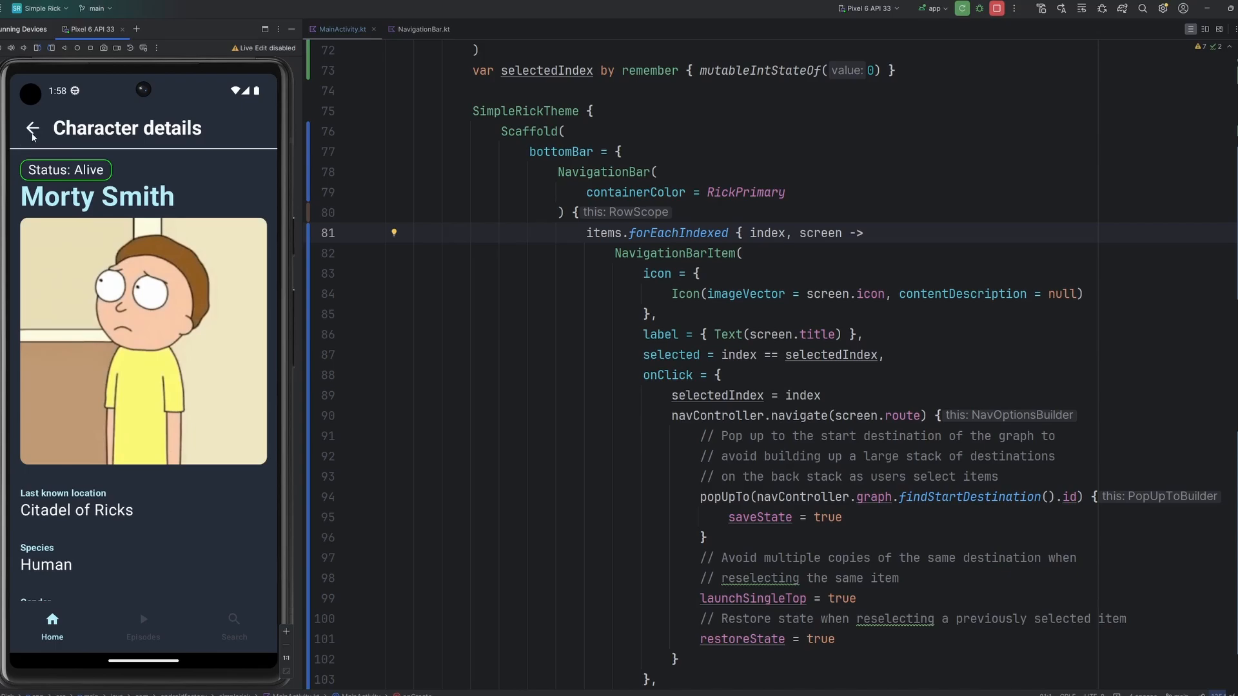
pyautogui.click(32, 128)
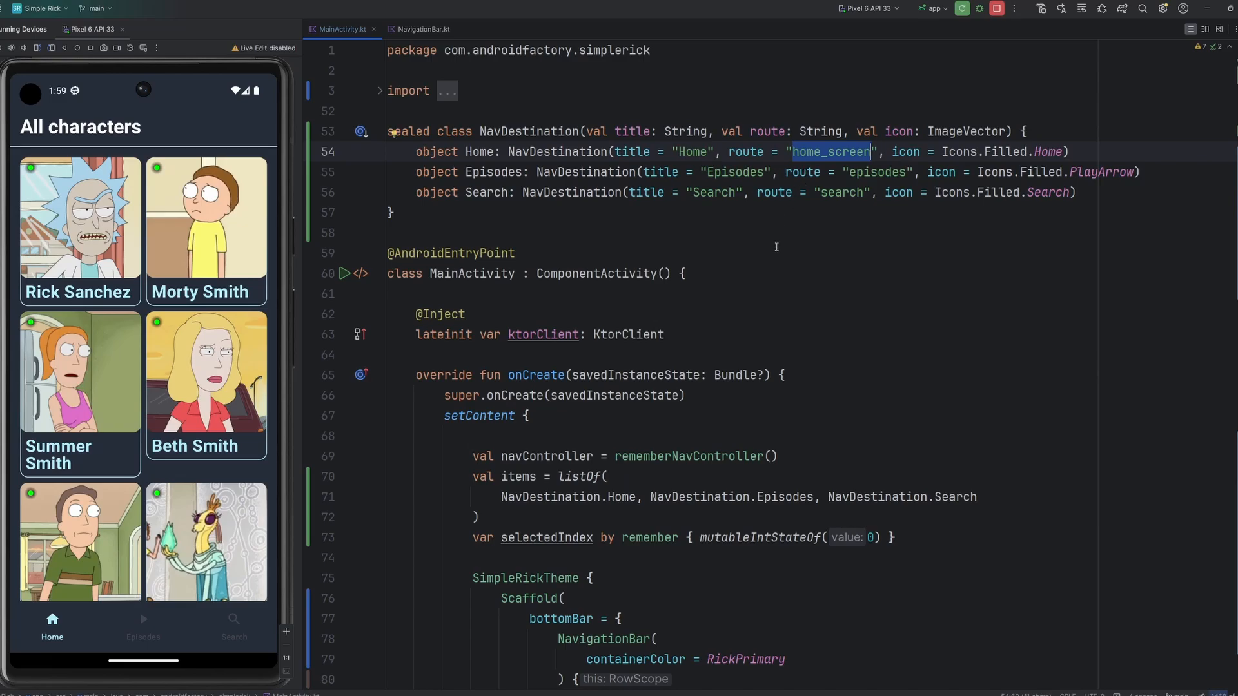
pyautogui.scroll(-3)
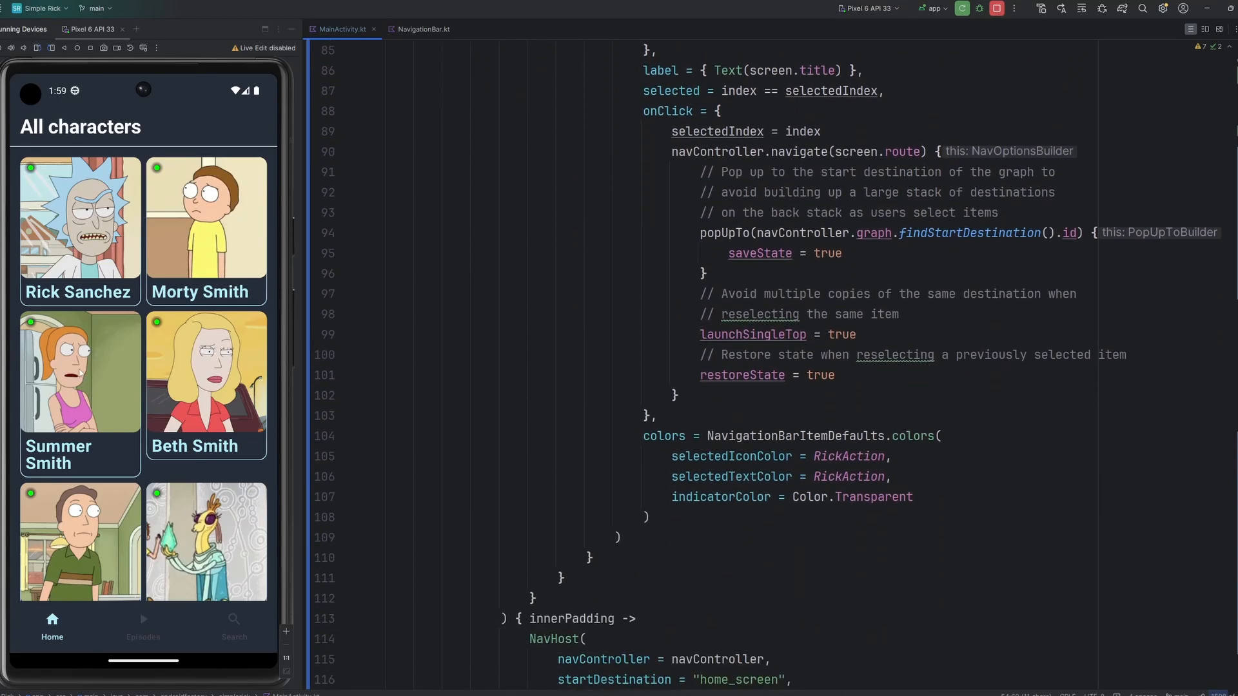
pyautogui.scroll(-3)
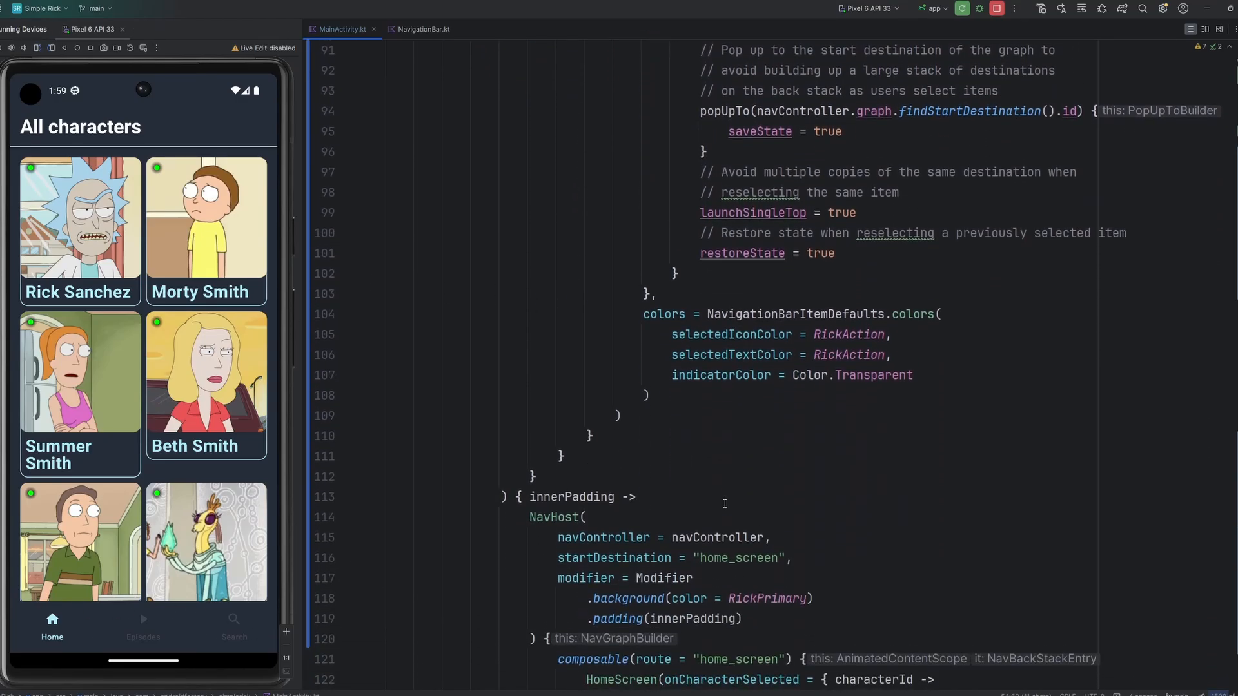
pyautogui.scroll(-3)
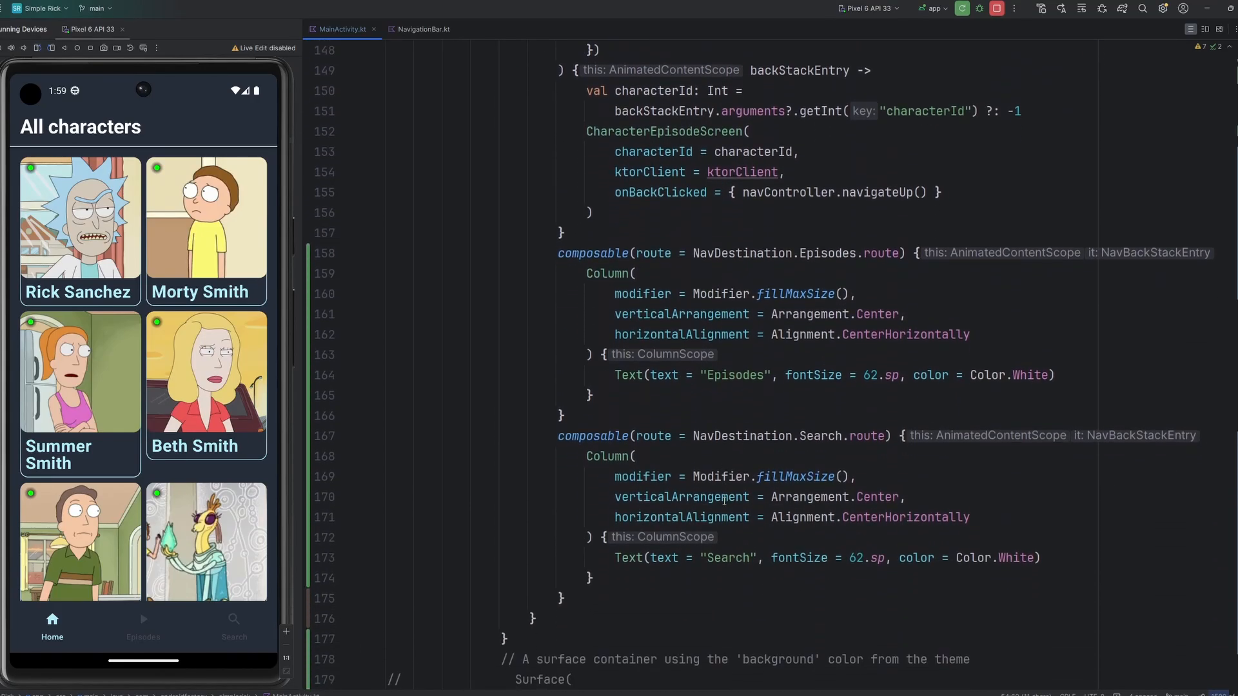
pyautogui.moveTo(559, 253); pyautogui.dragTo(562, 598)
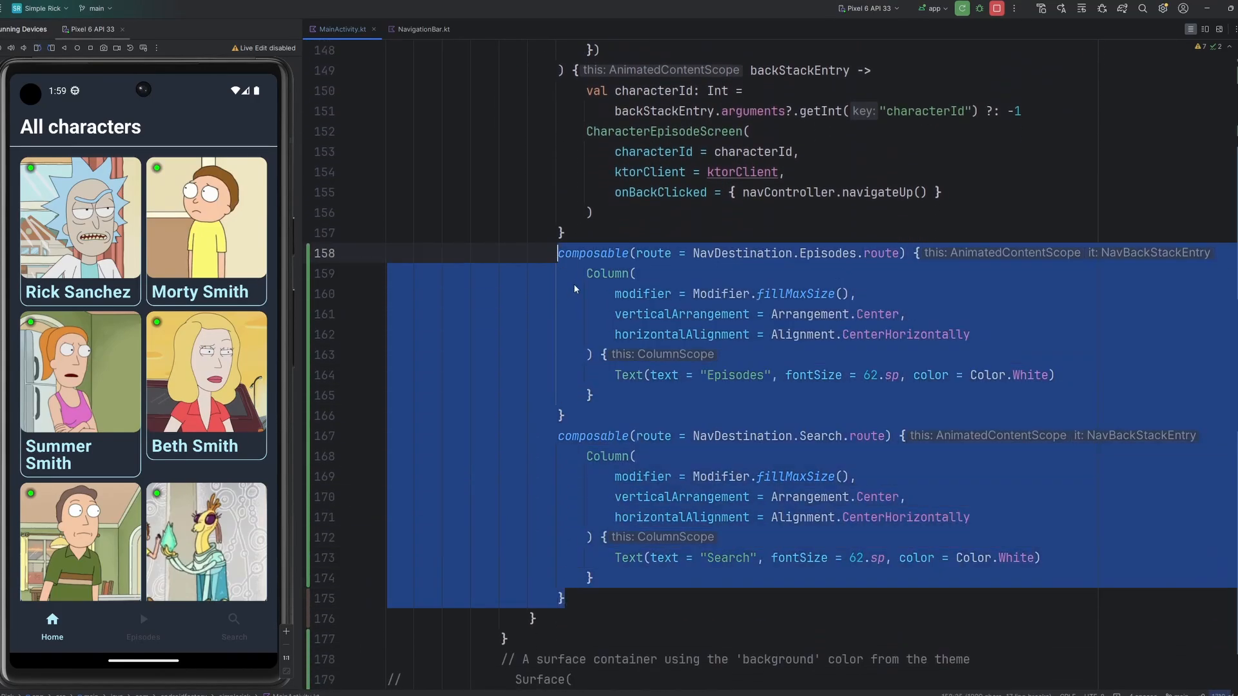
pyautogui.click(809, 354)
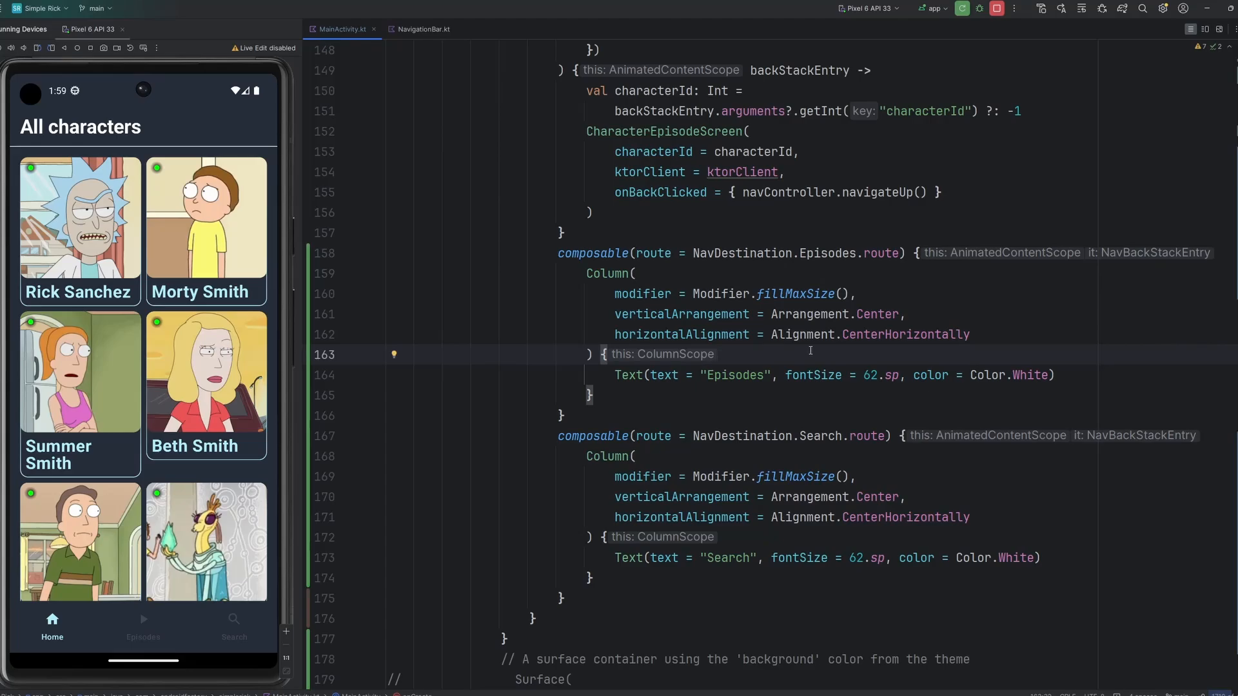